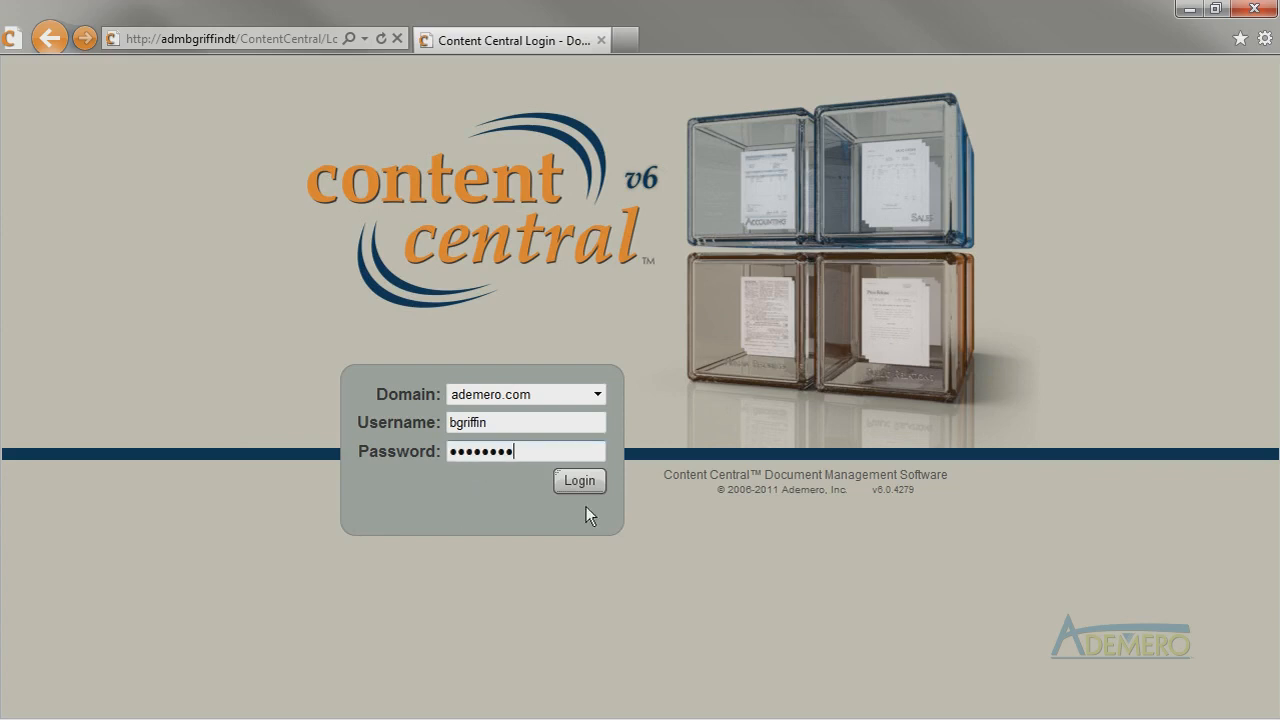
Step: Sign in to Content Central with the pre-filled domain, username and password
{"action": "left_click", "coordinate": [580, 480]}
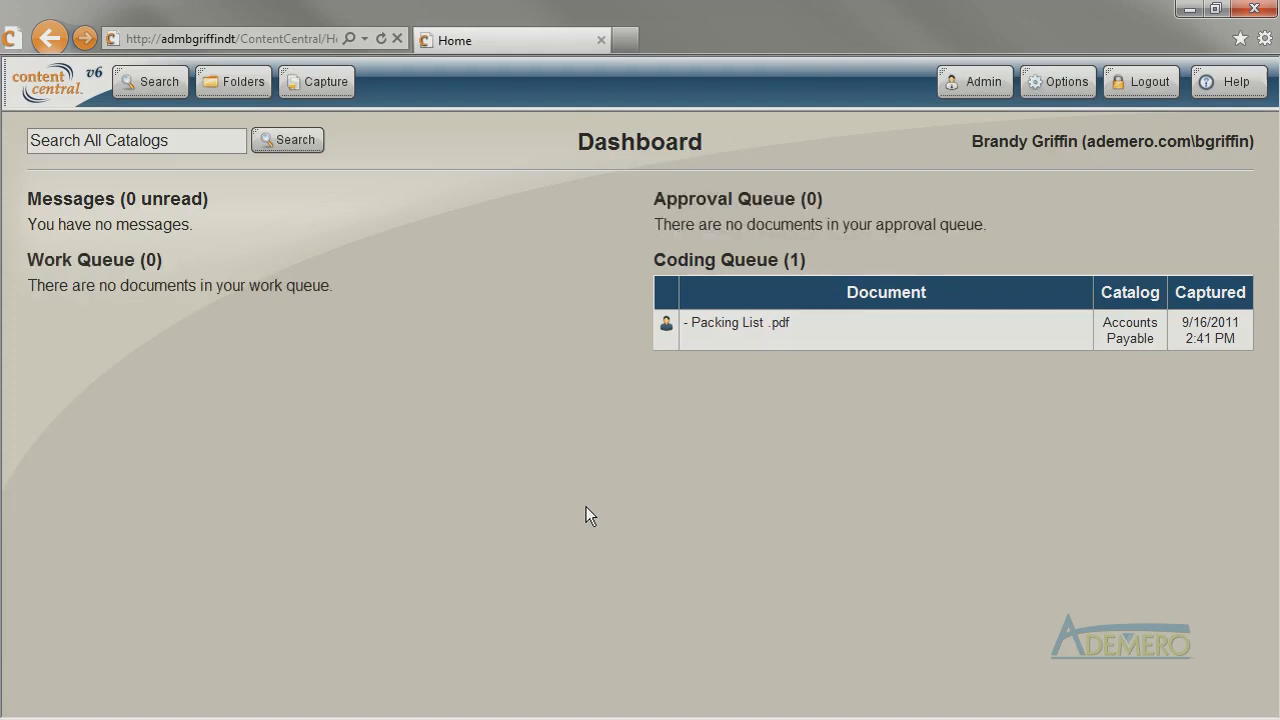
{"action": "mouse_move", "coordinate": [762, 282]}
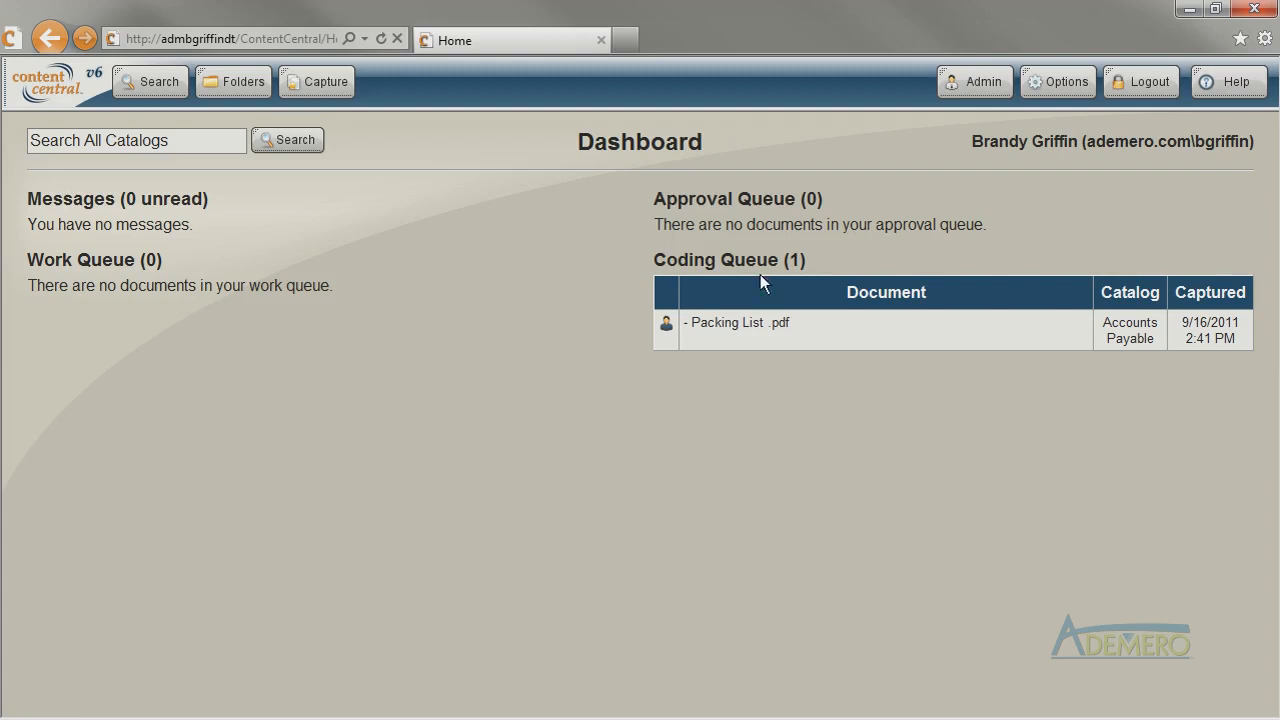
{"action": "mouse_move", "coordinate": [976, 96]}
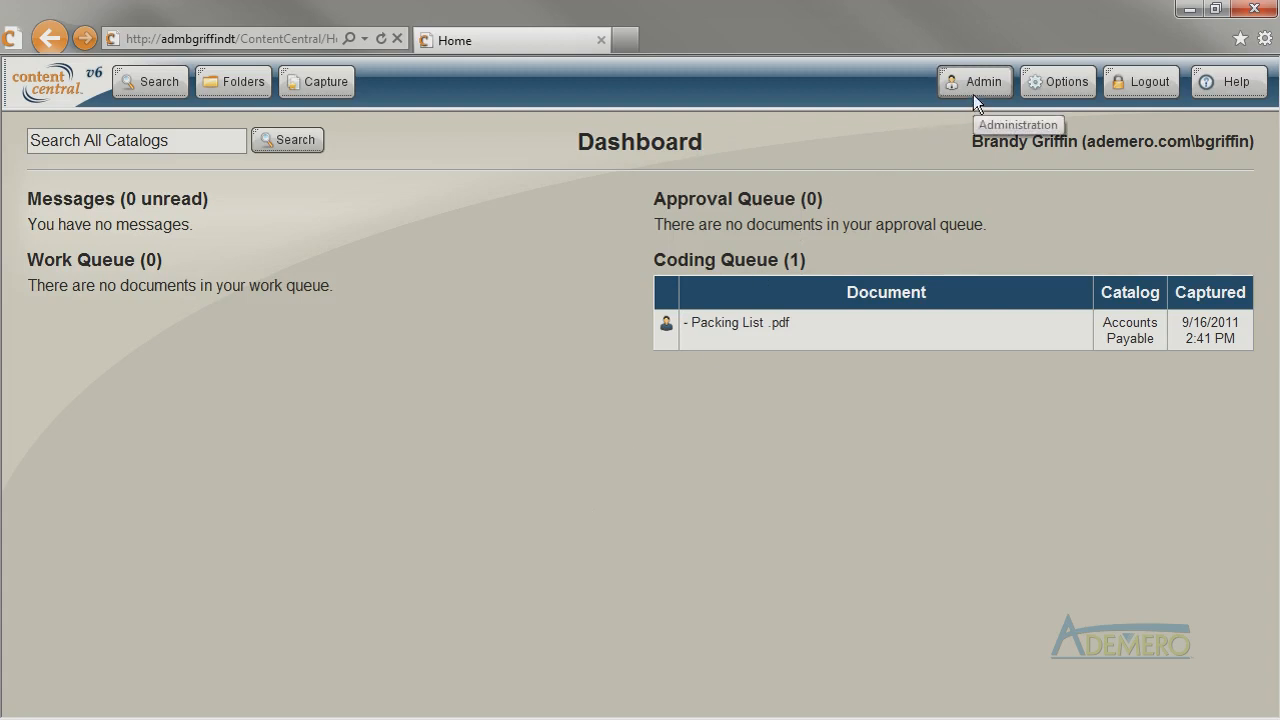
Step: Open the Admin area, view the Administration Guide PDF from Help, and close the help window
{"action": "left_click", "coordinate": [974, 80]}
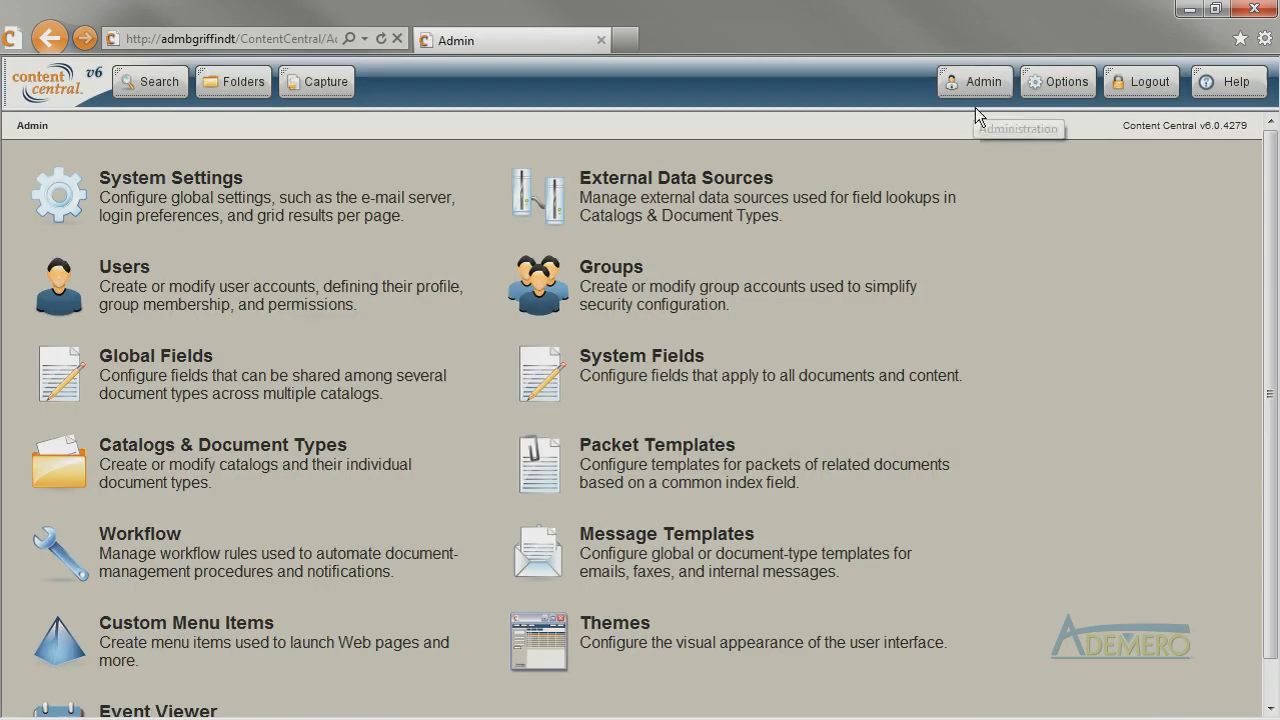
{"action": "mouse_move", "coordinate": [1028, 252]}
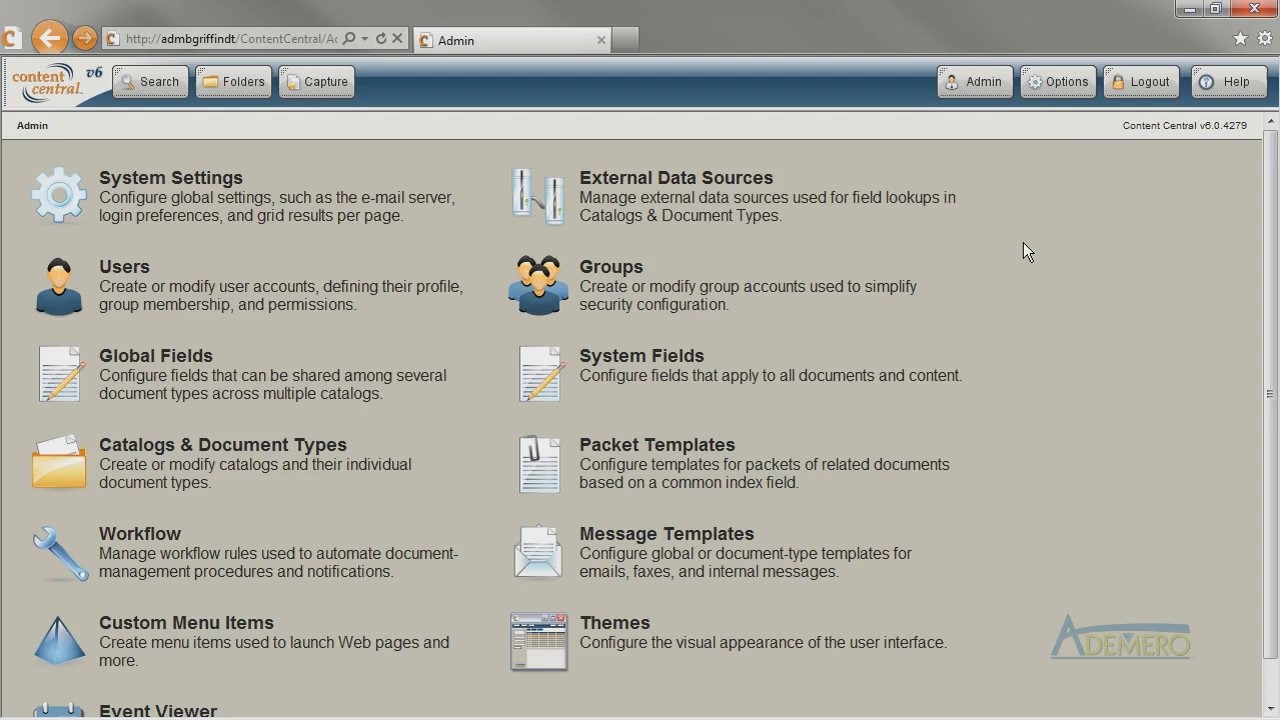
{"action": "mouse_move", "coordinate": [1164, 144]}
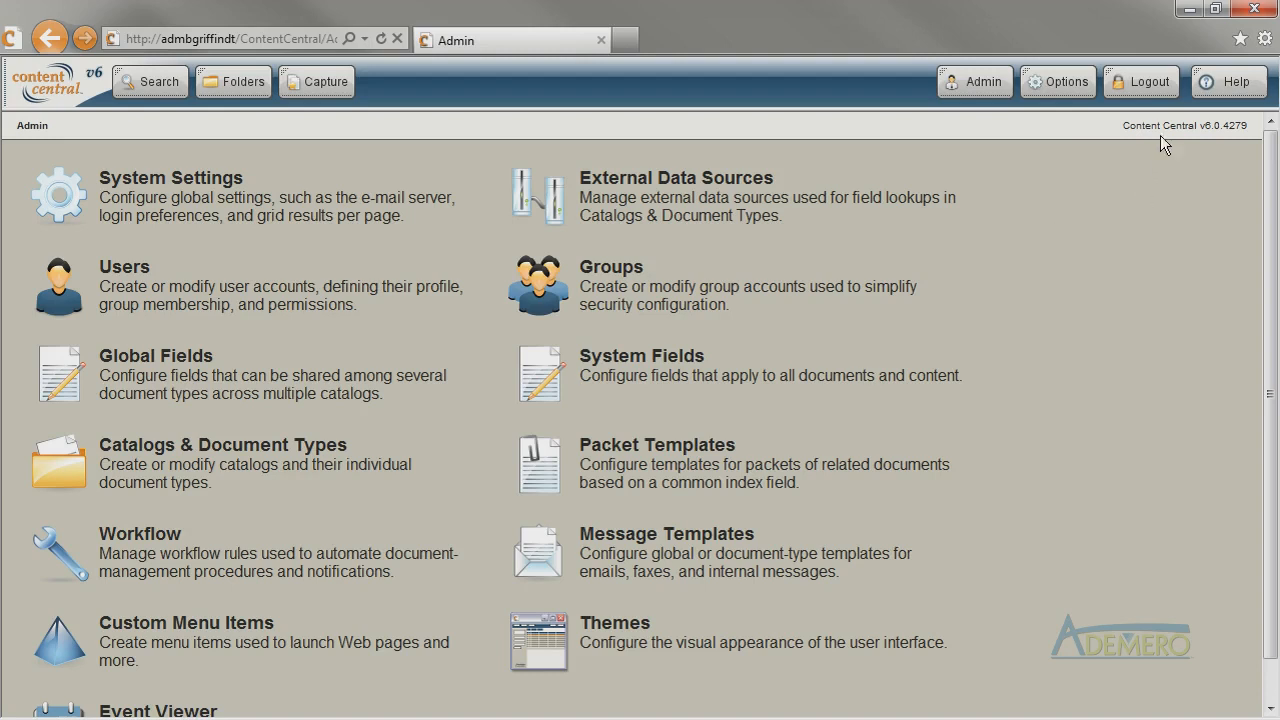
{"action": "left_click", "coordinate": [1228, 80]}
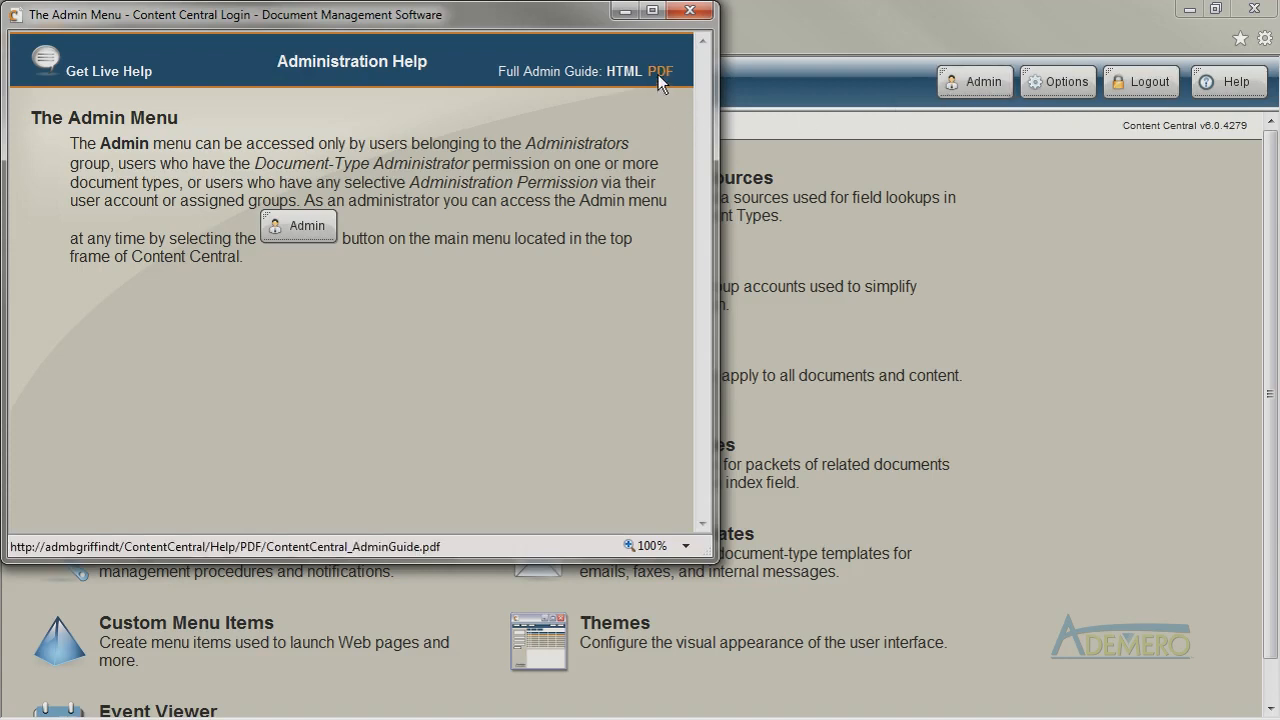
{"action": "left_click", "coordinate": [660, 72]}
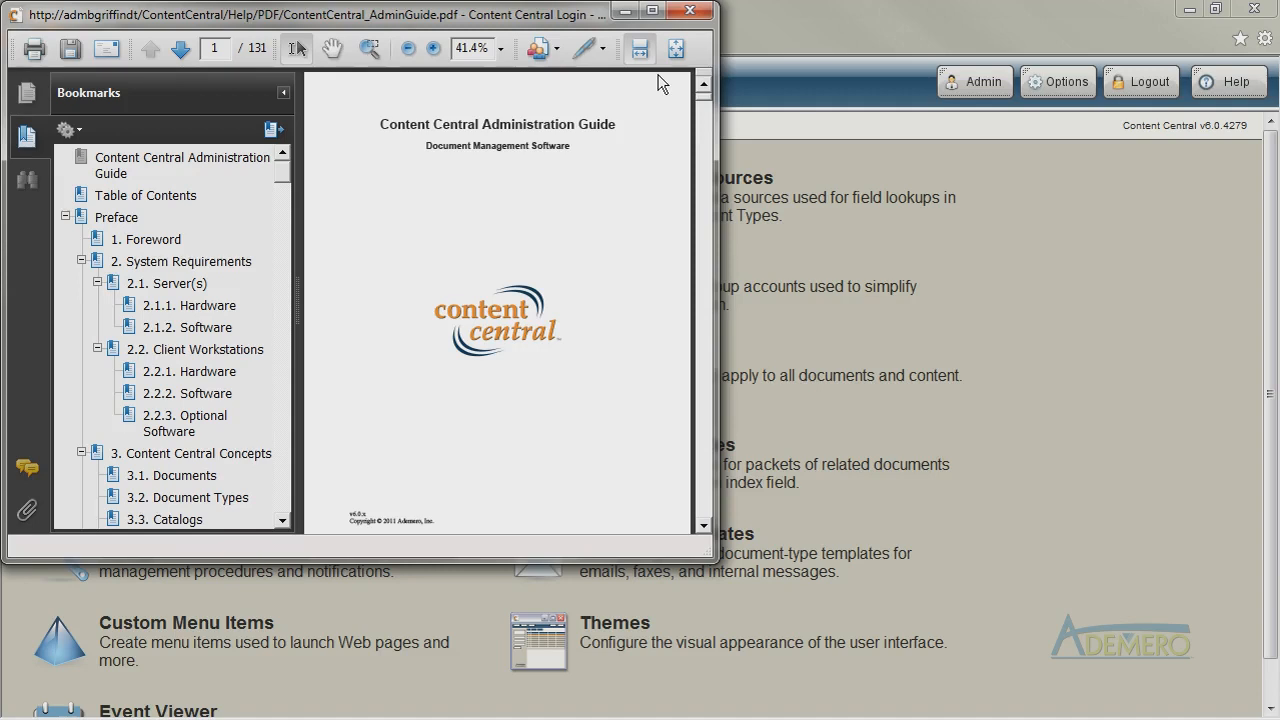
{"action": "left_click", "coordinate": [690, 10]}
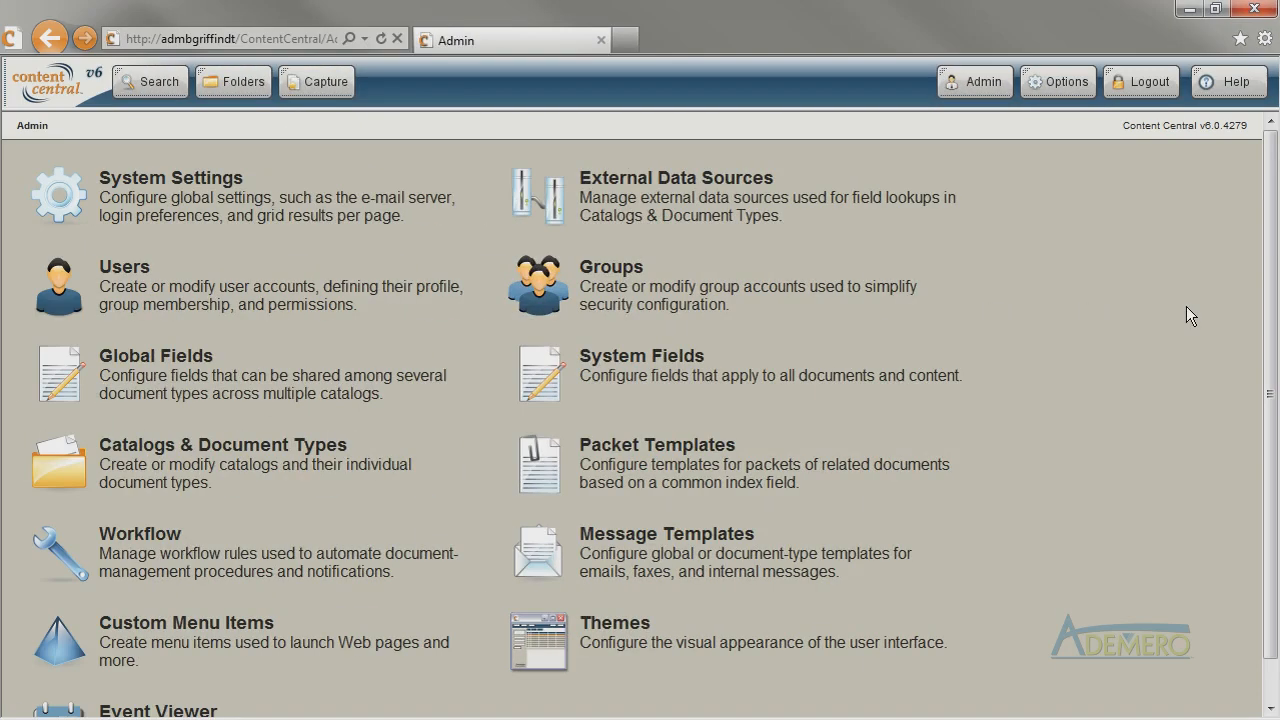
{"action": "mouse_move", "coordinate": [998, 270]}
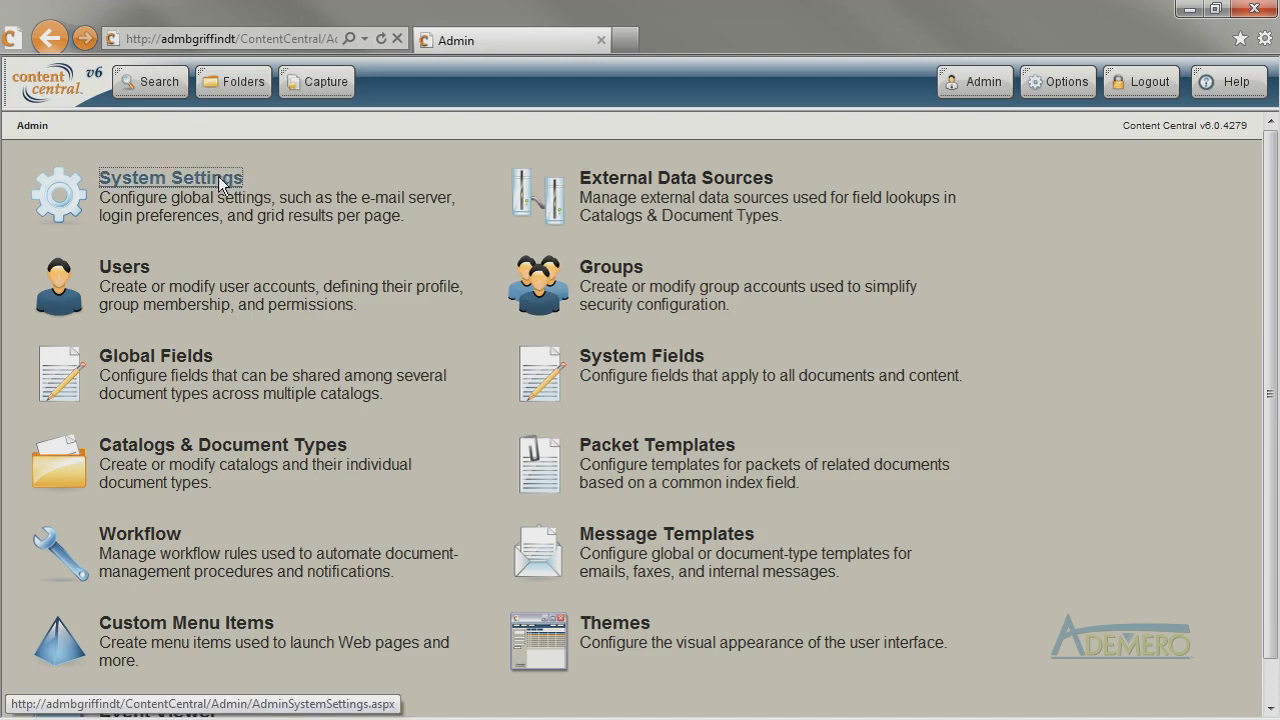
{"action": "left_click", "coordinate": [170, 176]}
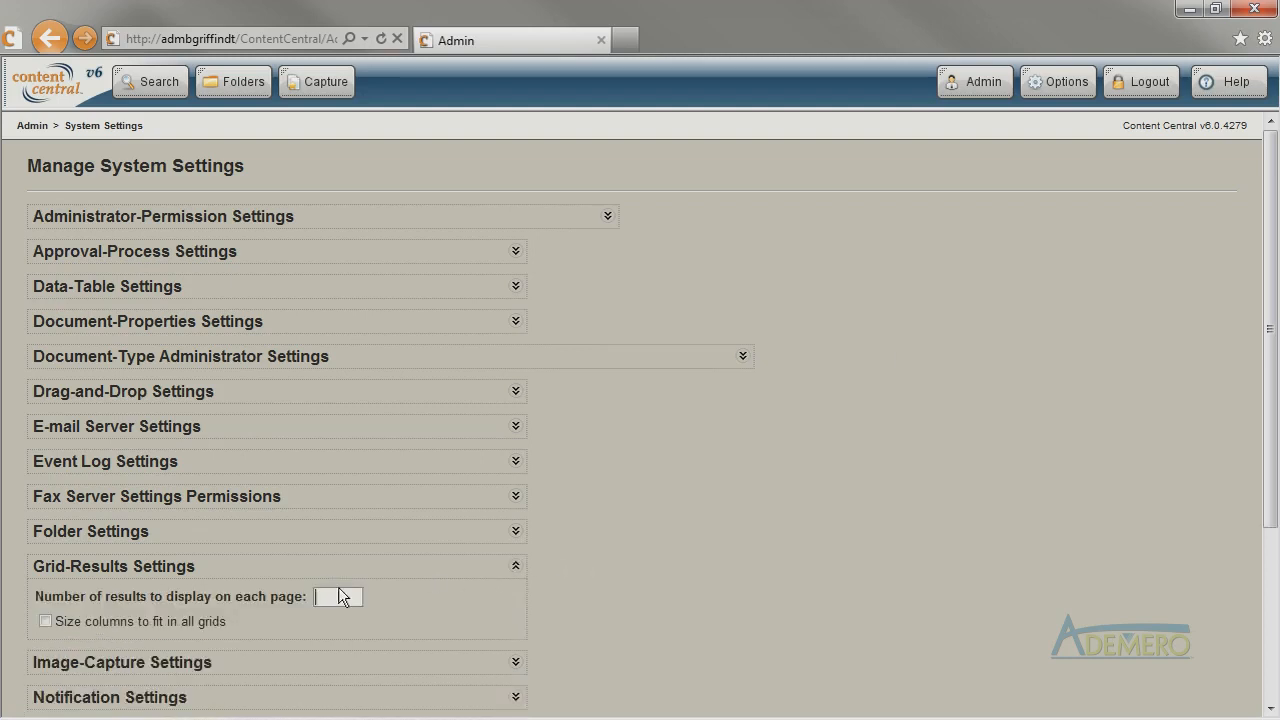
{"action": "type", "text": "100"}
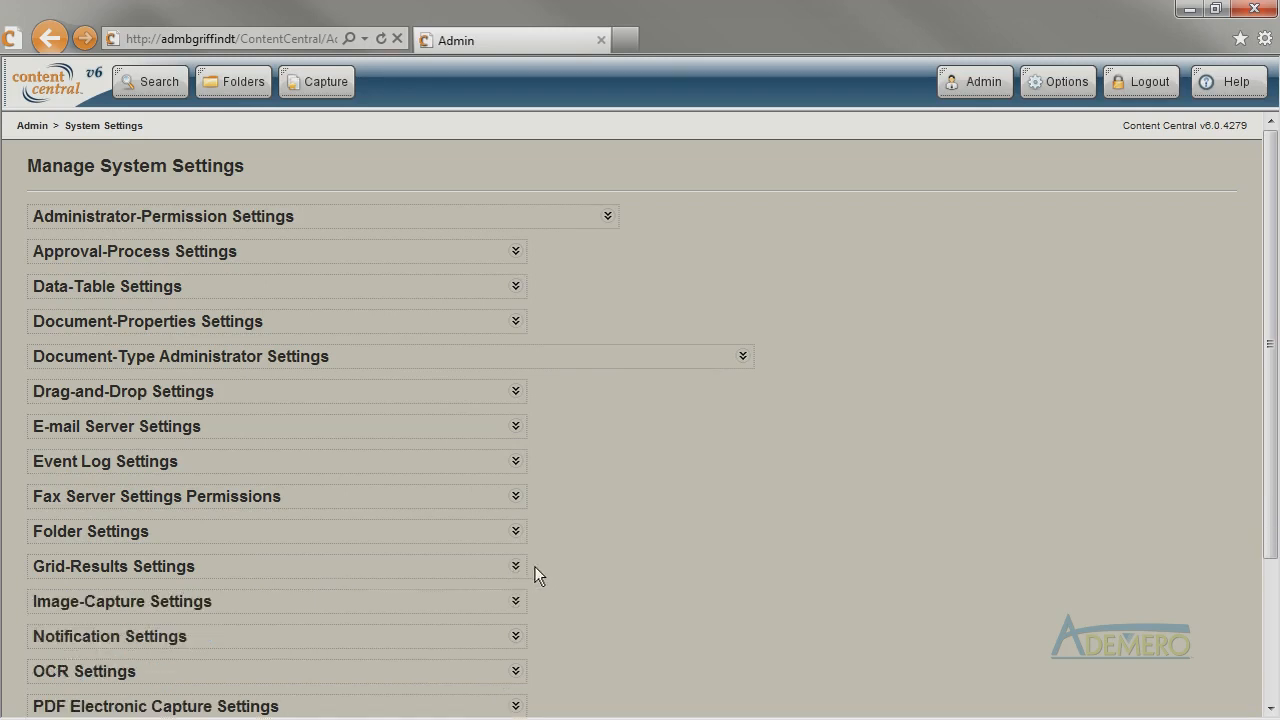
{"action": "mouse_move", "coordinate": [1024, 558]}
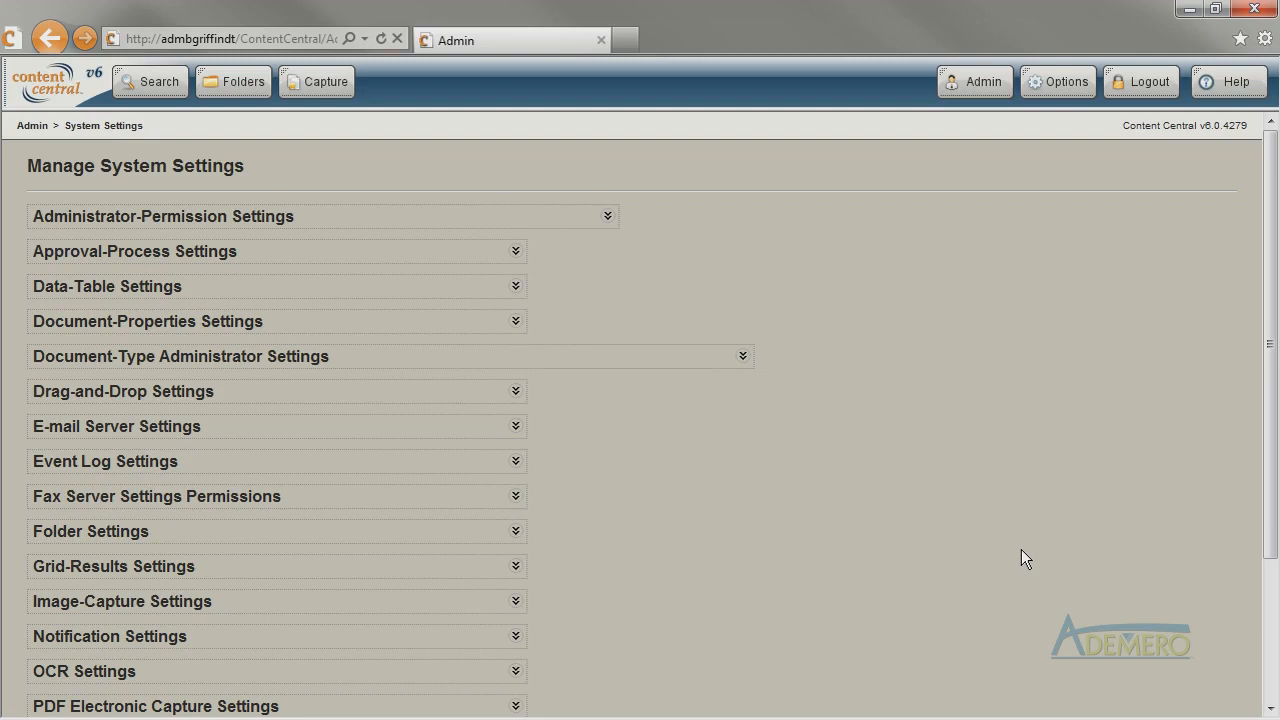
{"action": "mouse_move", "coordinate": [576, 424]}
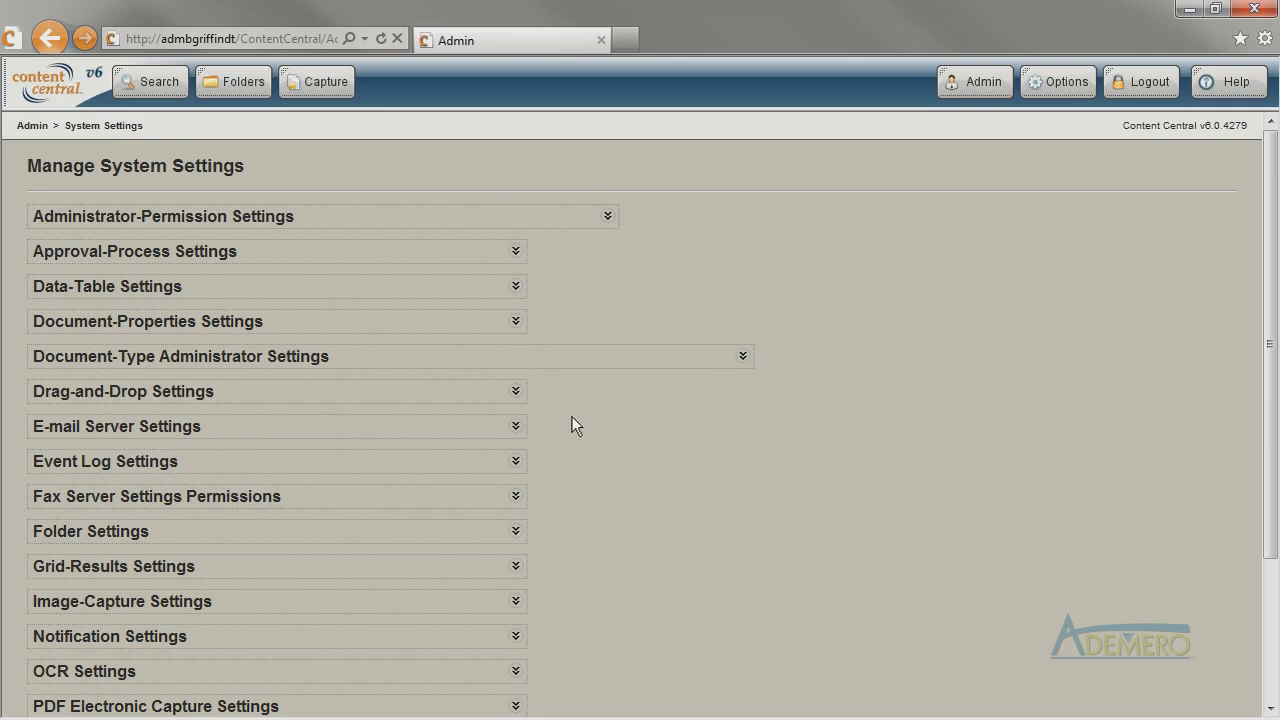
{"action": "left_click", "coordinate": [116, 426]}
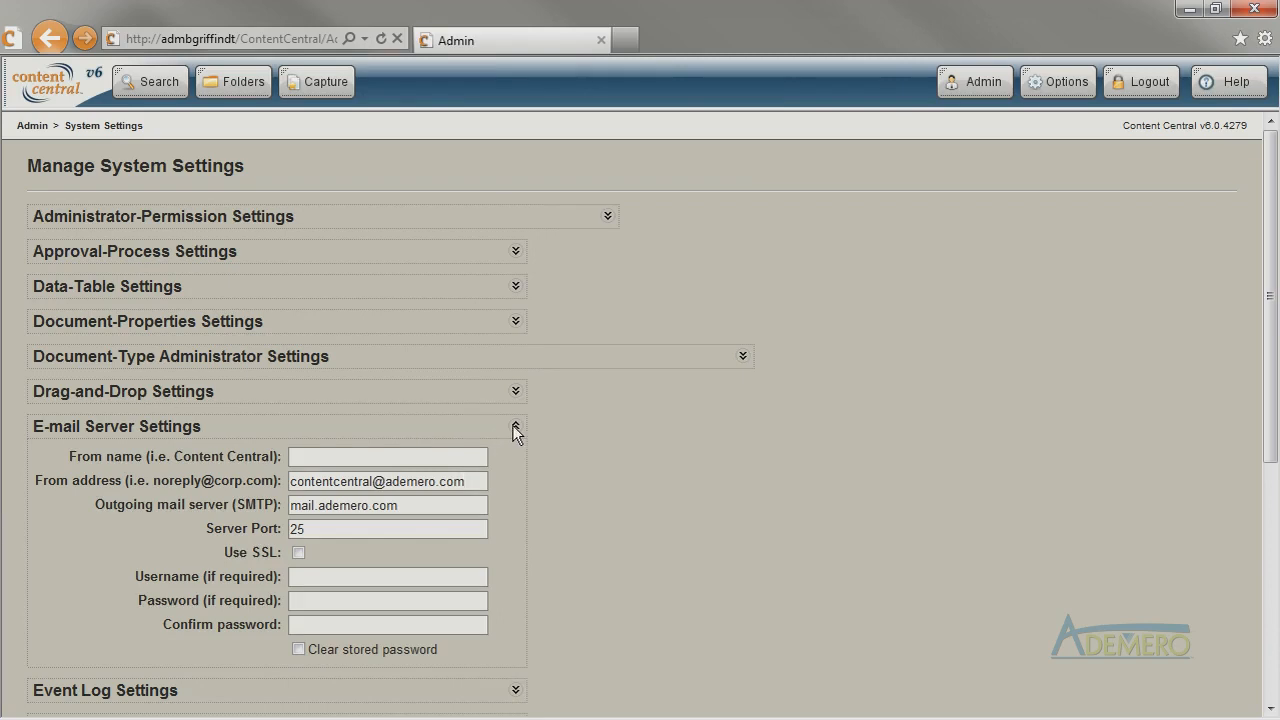
{"action": "left_click", "coordinate": [516, 426]}
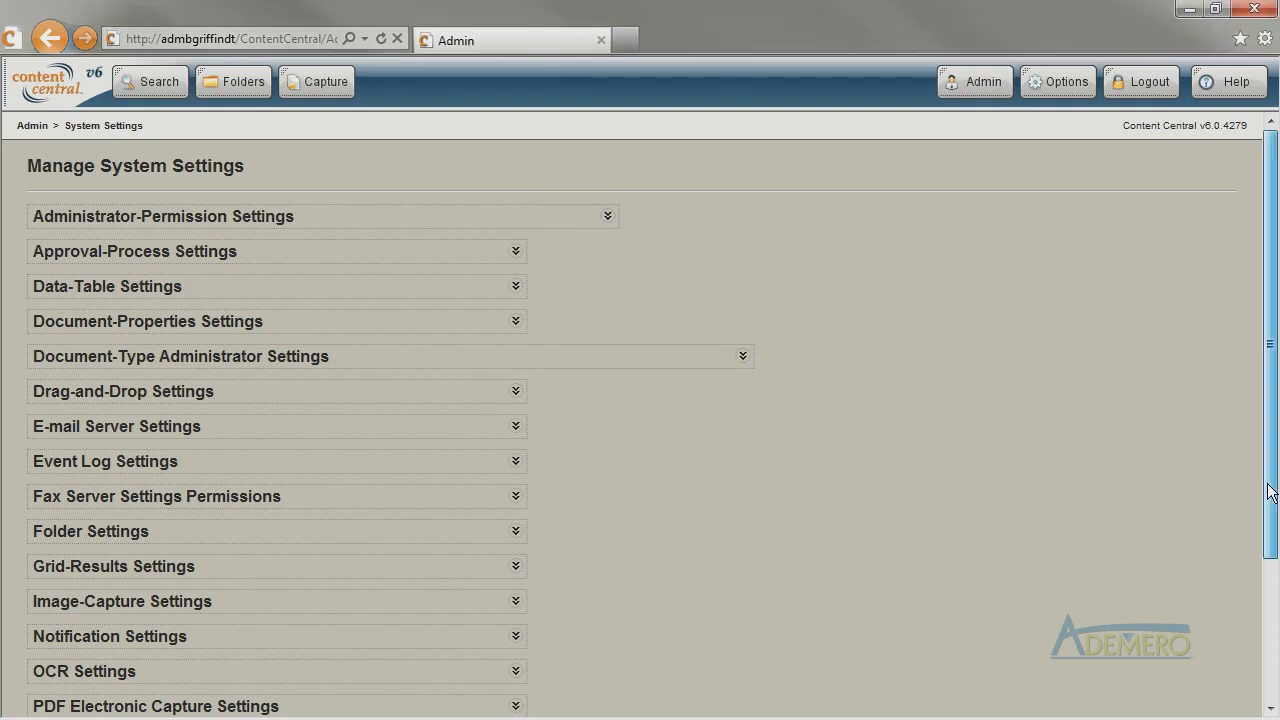
{"action": "scroll", "scroll_direction": "down", "scroll_amount": 3}
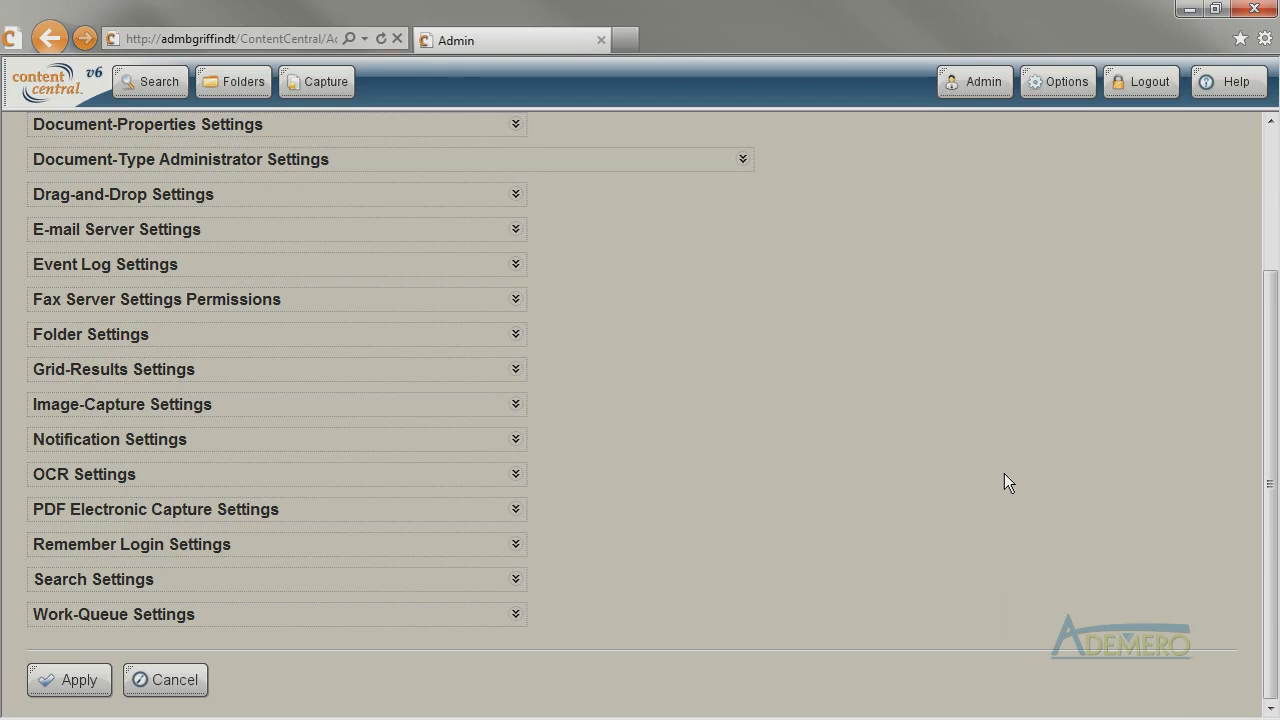
{"action": "mouse_move", "coordinate": [520, 516]}
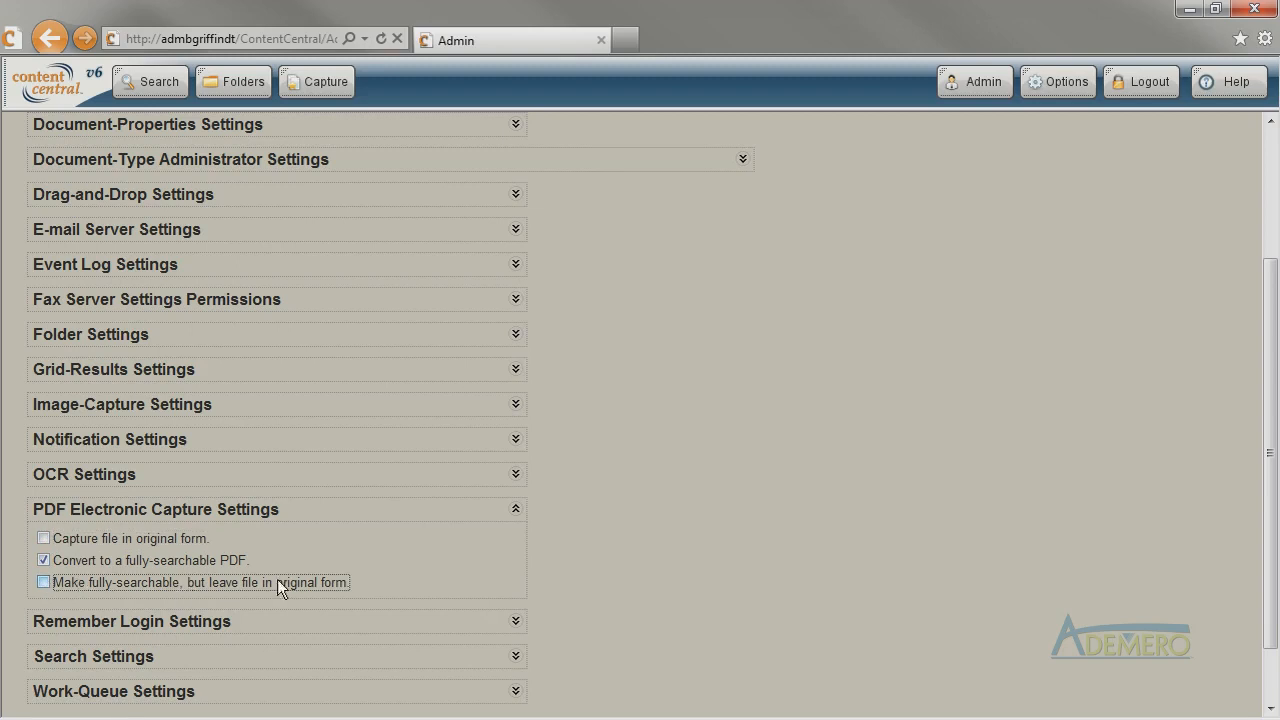
{"action": "left_click", "coordinate": [514, 510]}
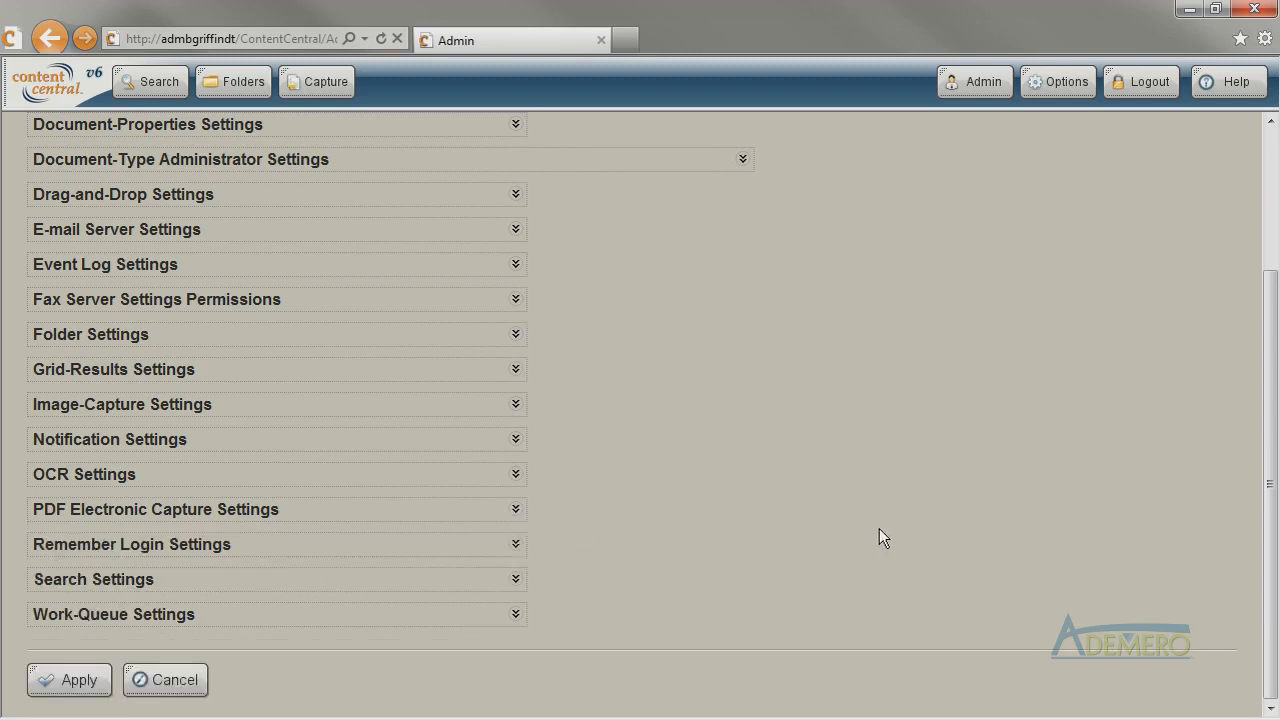
{"action": "mouse_move", "coordinate": [1136, 590]}
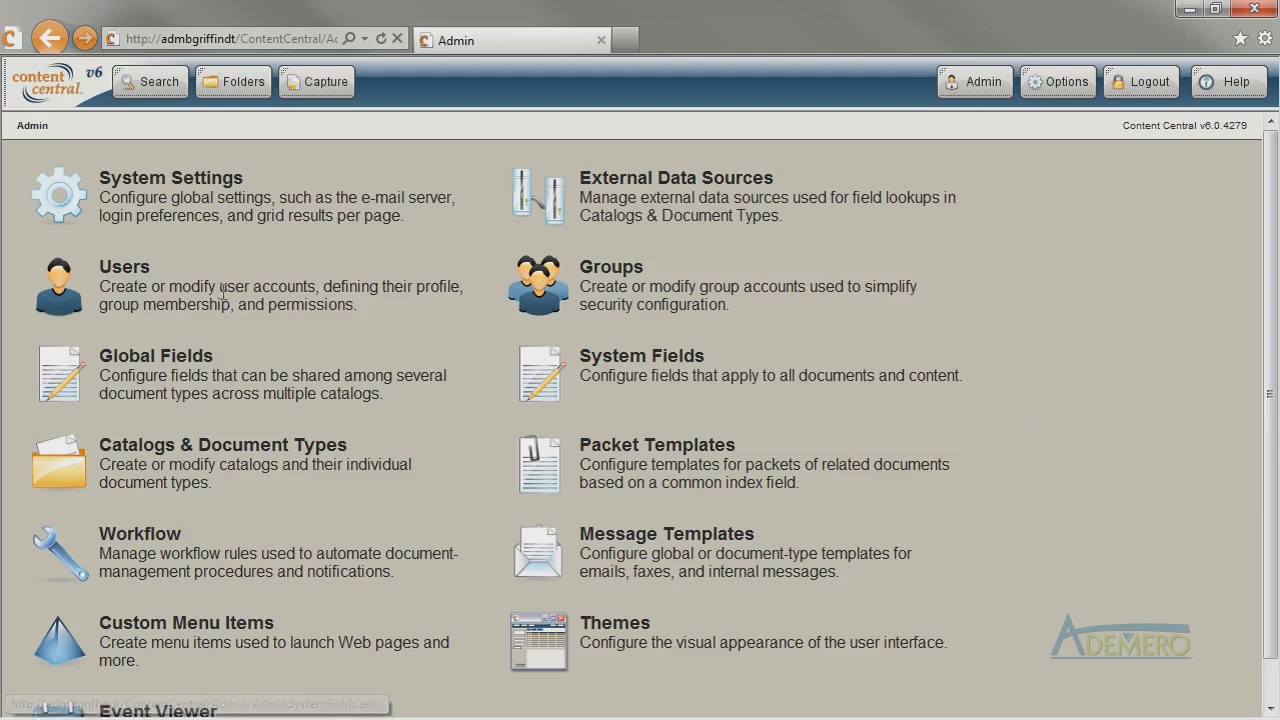
Step: Create user jsmith with a password and a .com e-mail address and apply it
{"action": "left_click", "coordinate": [124, 266]}
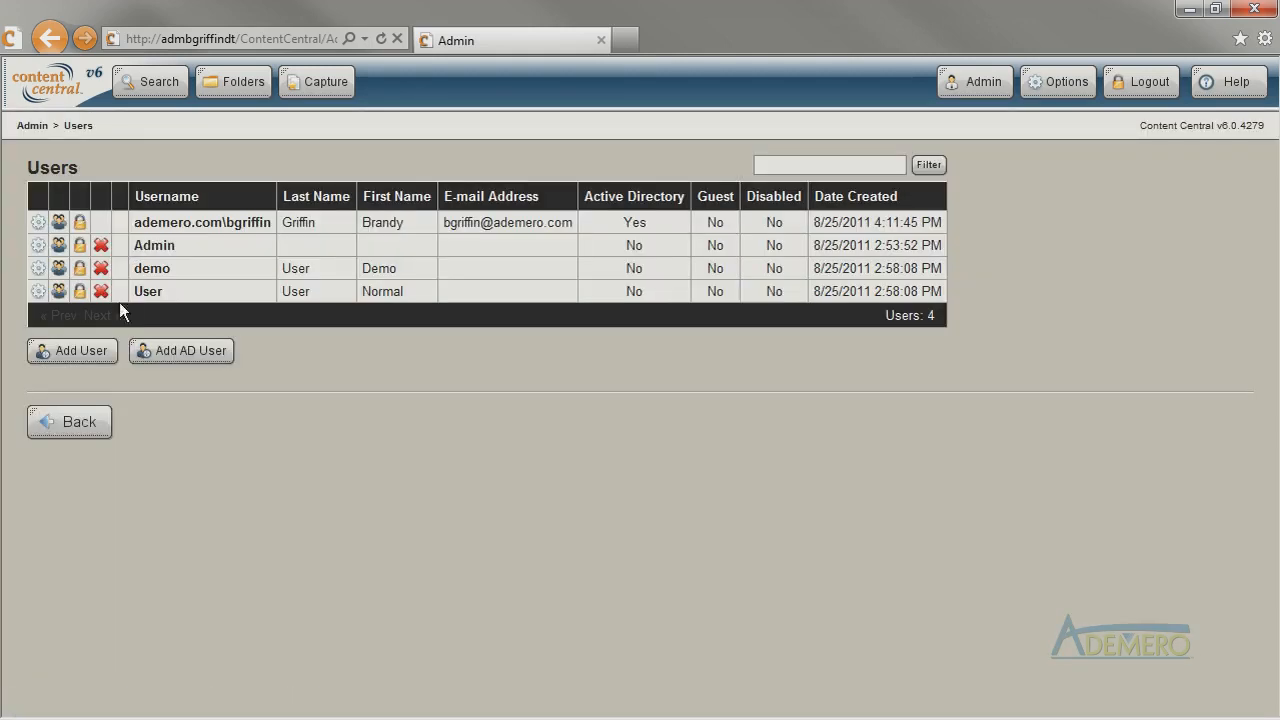
{"action": "left_click", "coordinate": [72, 350]}
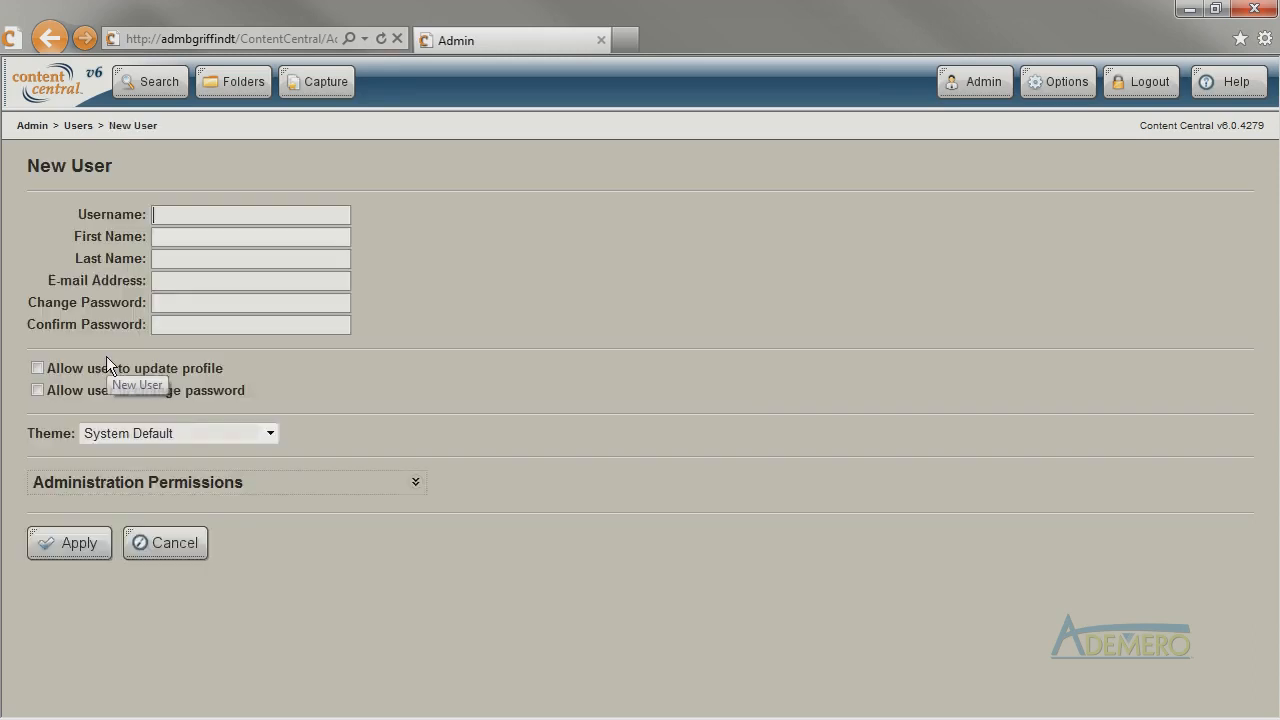
{"action": "mouse_move", "coordinate": [424, 270]}
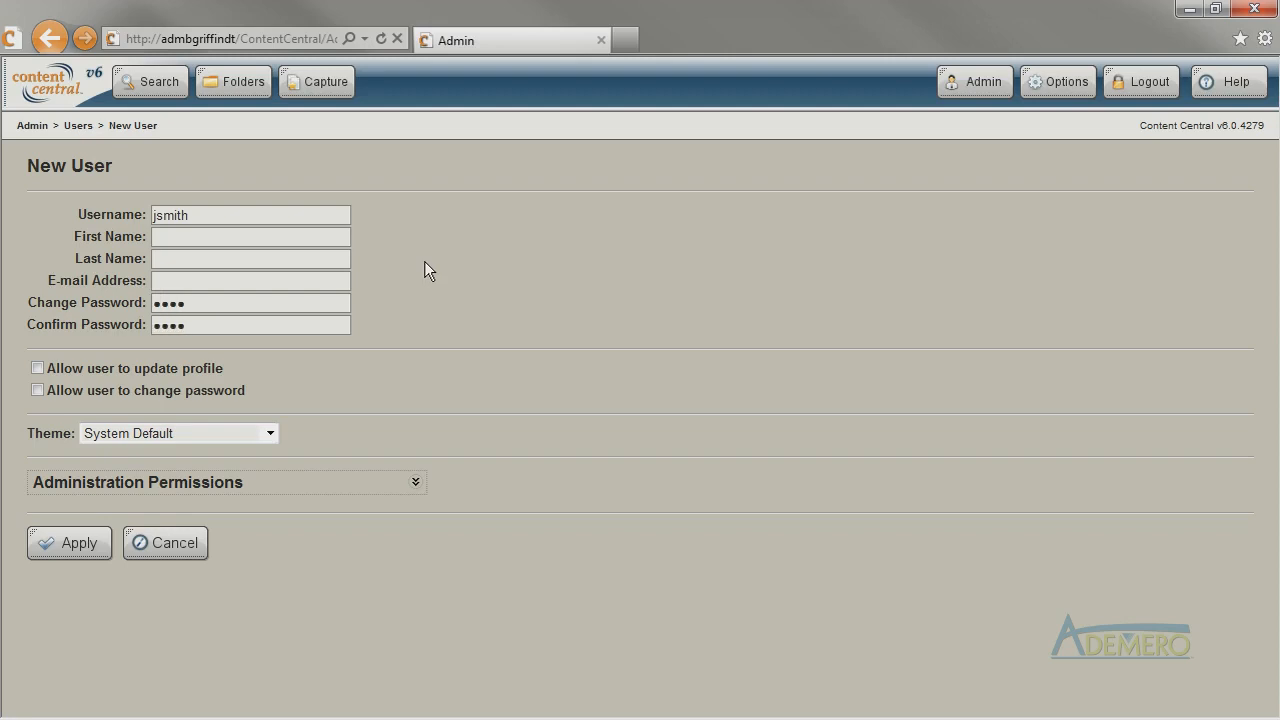
{"action": "mouse_move", "coordinate": [370, 276]}
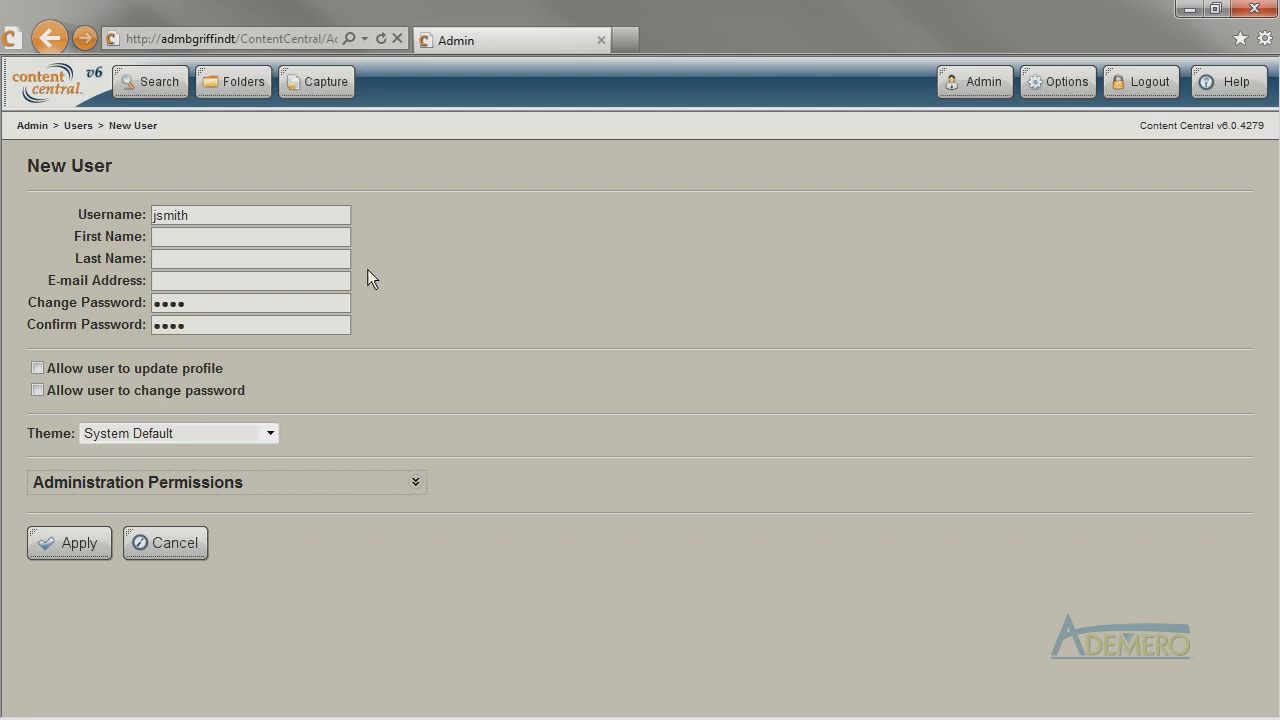
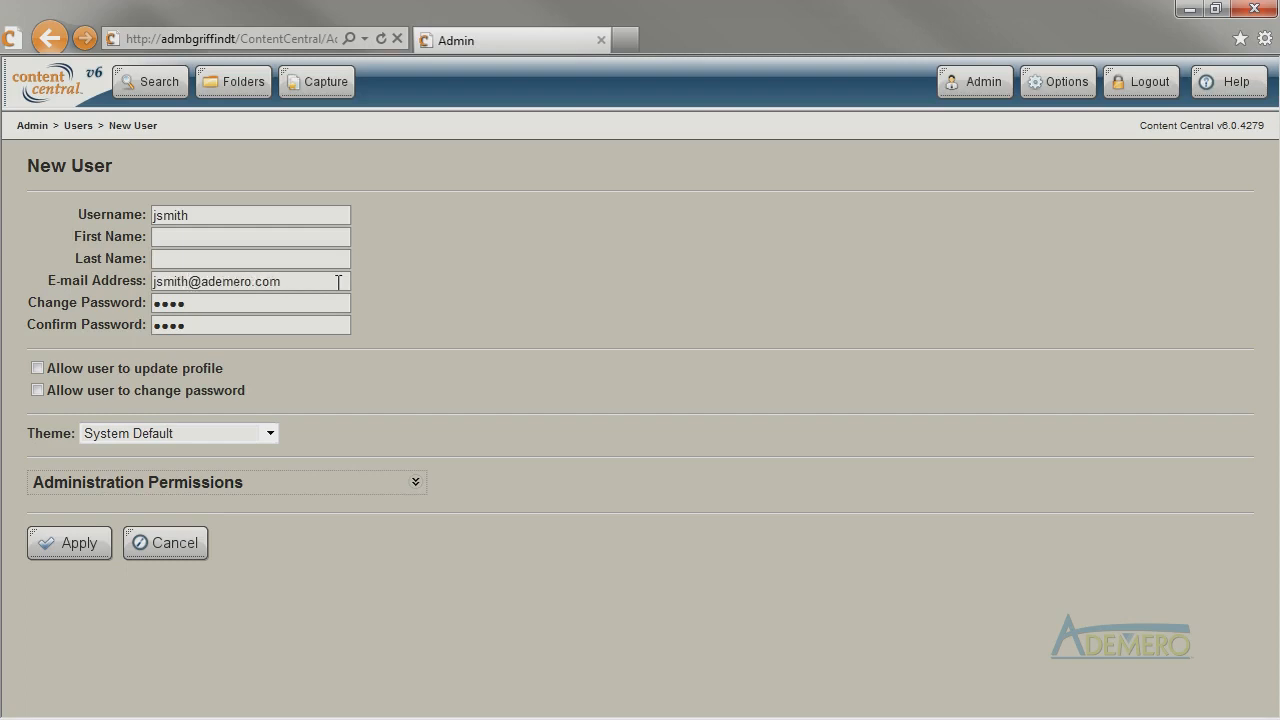
{"action": "mouse_move", "coordinate": [420, 304]}
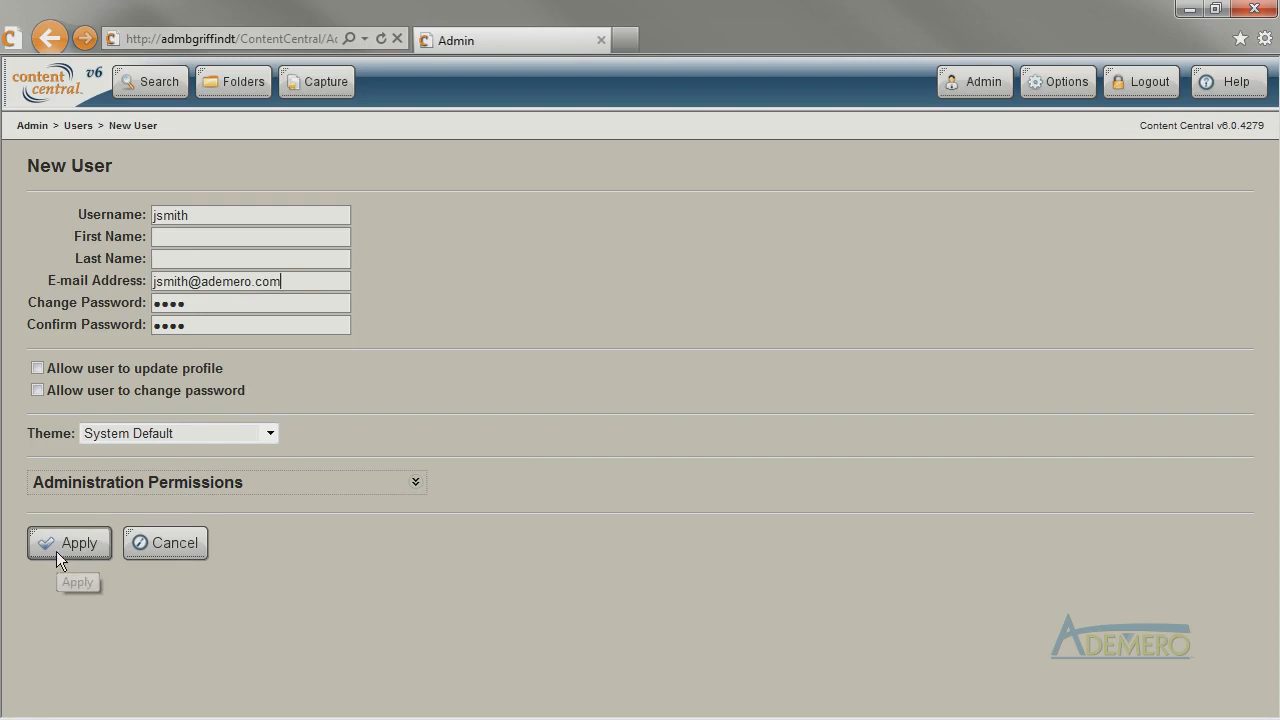
{"action": "left_click", "coordinate": [68, 544]}
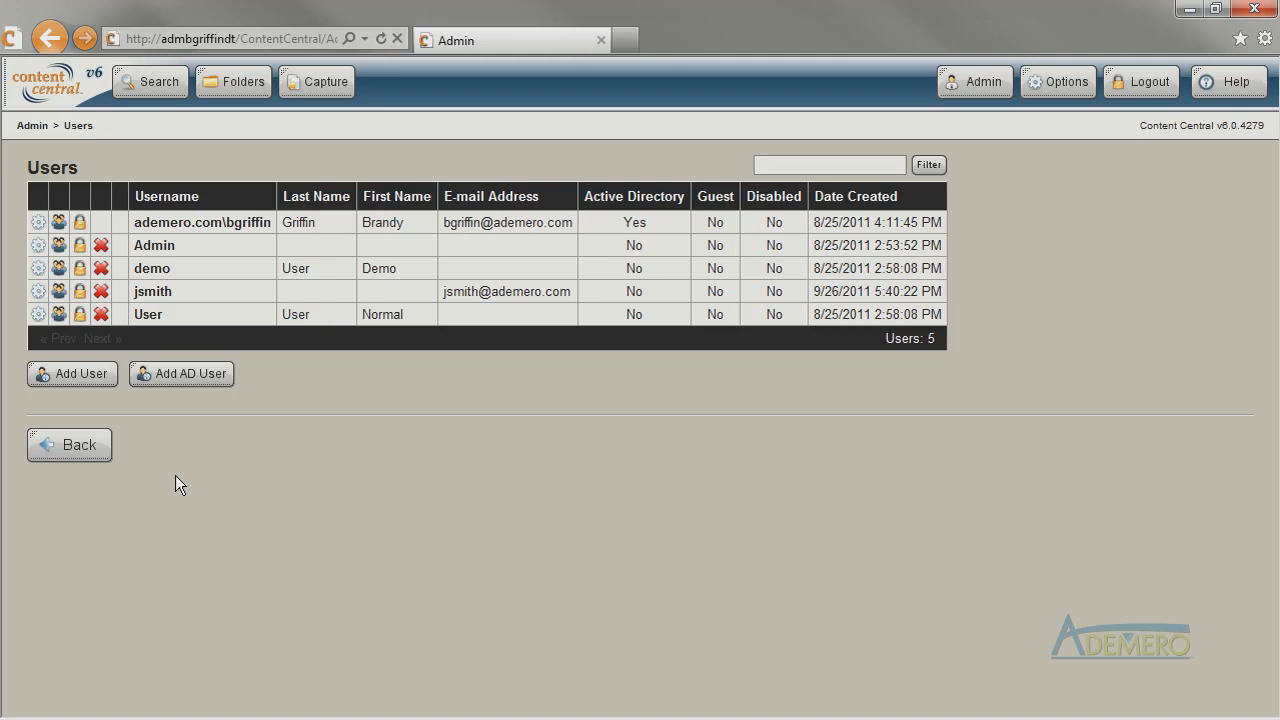
{"action": "mouse_move", "coordinate": [38, 292]}
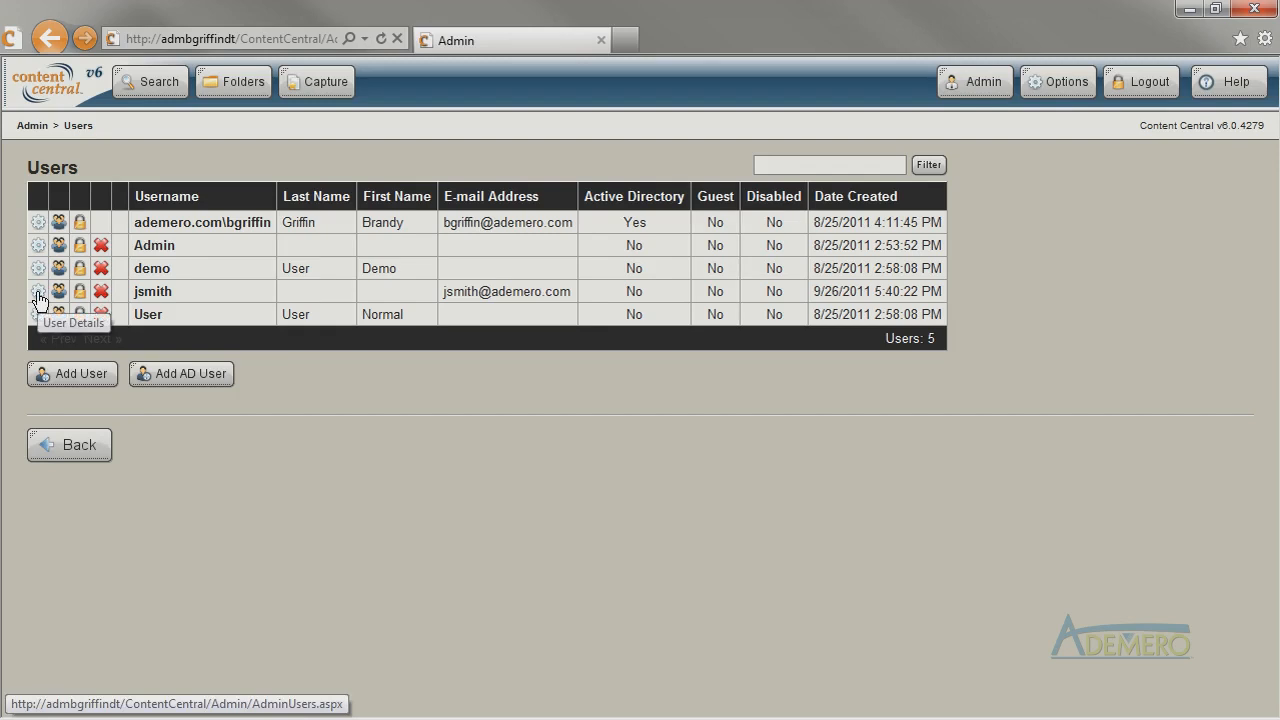
Step: Review the jsmith account's details page and return to the Users list
{"action": "left_click", "coordinate": [38, 292]}
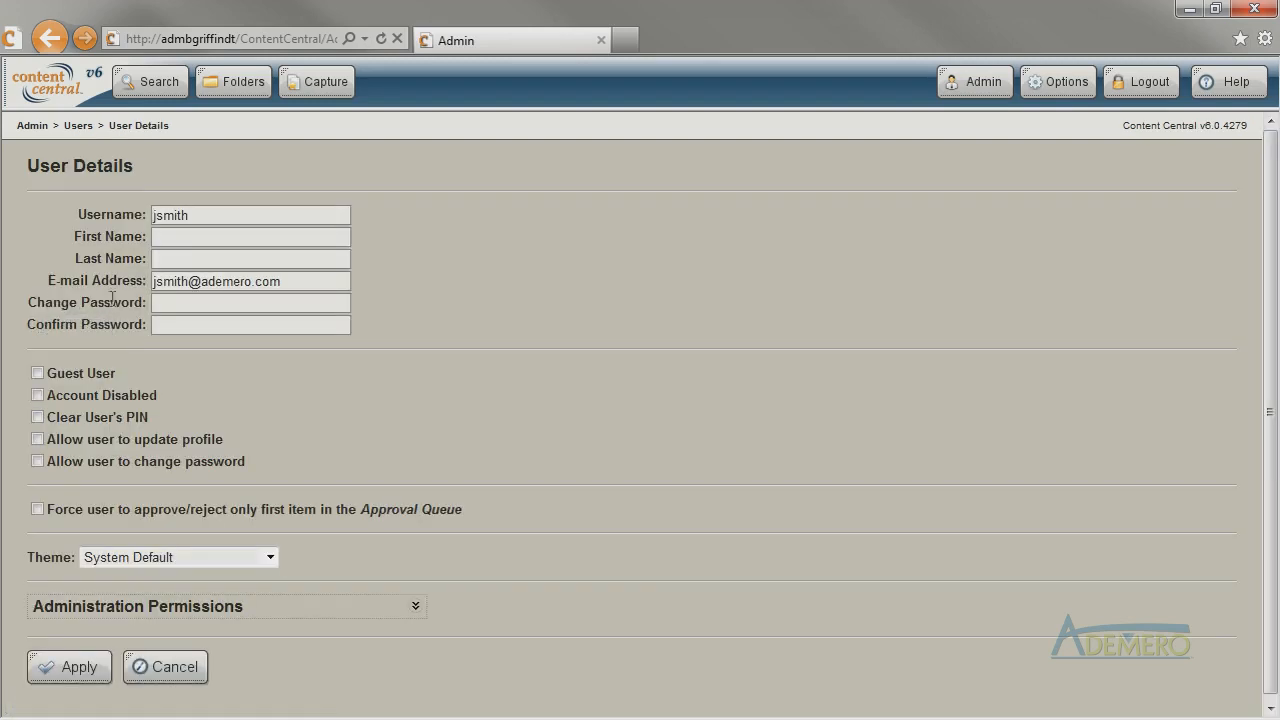
{"action": "type", "text": "•"}
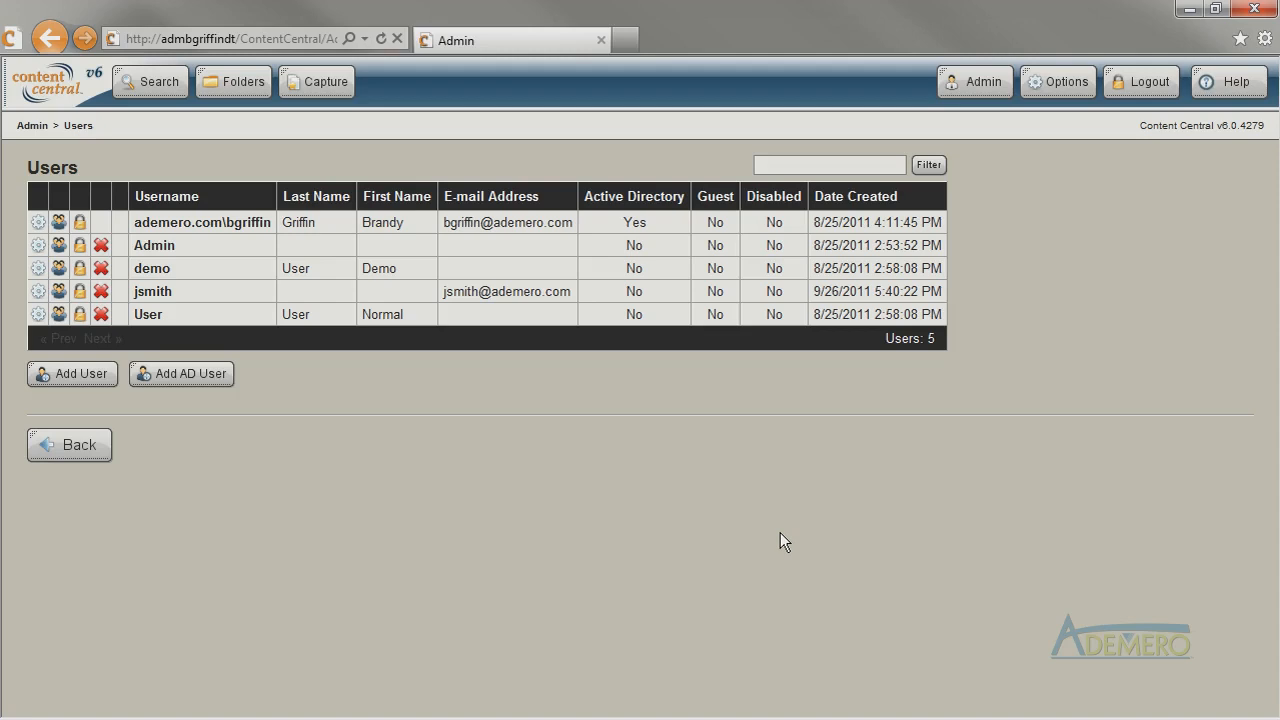
{"action": "mouse_move", "coordinate": [80, 296]}
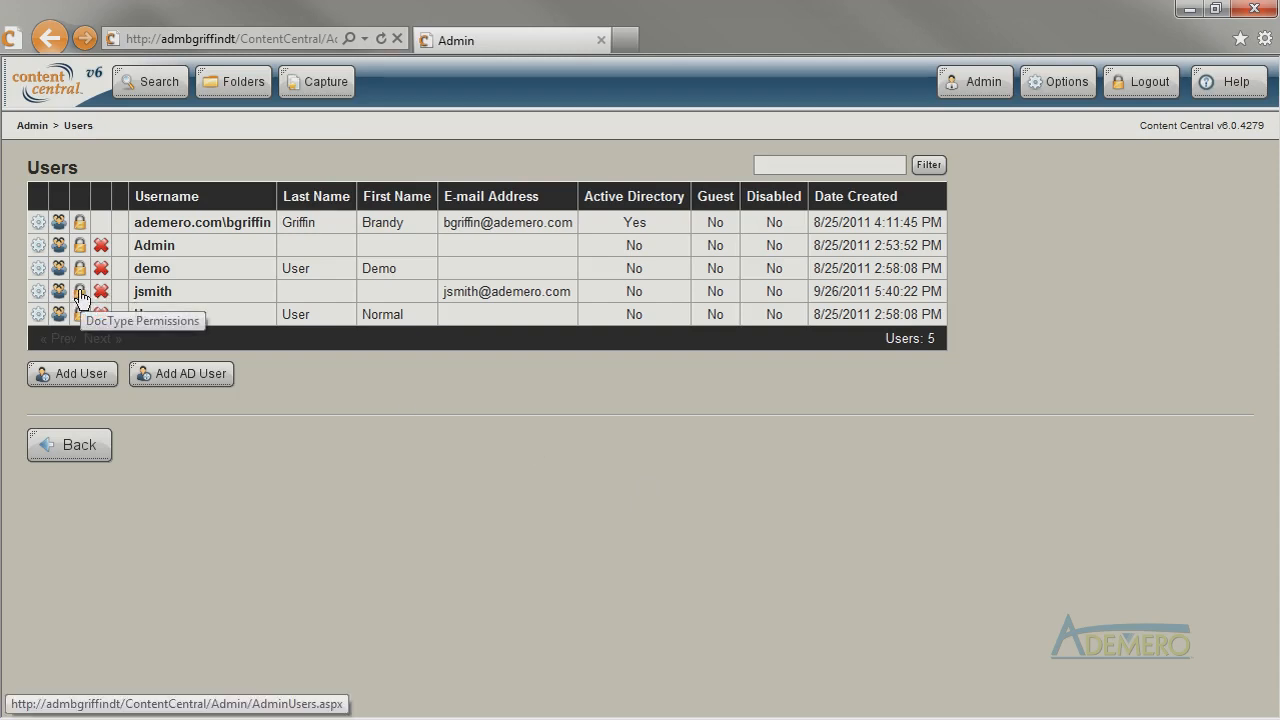
Step: Browse jsmith's document-type permissions across All Catalogs, then narrow back to Accounts Payable
{"action": "left_click", "coordinate": [80, 292]}
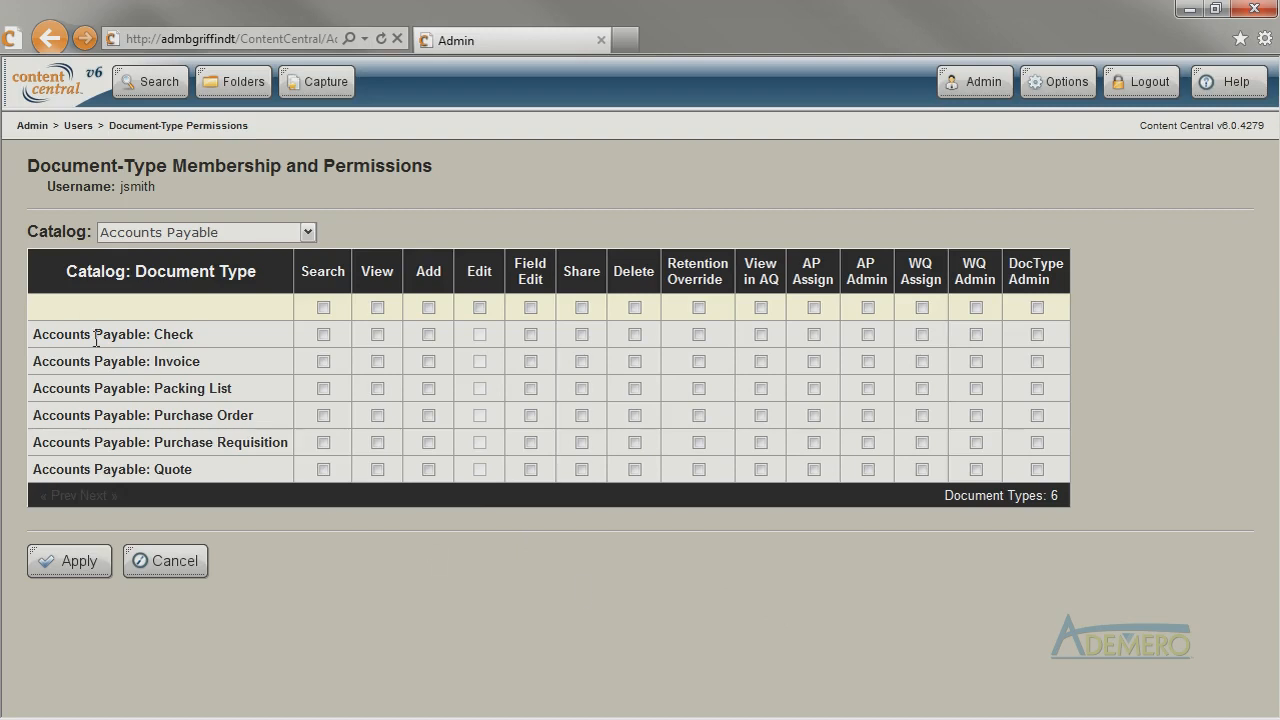
{"action": "mouse_move", "coordinate": [190, 384]}
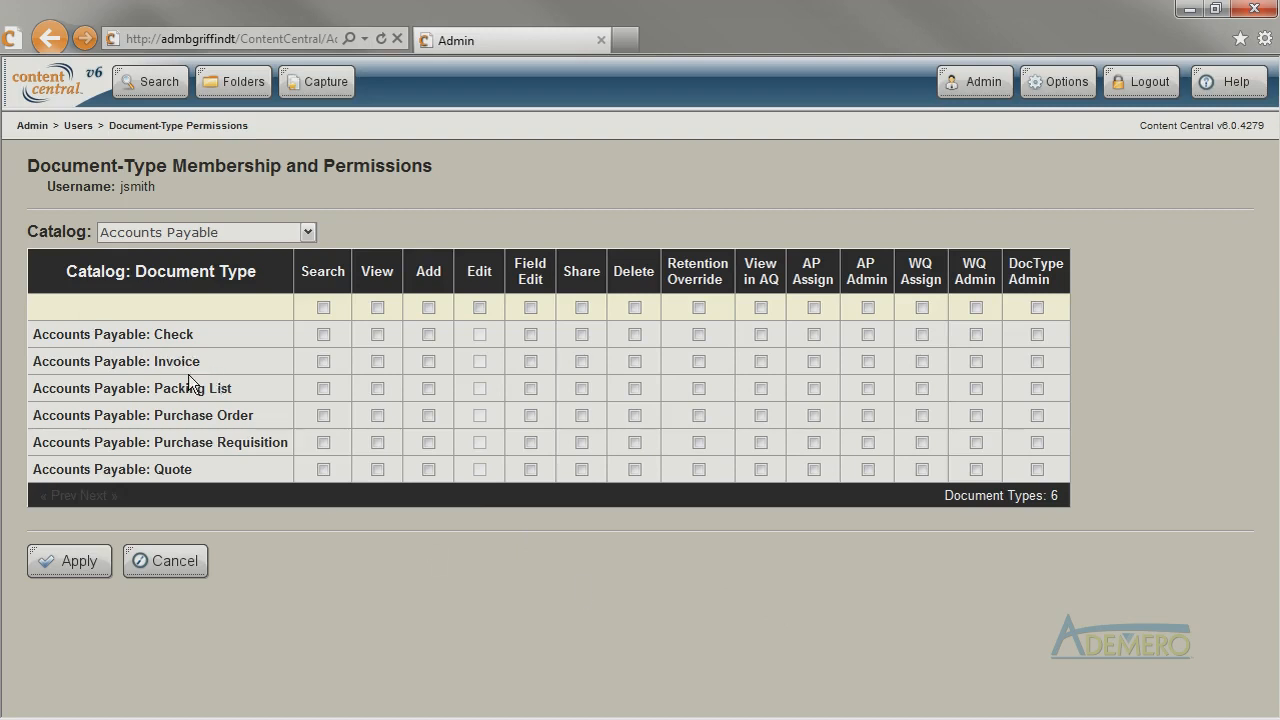
{"action": "mouse_move", "coordinate": [112, 382]}
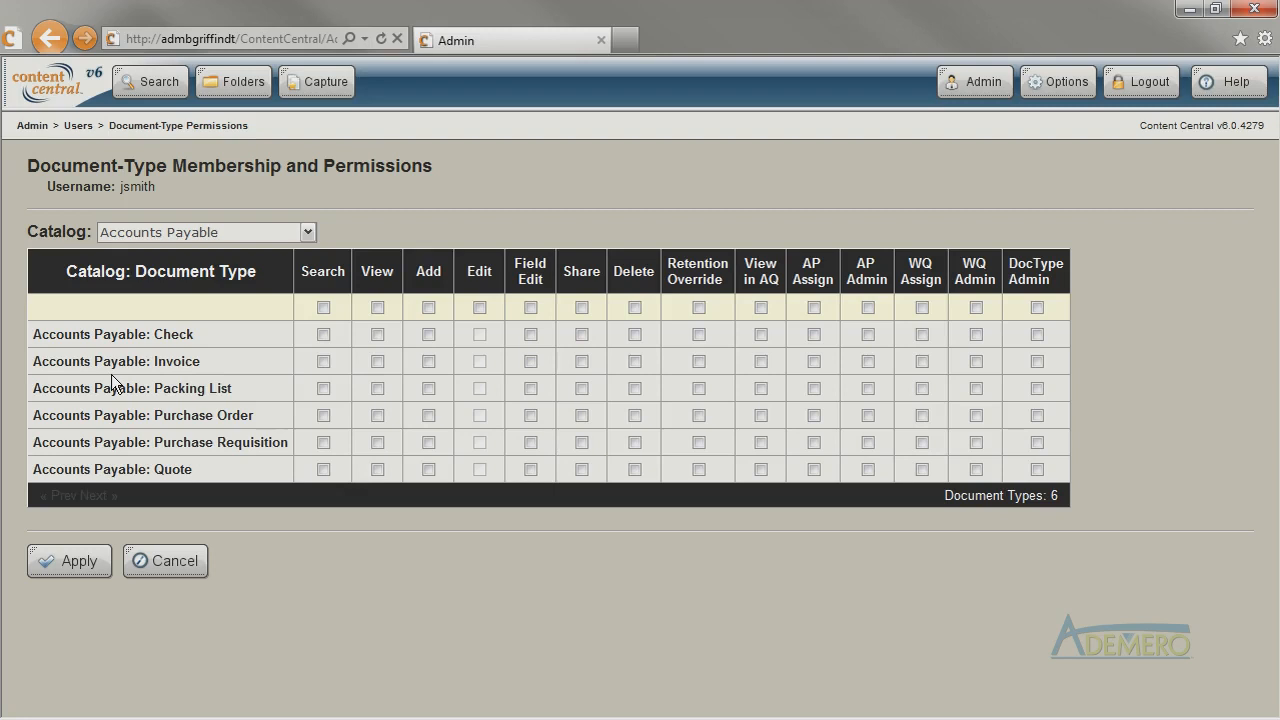
{"action": "left_click", "coordinate": [308, 232]}
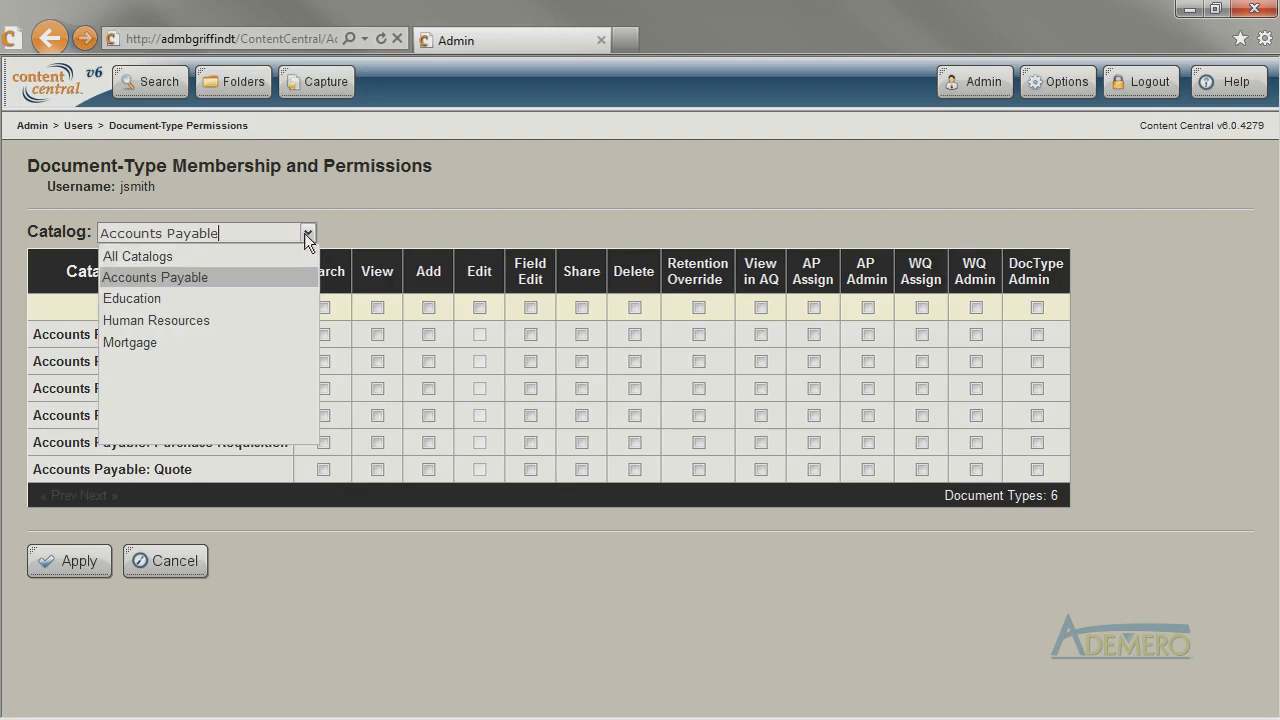
{"action": "left_click", "coordinate": [138, 256]}
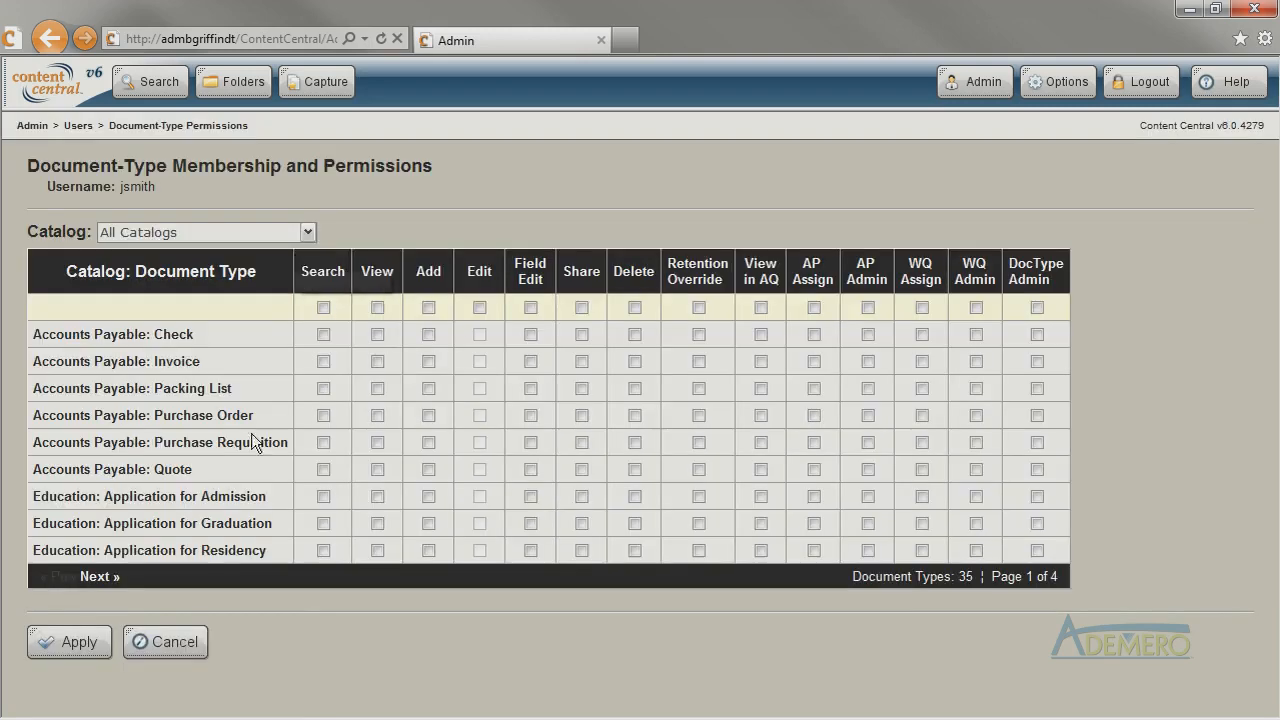
{"action": "left_click", "coordinate": [100, 576]}
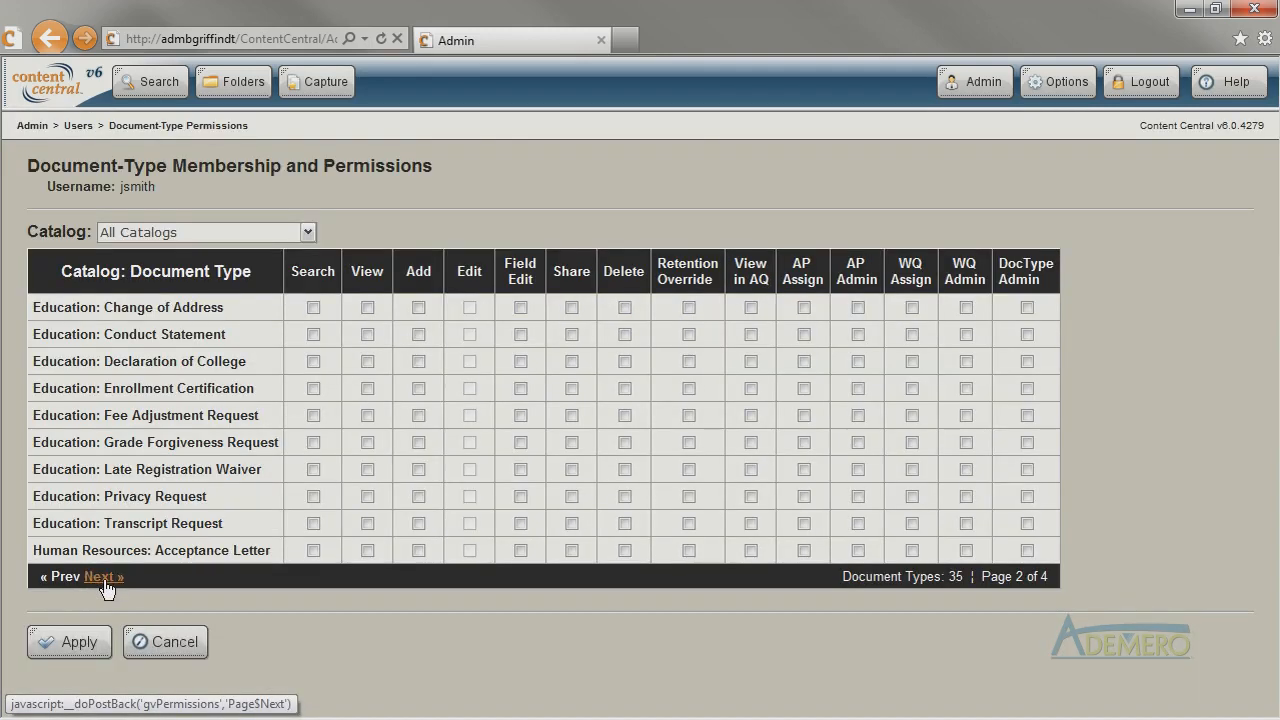
{"action": "left_click", "coordinate": [100, 576]}
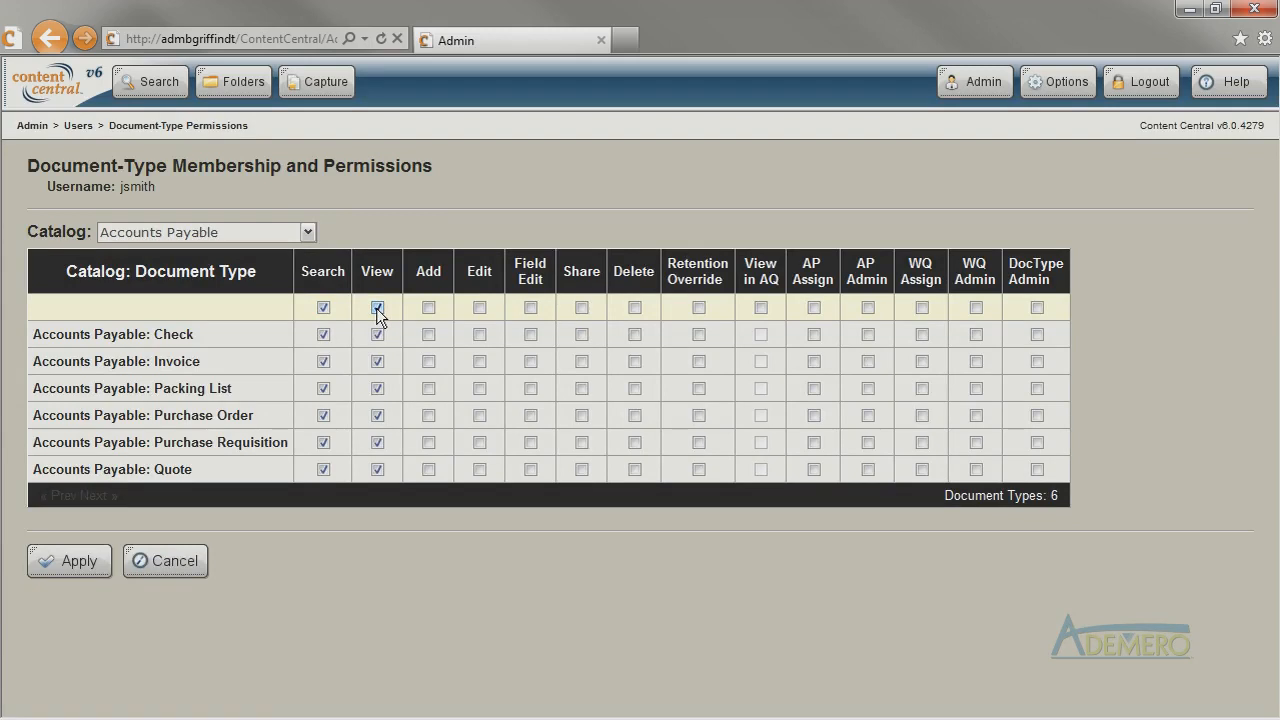
{"action": "mouse_move", "coordinate": [480, 580]}
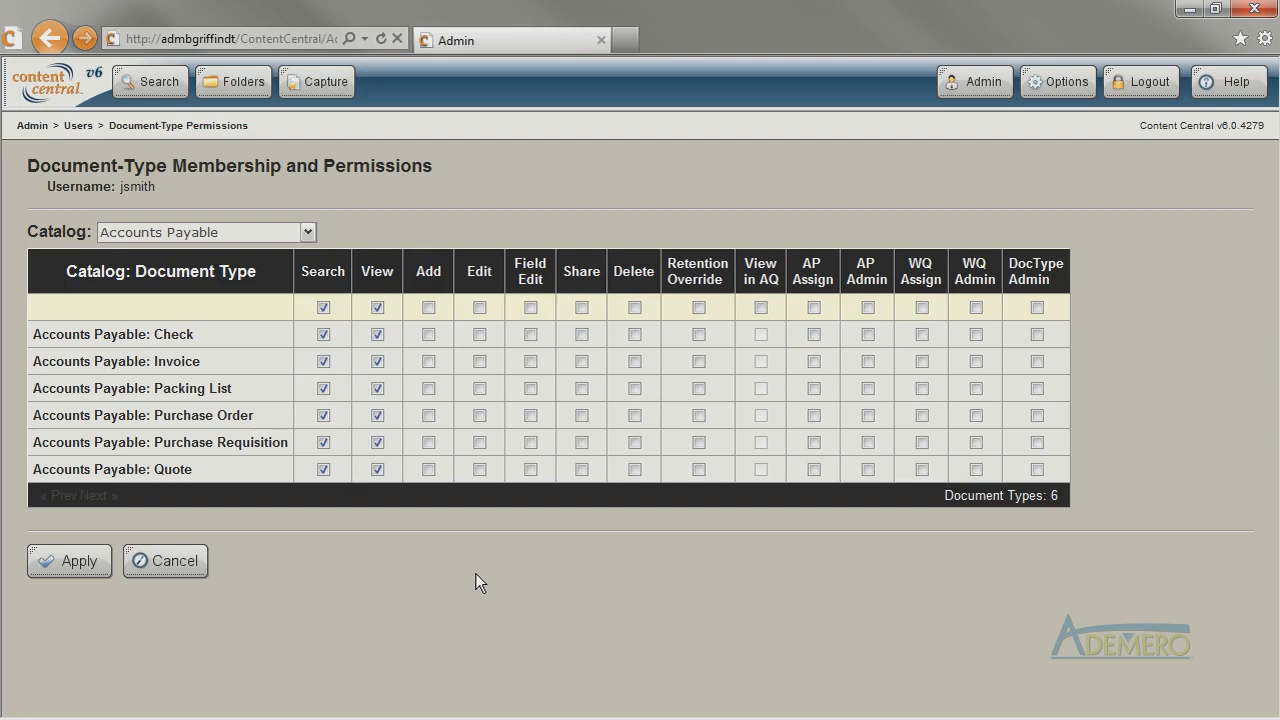
{"action": "mouse_move", "coordinate": [460, 564]}
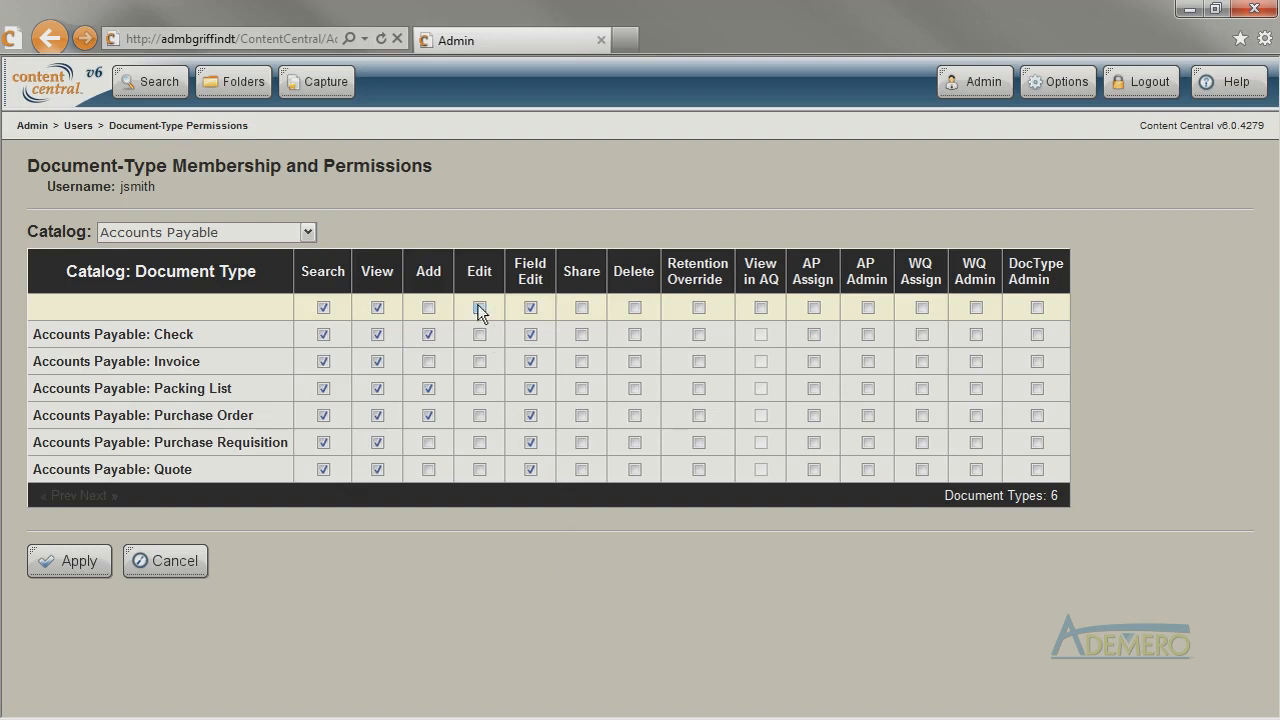
Step: Grant jsmith Edit on all Accounts Payable types and Delete on Packing List and Purchase Order, then apply
{"action": "left_click", "coordinate": [478, 308]}
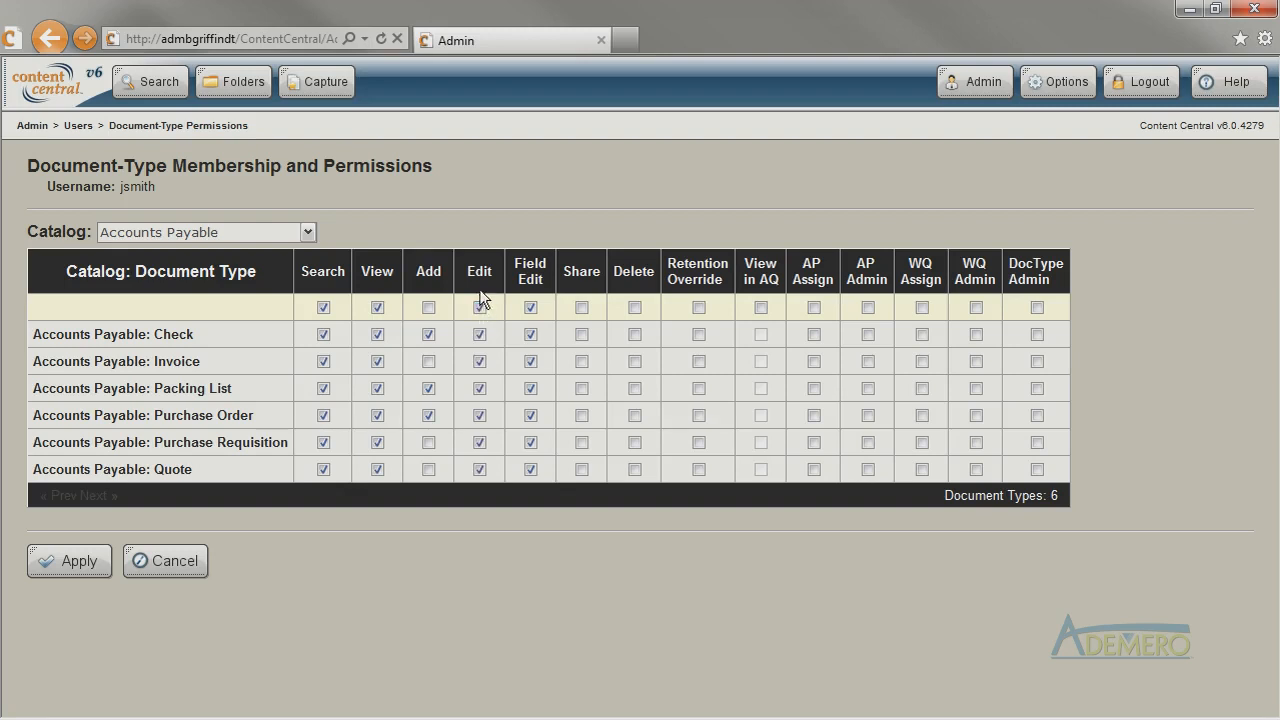
{"action": "mouse_move", "coordinate": [552, 564]}
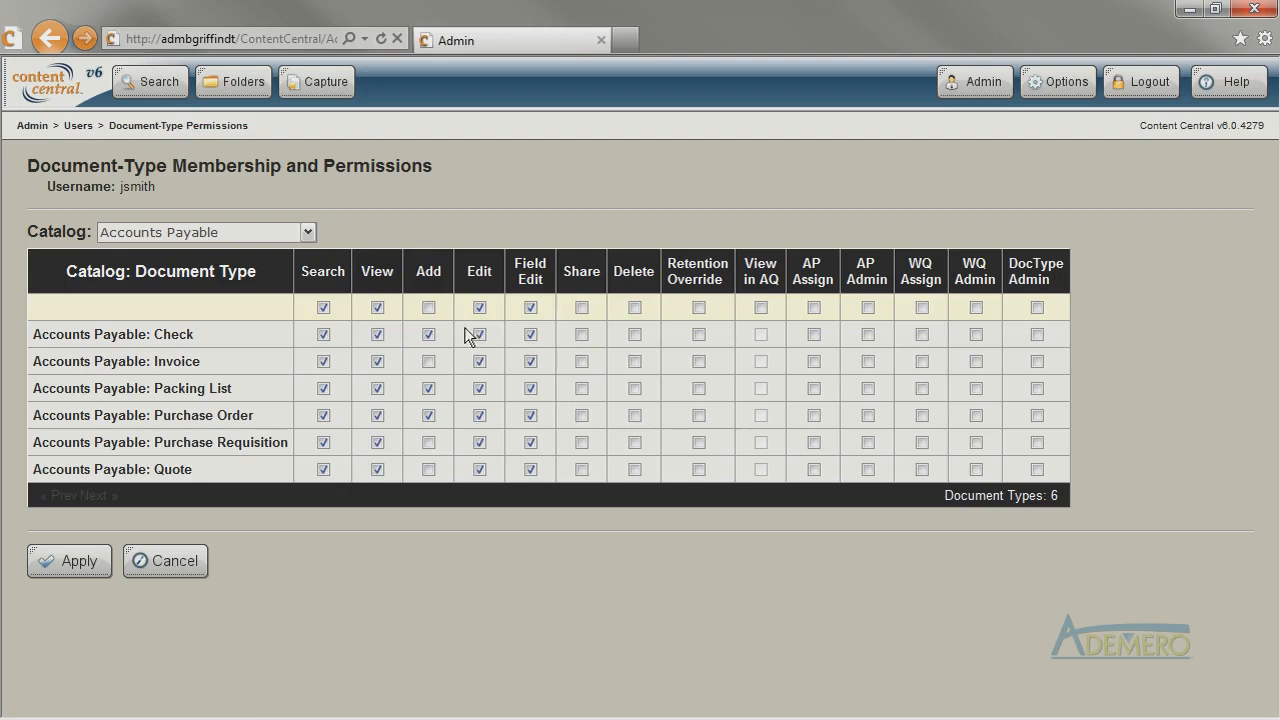
{"action": "mouse_move", "coordinate": [726, 608]}
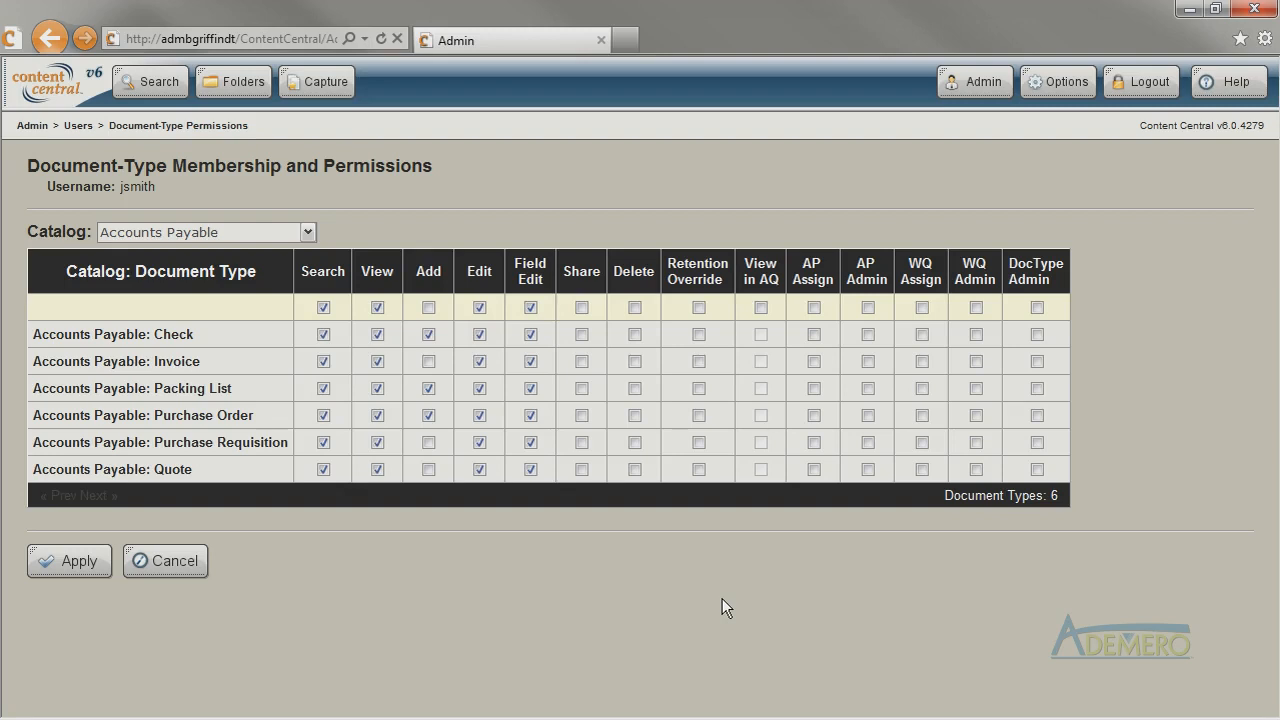
{"action": "left_click", "coordinate": [632, 332]}
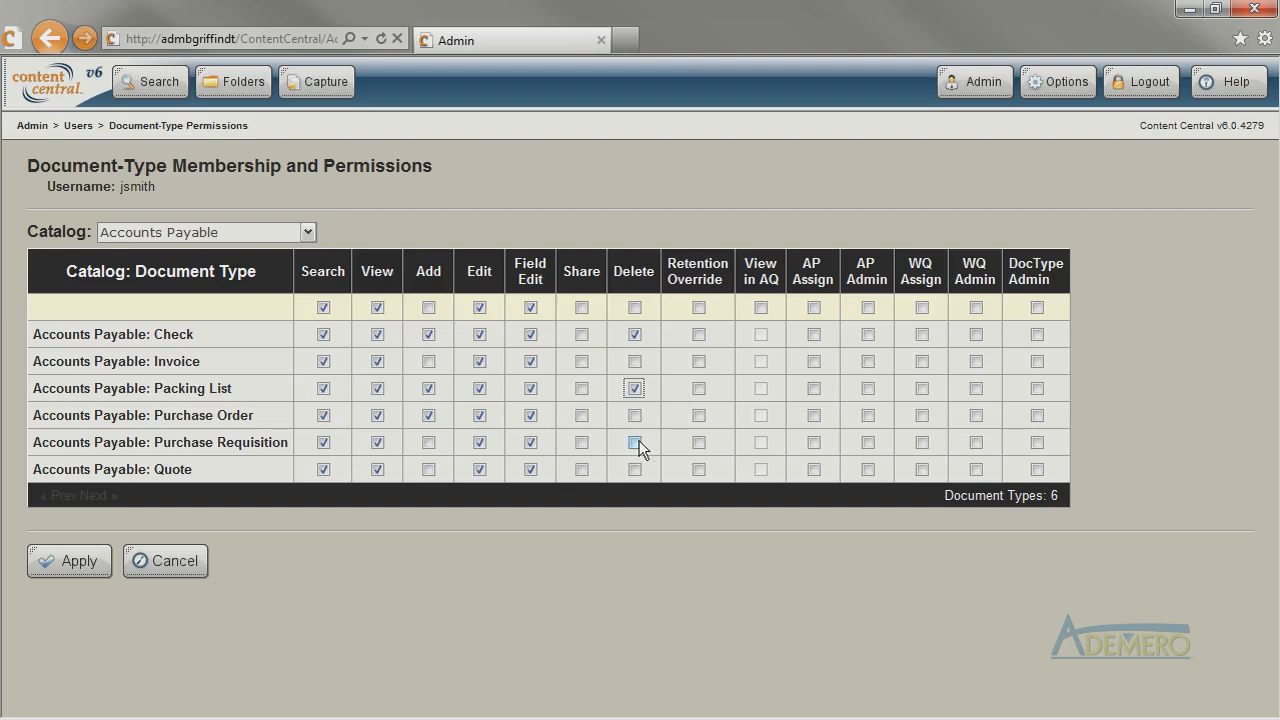
{"action": "left_click", "coordinate": [632, 414]}
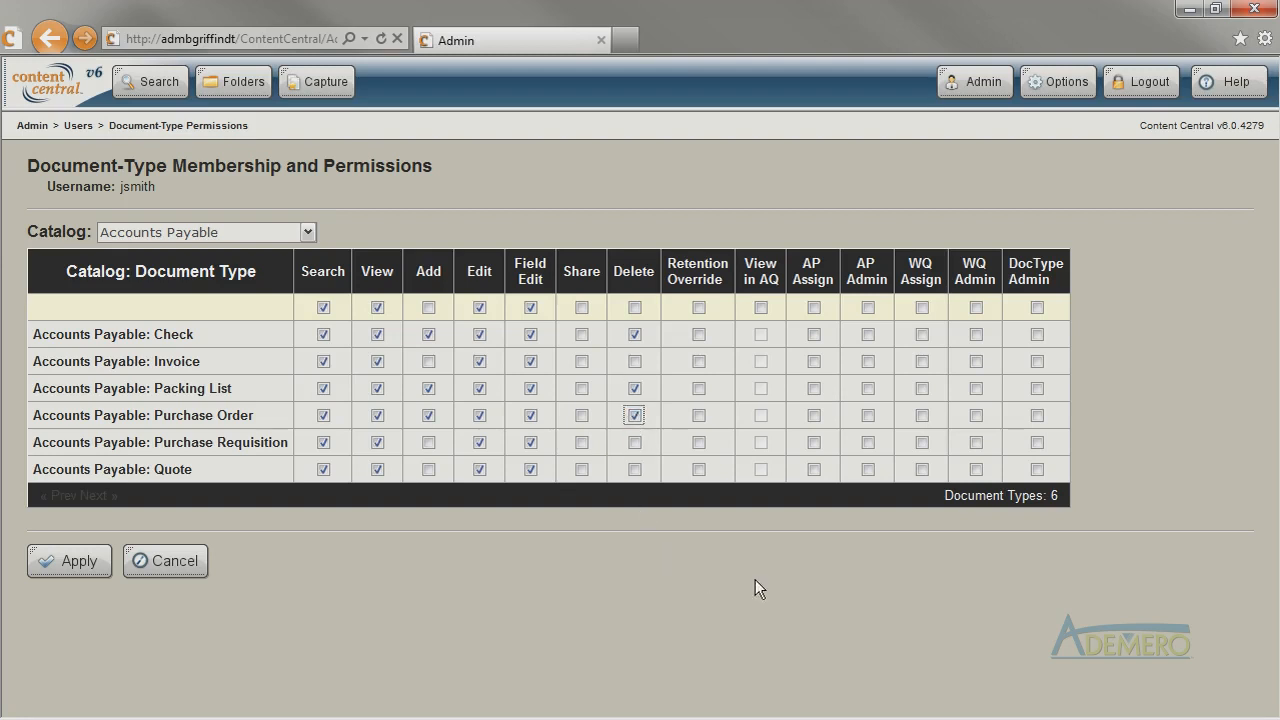
{"action": "left_click", "coordinate": [632, 414]}
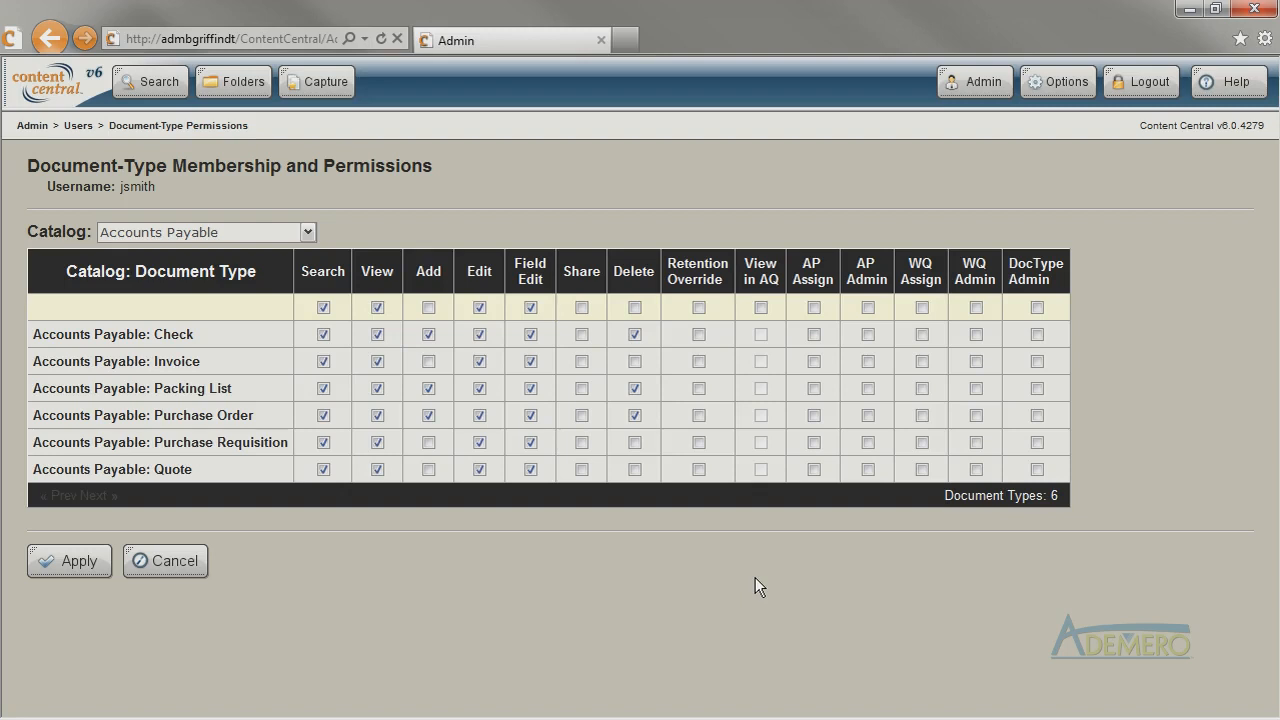
{"action": "mouse_move", "coordinate": [782, 578]}
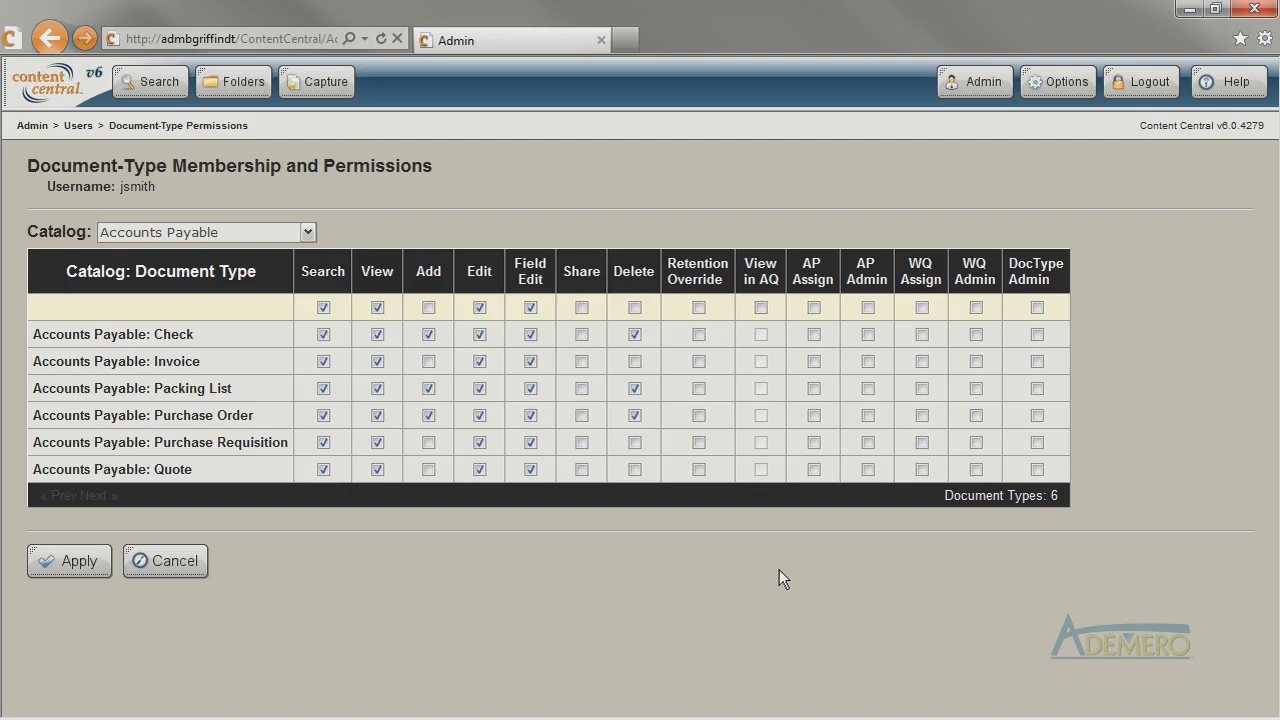
{"action": "left_click", "coordinate": [164, 560]}
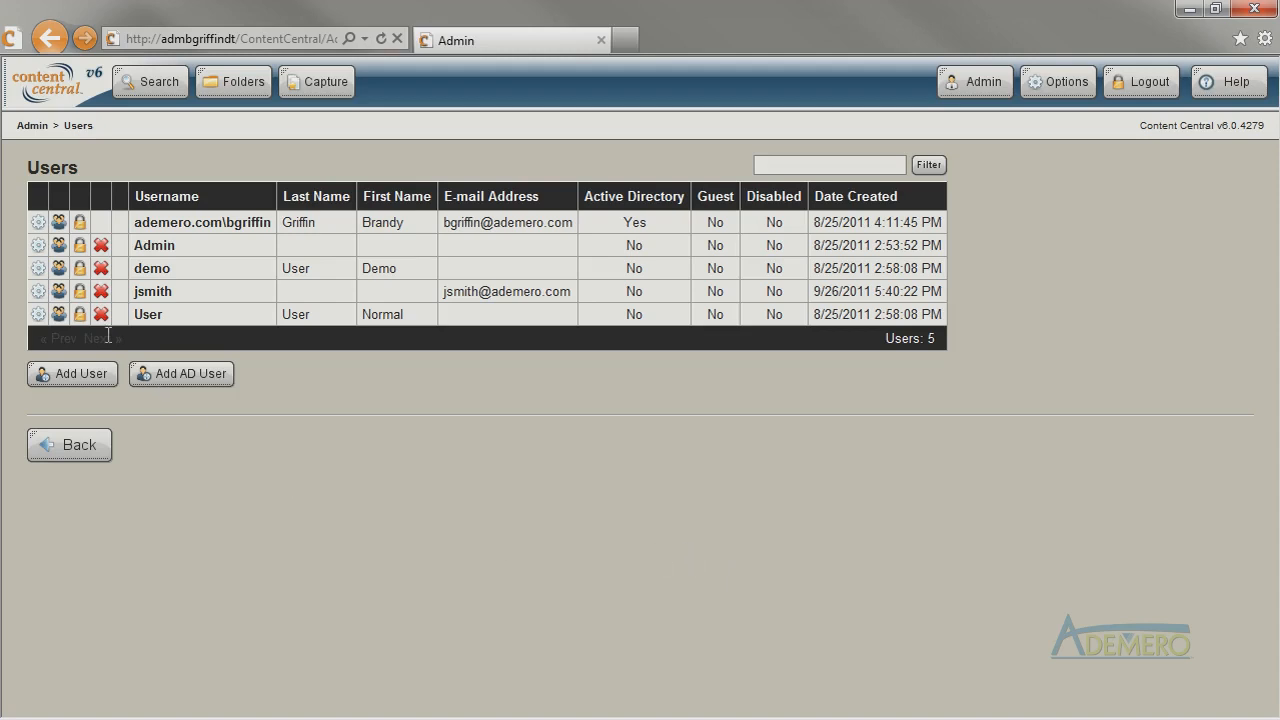
{"action": "mouse_move", "coordinate": [58, 292]}
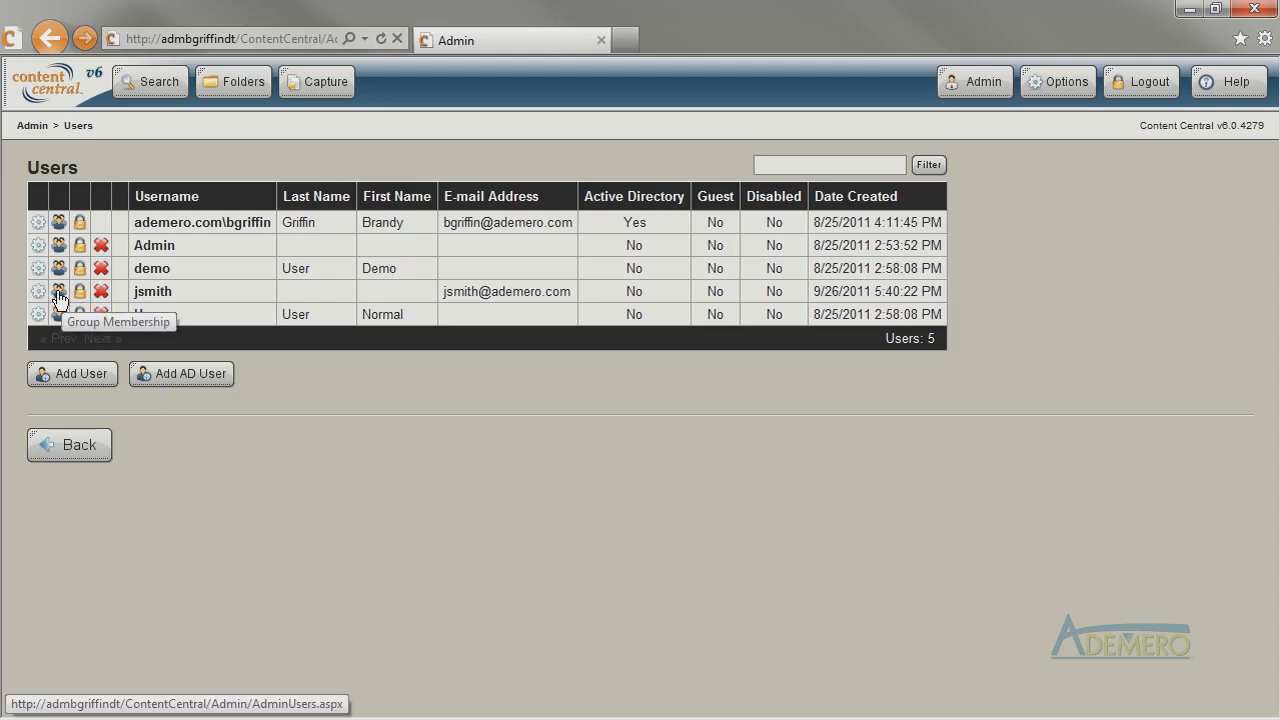
Step: Add jsmith to the Accounting Department group via Group Membership
{"action": "left_click", "coordinate": [58, 292]}
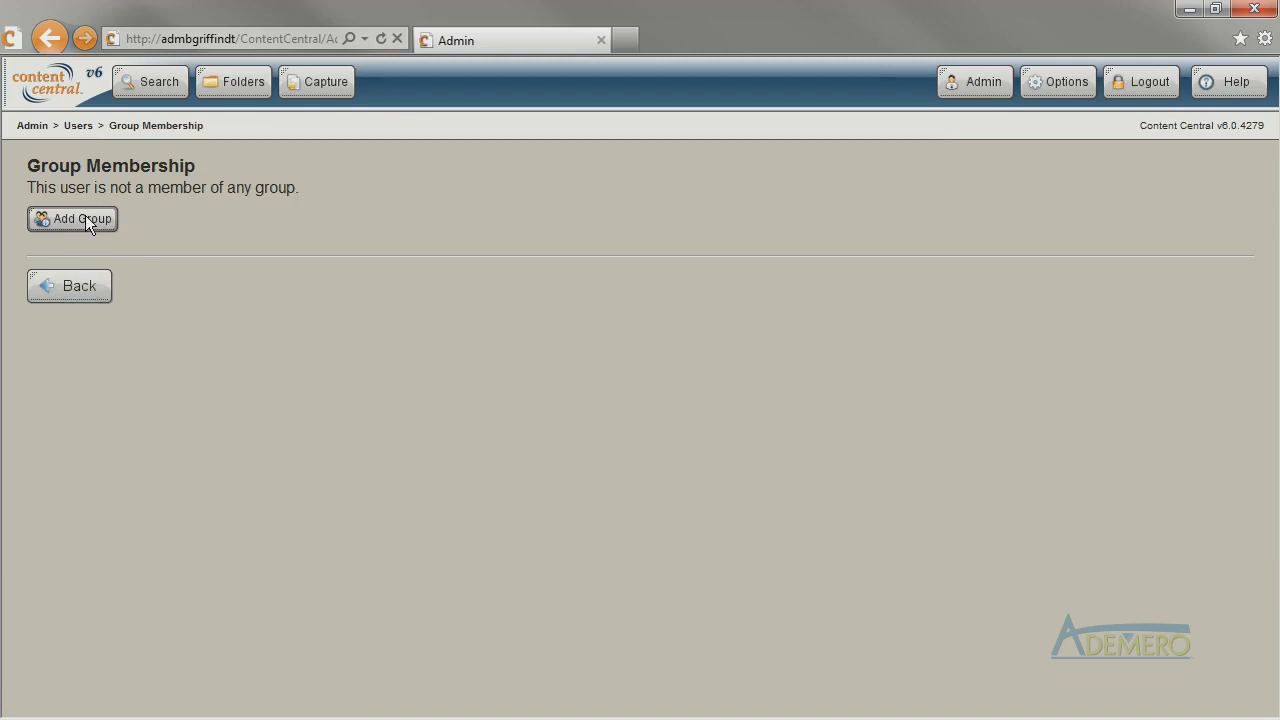
{"action": "left_click", "coordinate": [72, 218]}
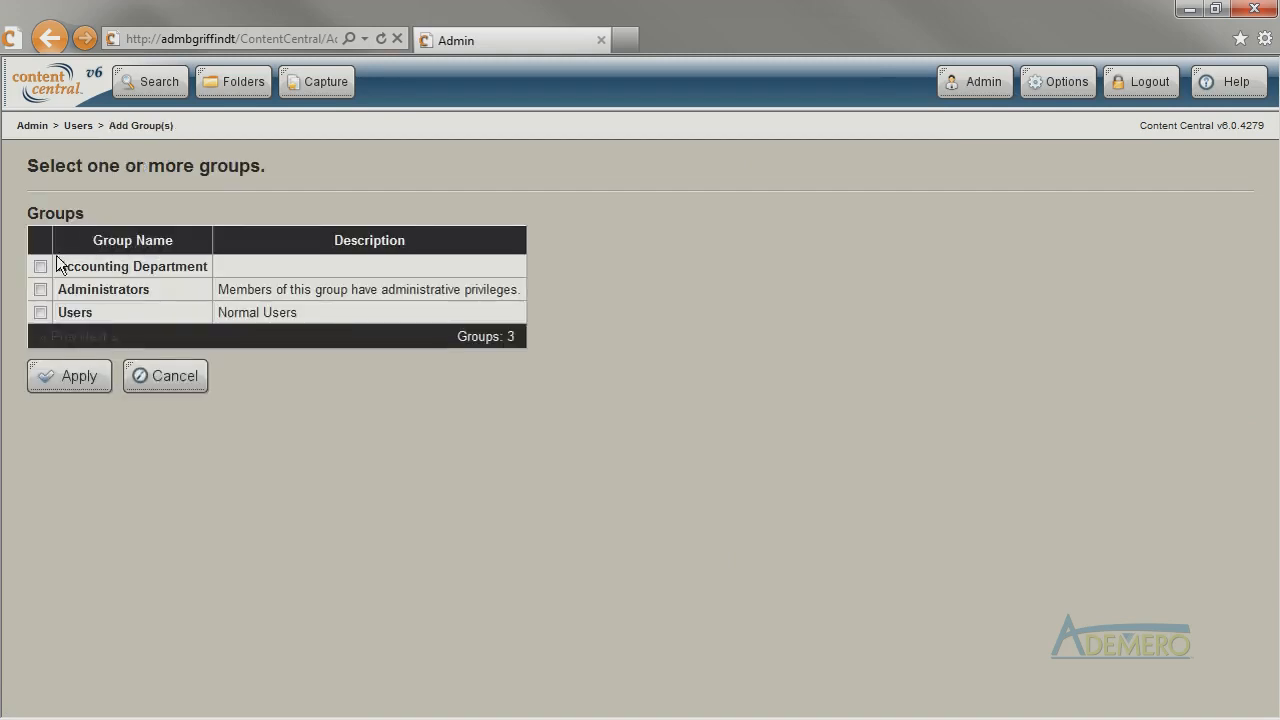
{"action": "left_click", "coordinate": [40, 266]}
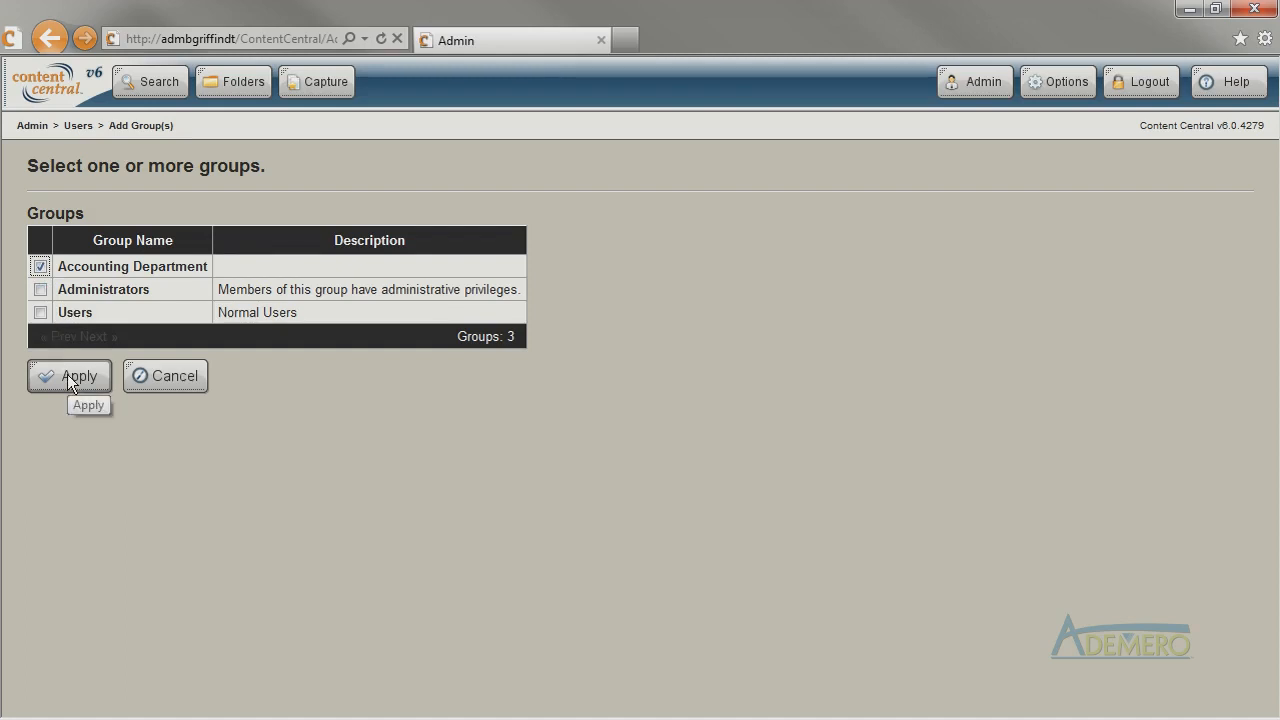
{"action": "left_click", "coordinate": [68, 376]}
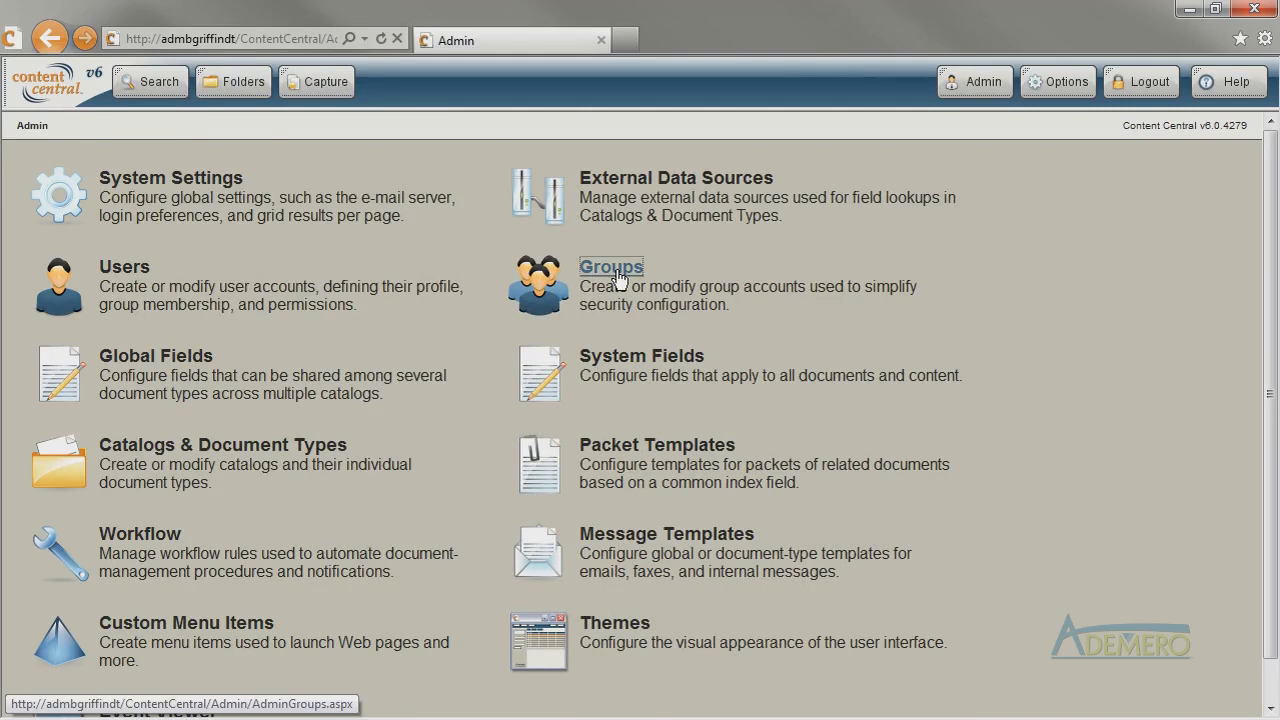
{"action": "left_click", "coordinate": [612, 266]}
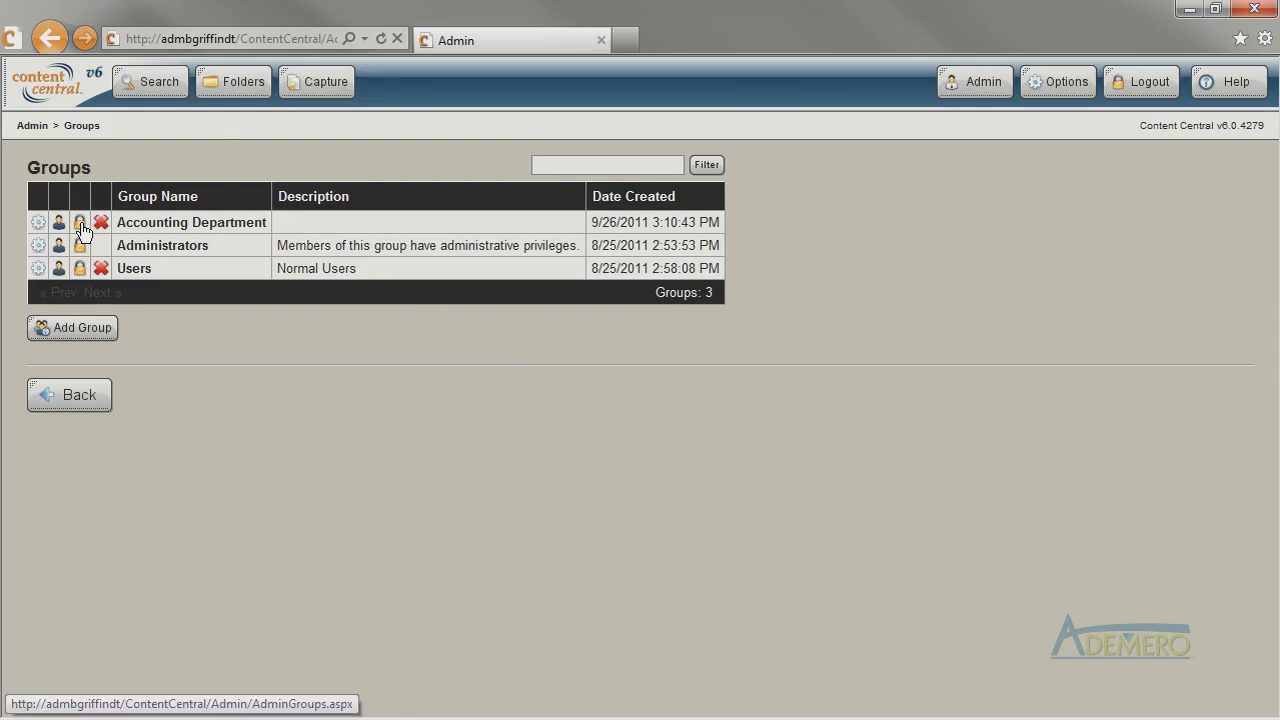
{"action": "left_click", "coordinate": [80, 222]}
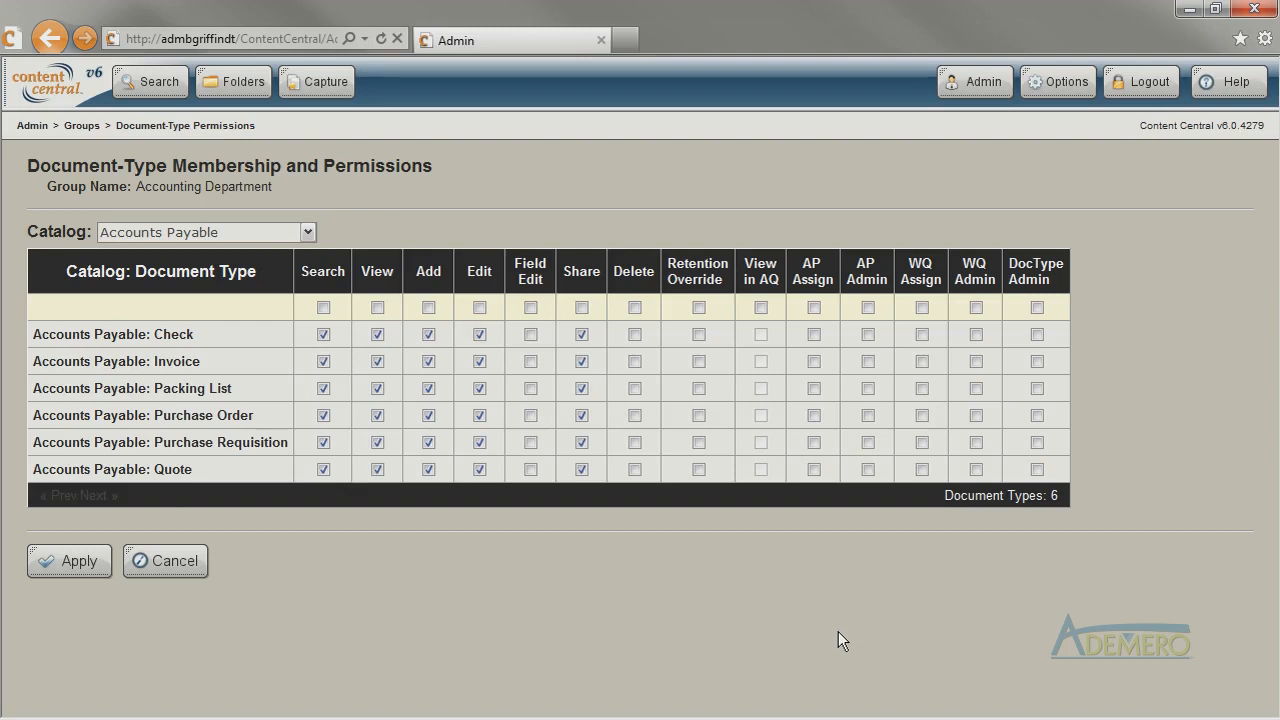
{"action": "mouse_move", "coordinate": [164, 560]}
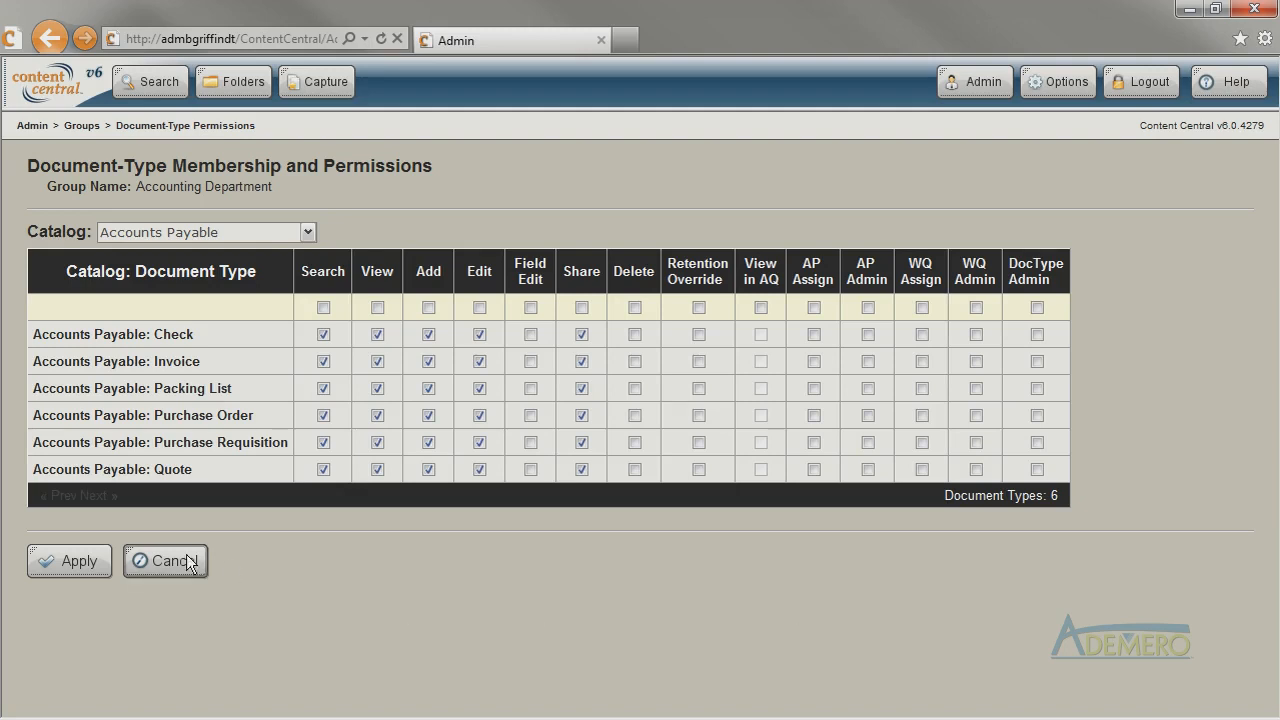
{"action": "left_click", "coordinate": [164, 560]}
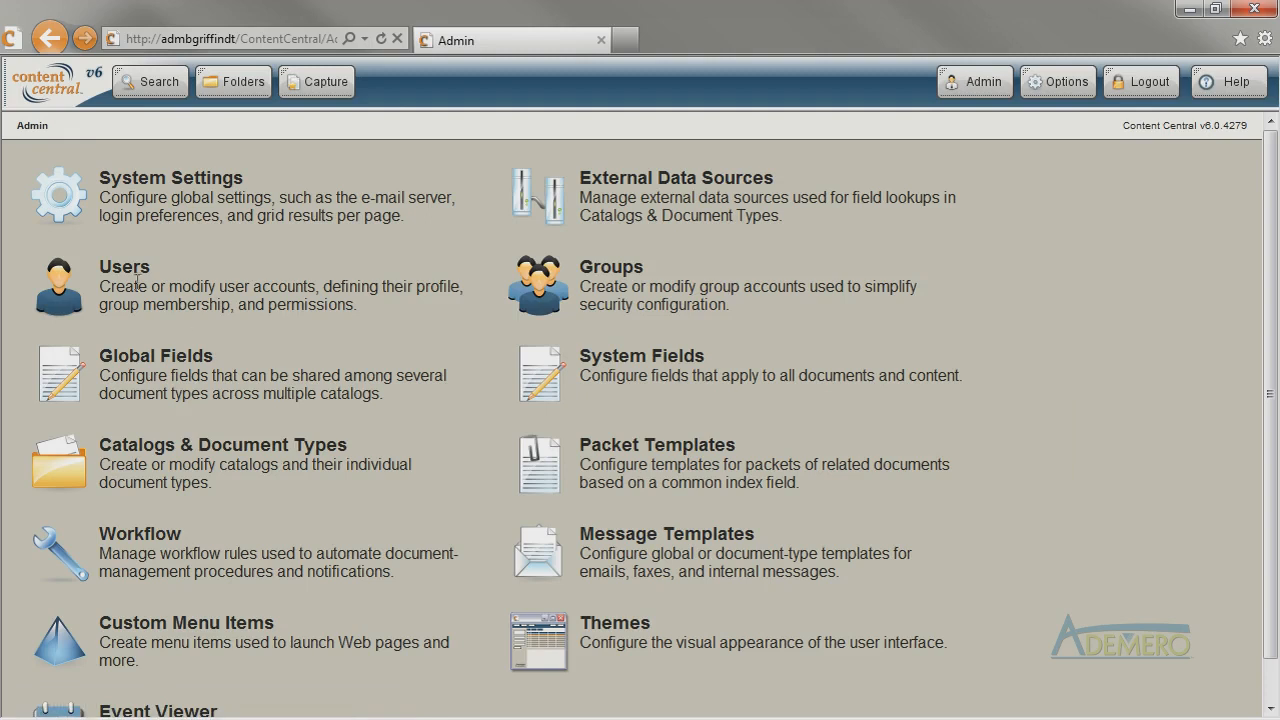
Step: Page through the Admin user's document-type permissions across all catalogs, cancel unchanged, and return to Admin home
{"action": "left_click", "coordinate": [124, 266]}
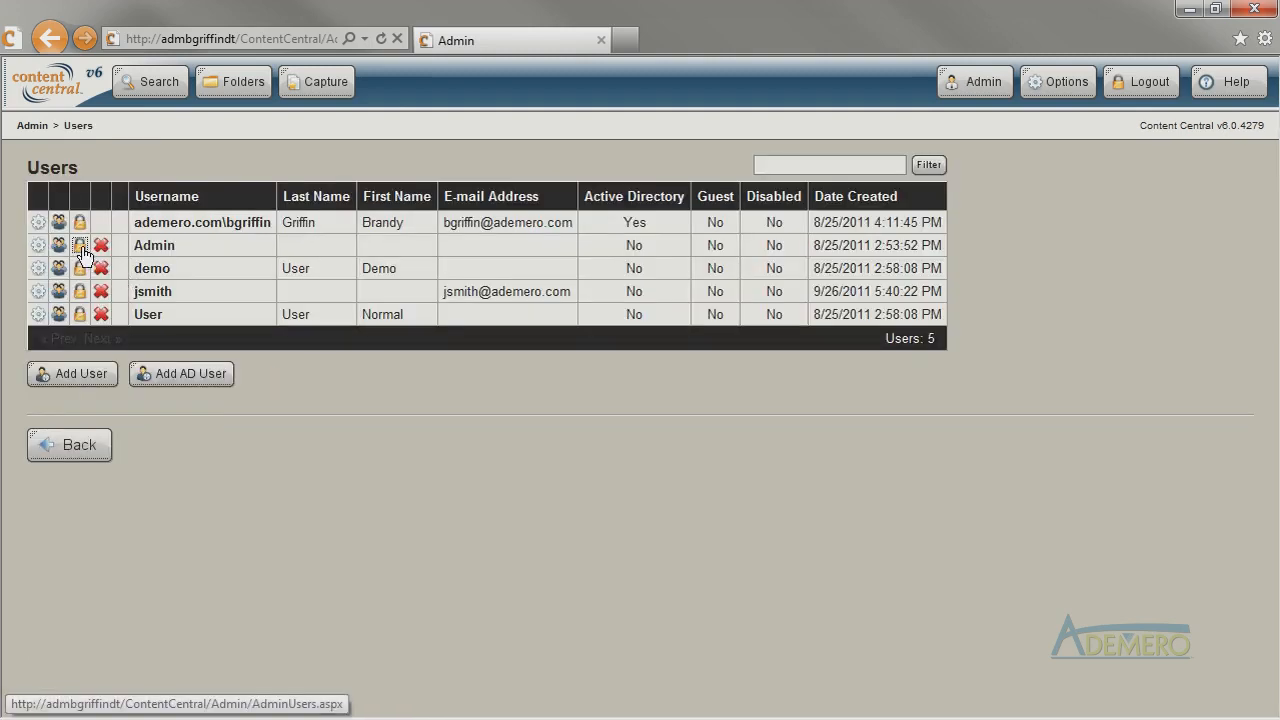
{"action": "left_click", "coordinate": [80, 244]}
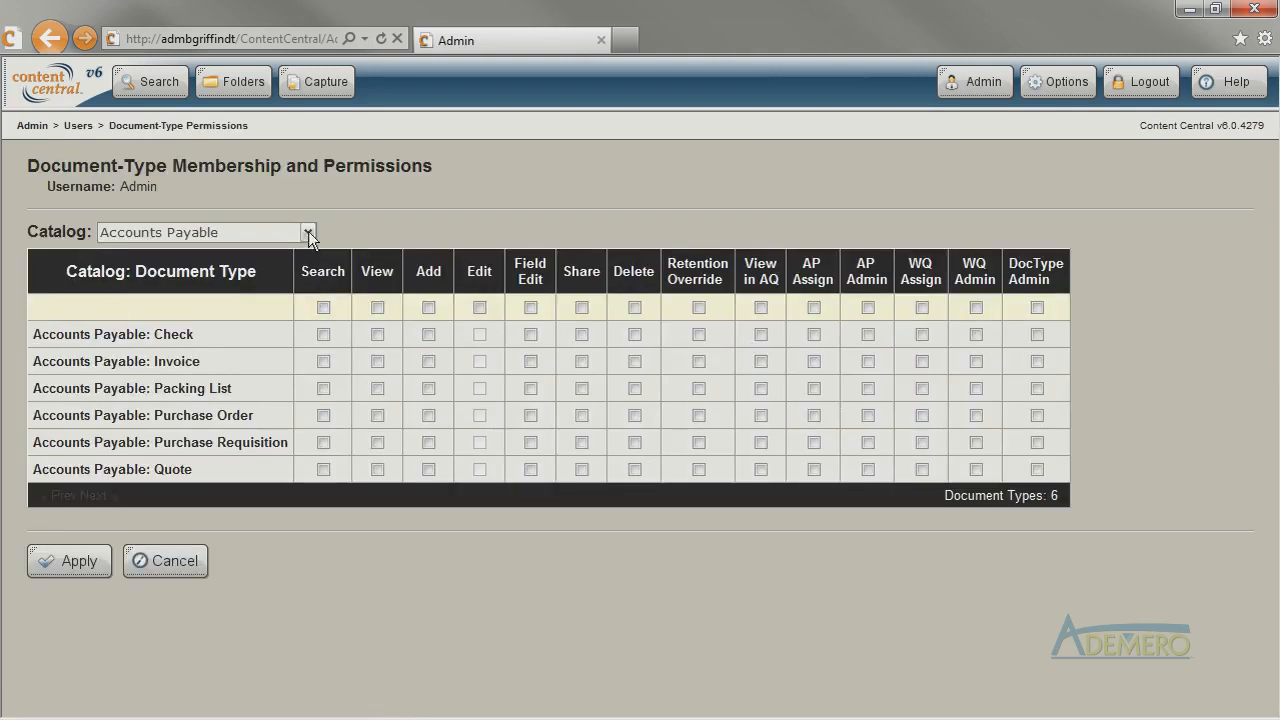
{"action": "left_click", "coordinate": [308, 232]}
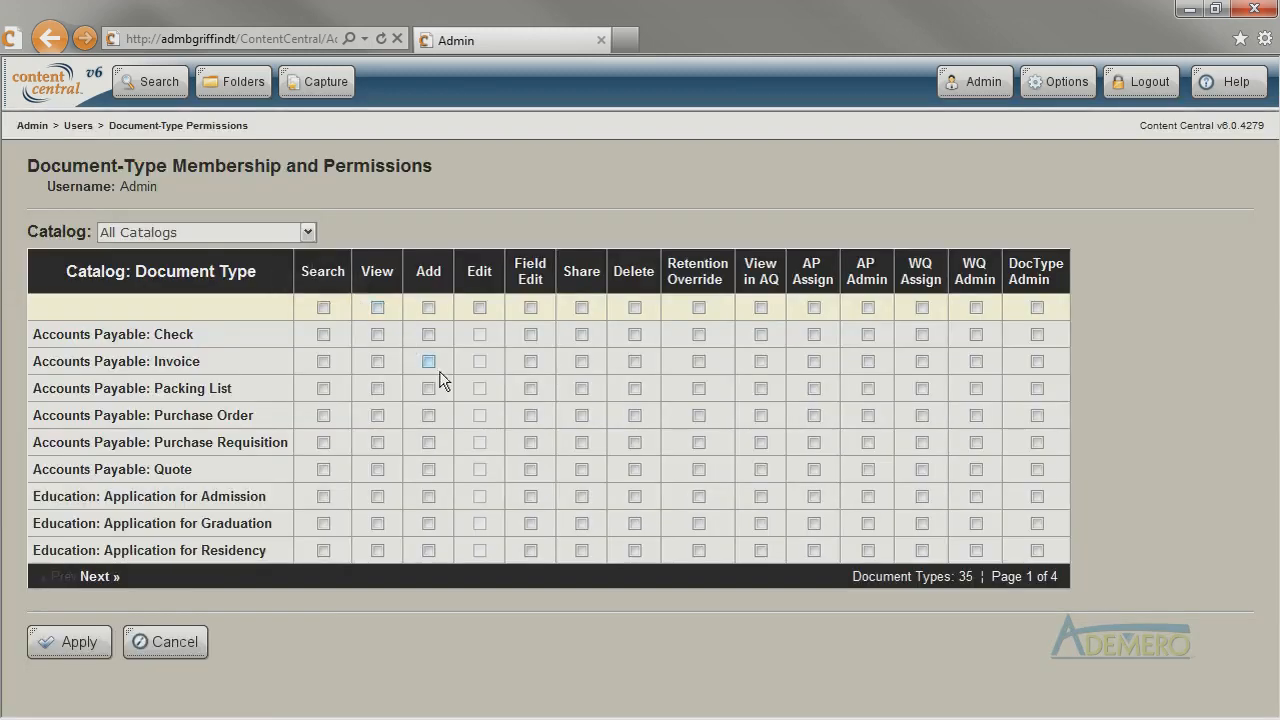
{"action": "left_click", "coordinate": [98, 576]}
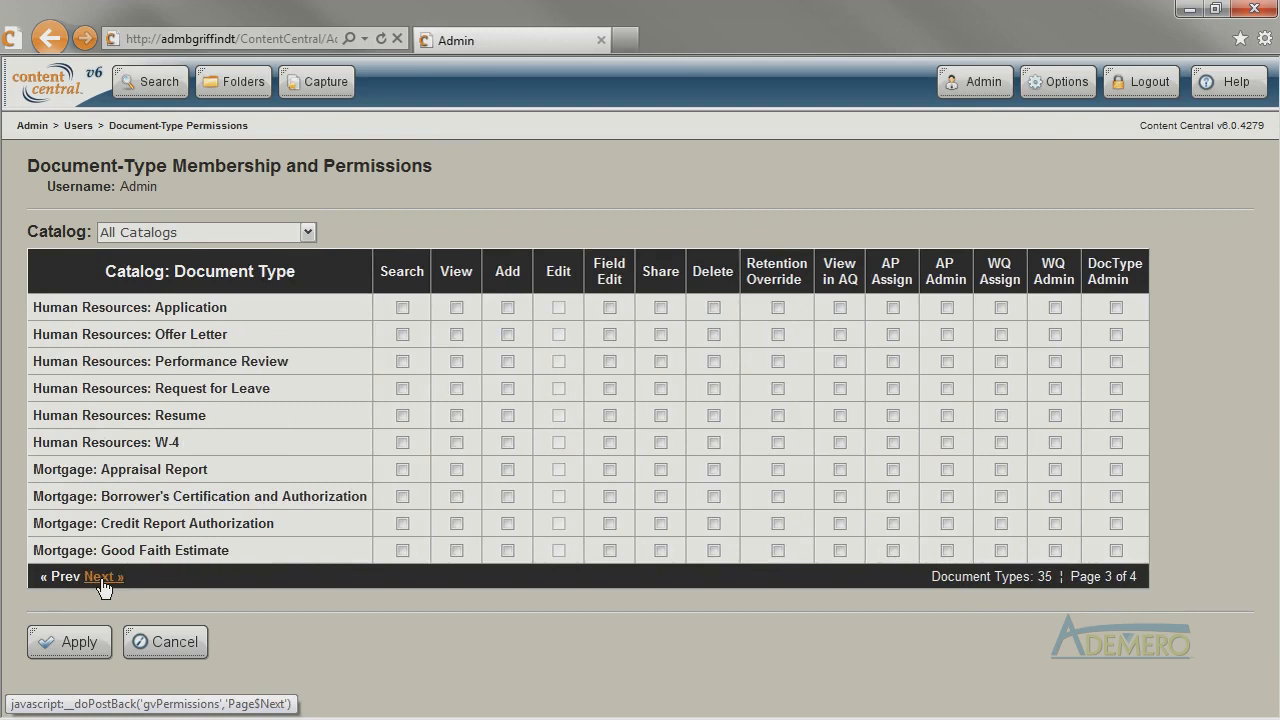
{"action": "left_click", "coordinate": [100, 576]}
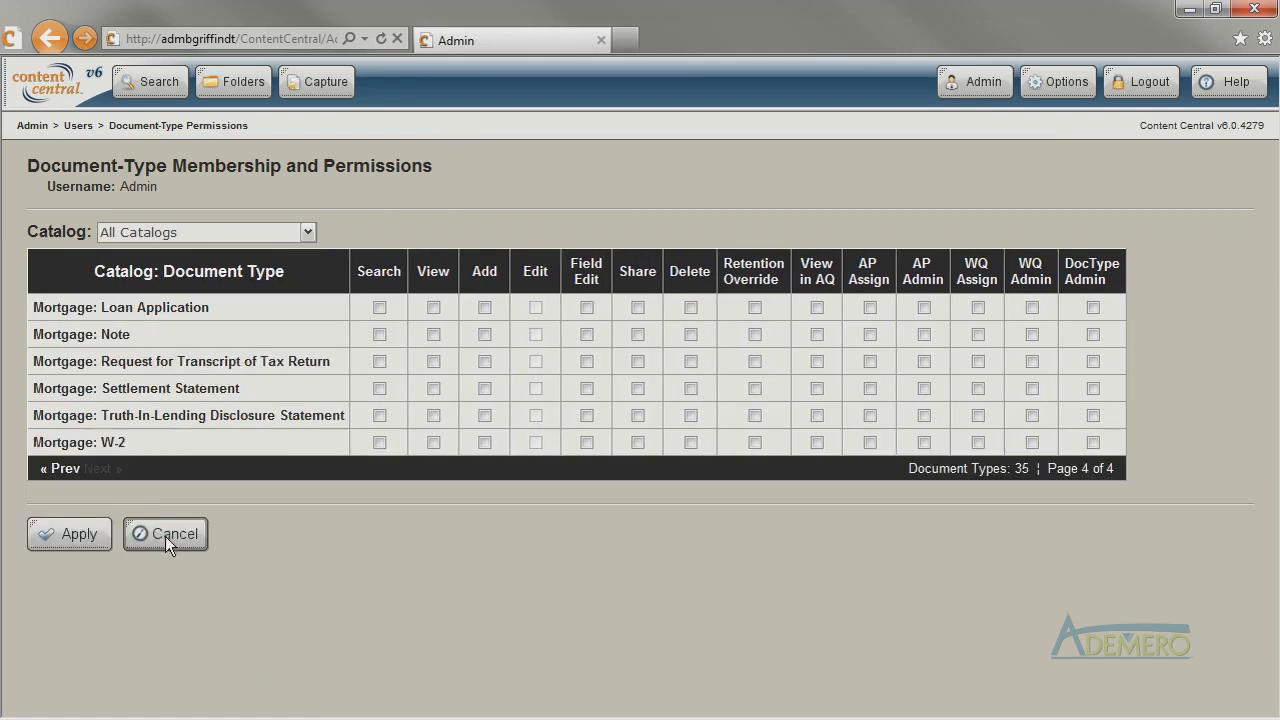
{"action": "left_click", "coordinate": [164, 534]}
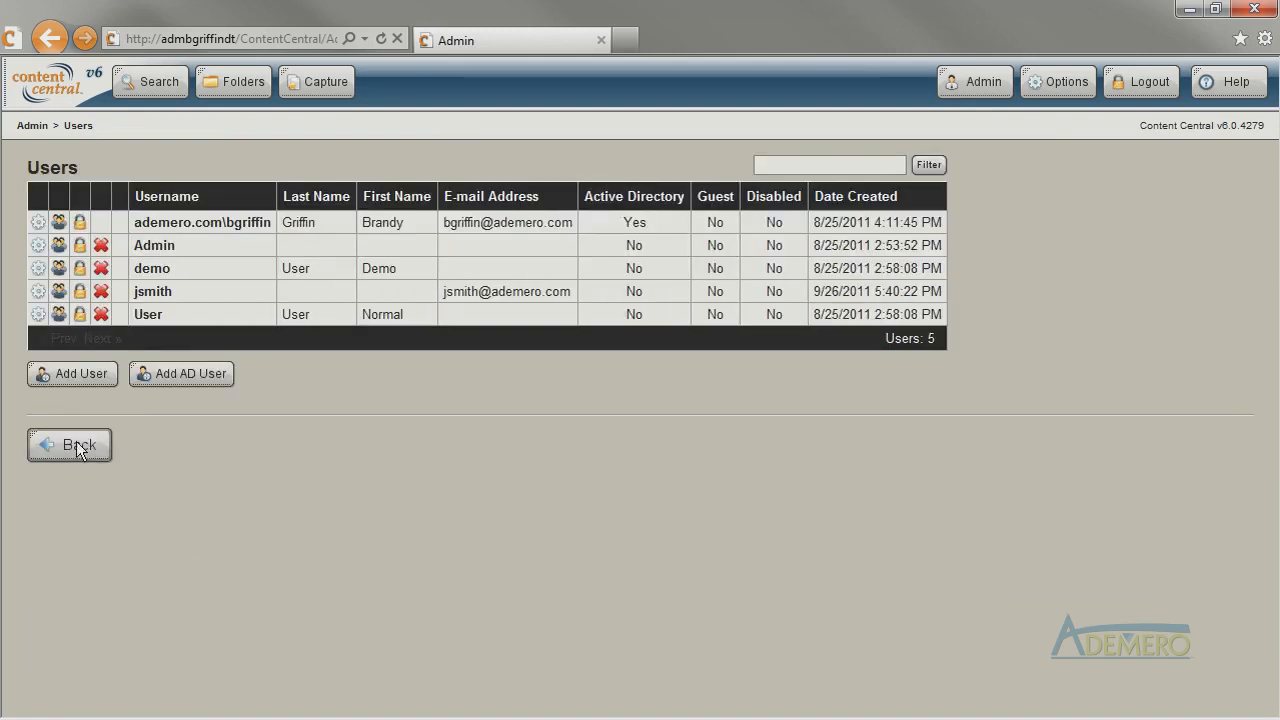
{"action": "left_click", "coordinate": [68, 444]}
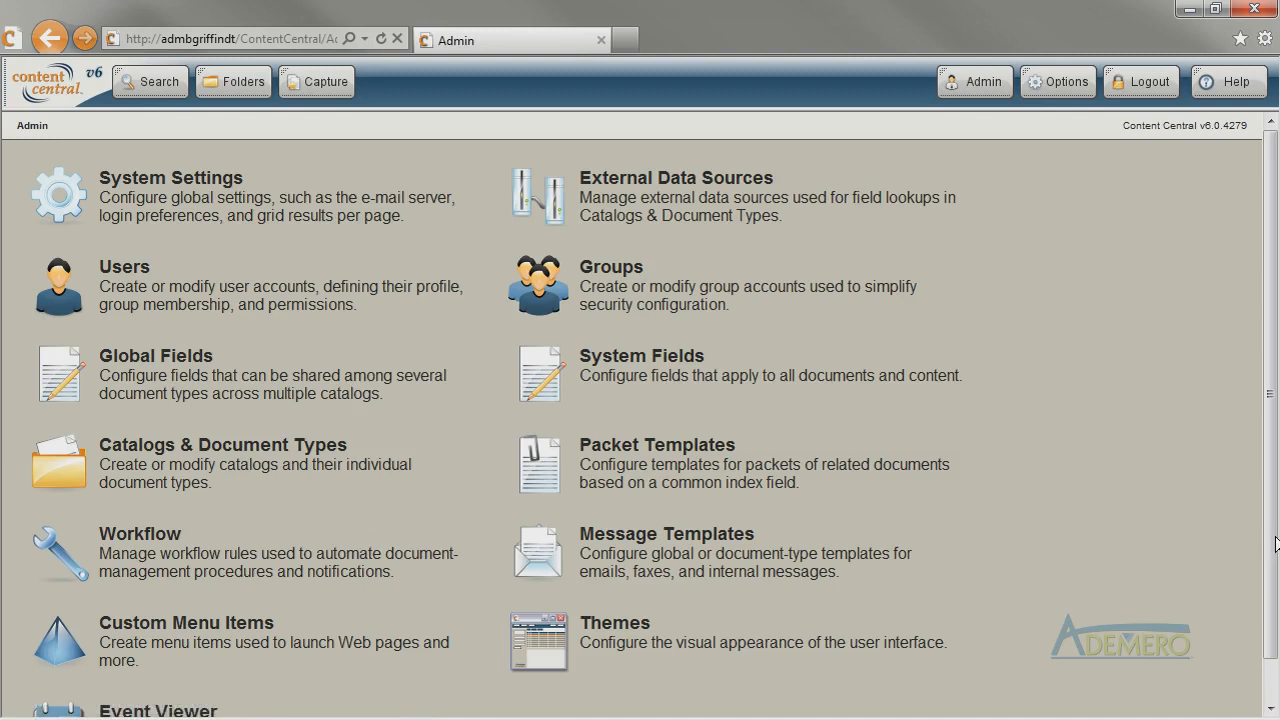
{"action": "mouse_move", "coordinate": [1142, 582]}
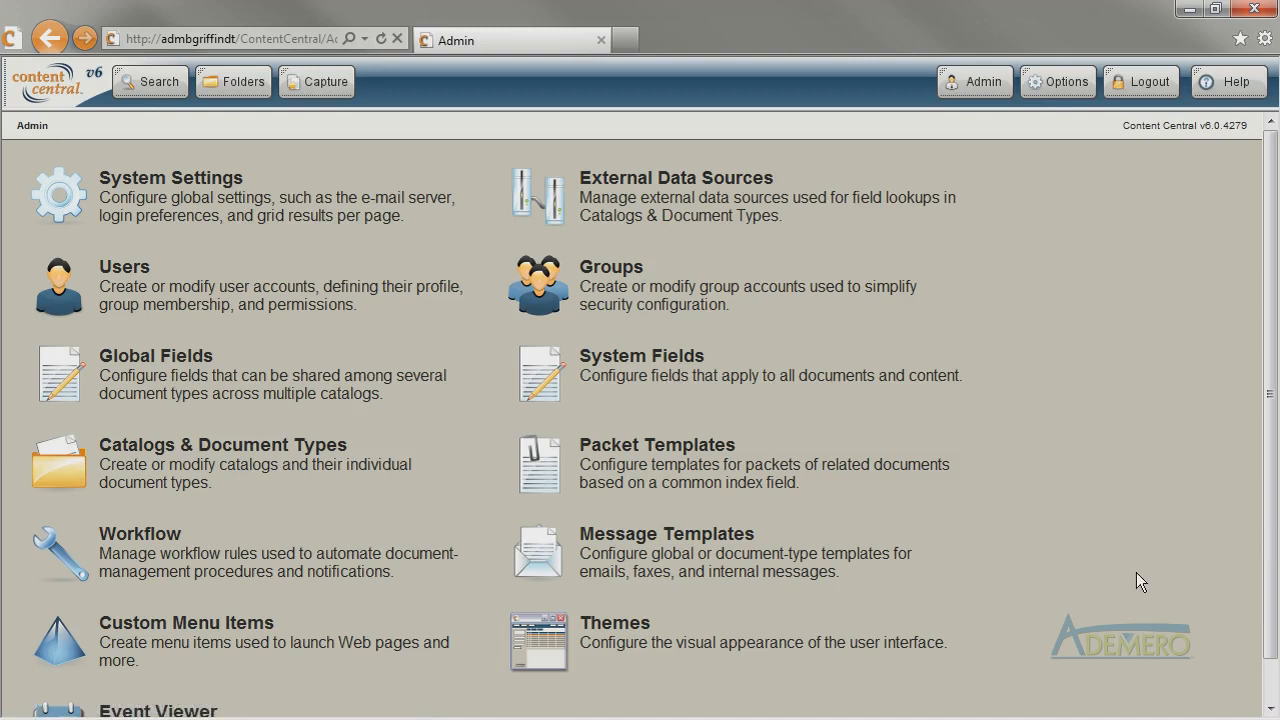
Step: Page through the Administrators group's document-type permissions from the Groups list
{"action": "left_click", "coordinate": [612, 266]}
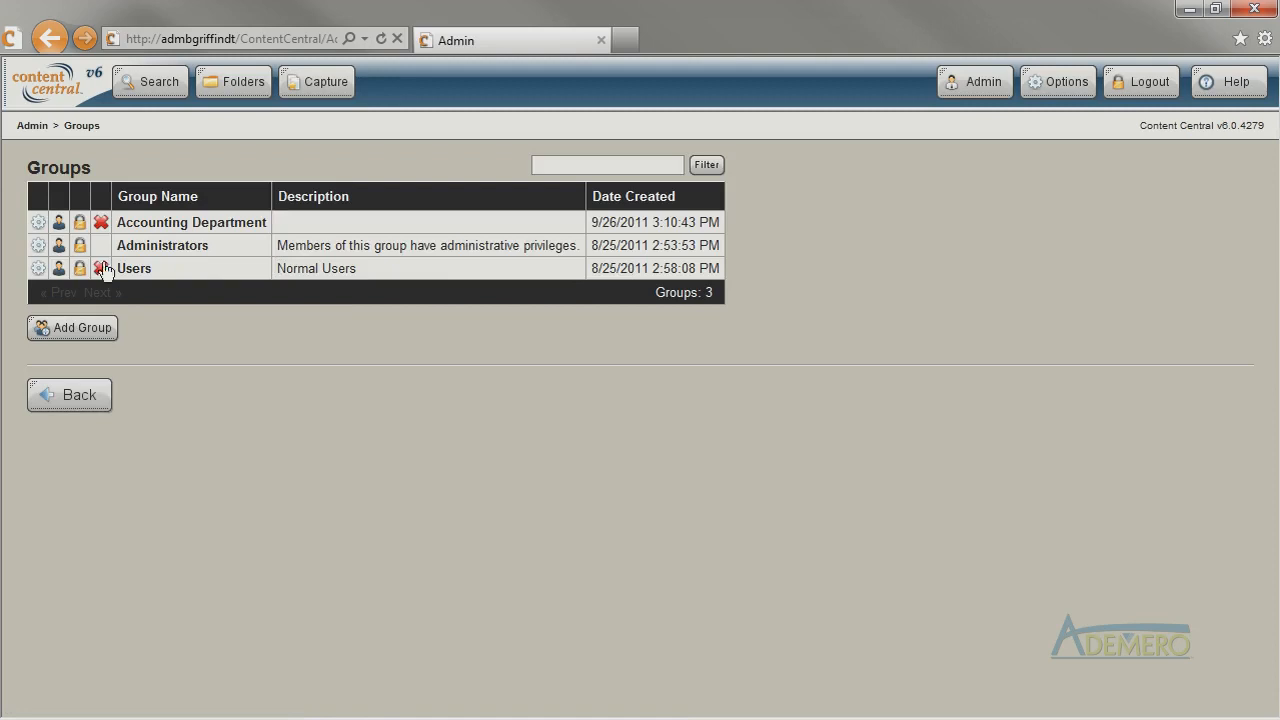
{"action": "mouse_move", "coordinate": [80, 244]}
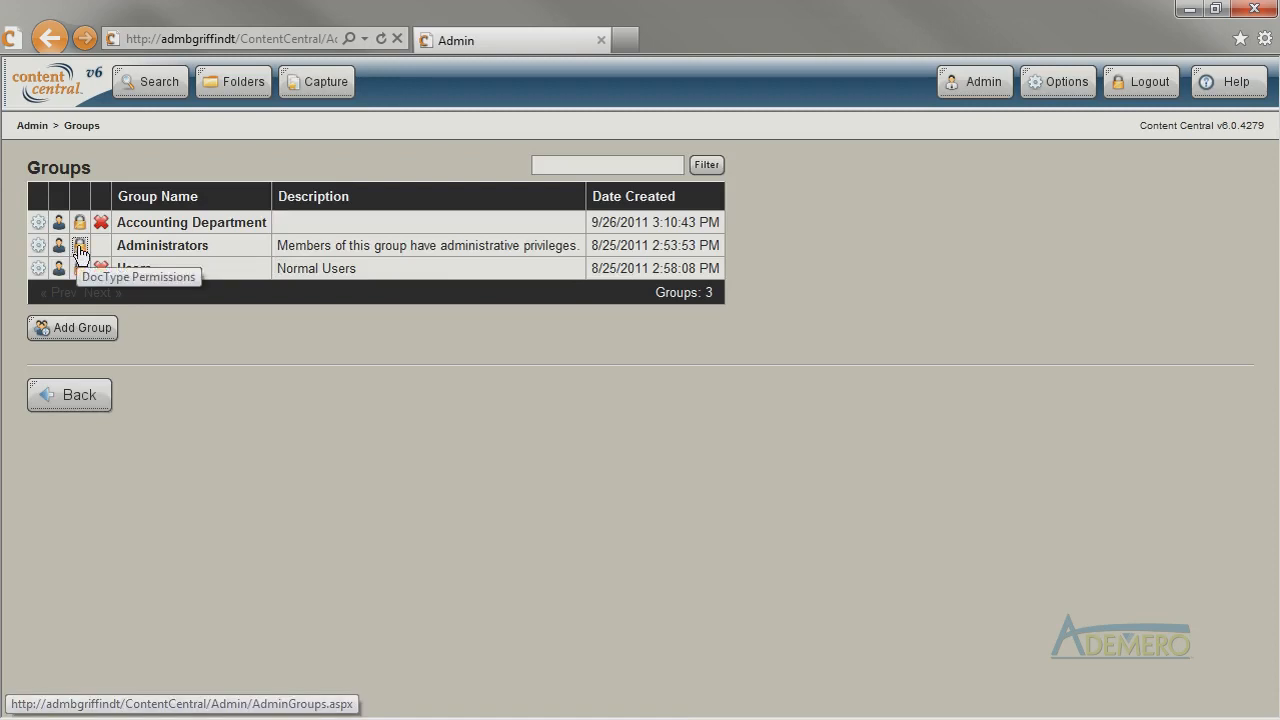
{"action": "left_click", "coordinate": [80, 244]}
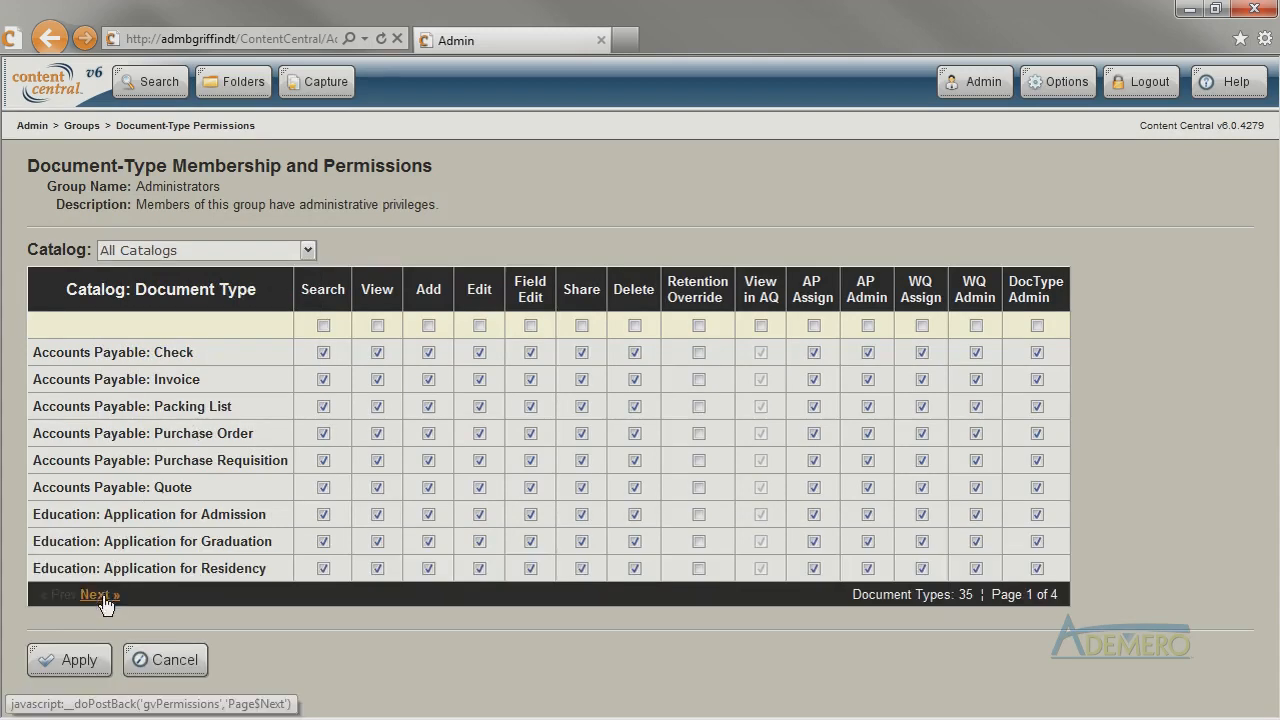
{"action": "left_click", "coordinate": [98, 594]}
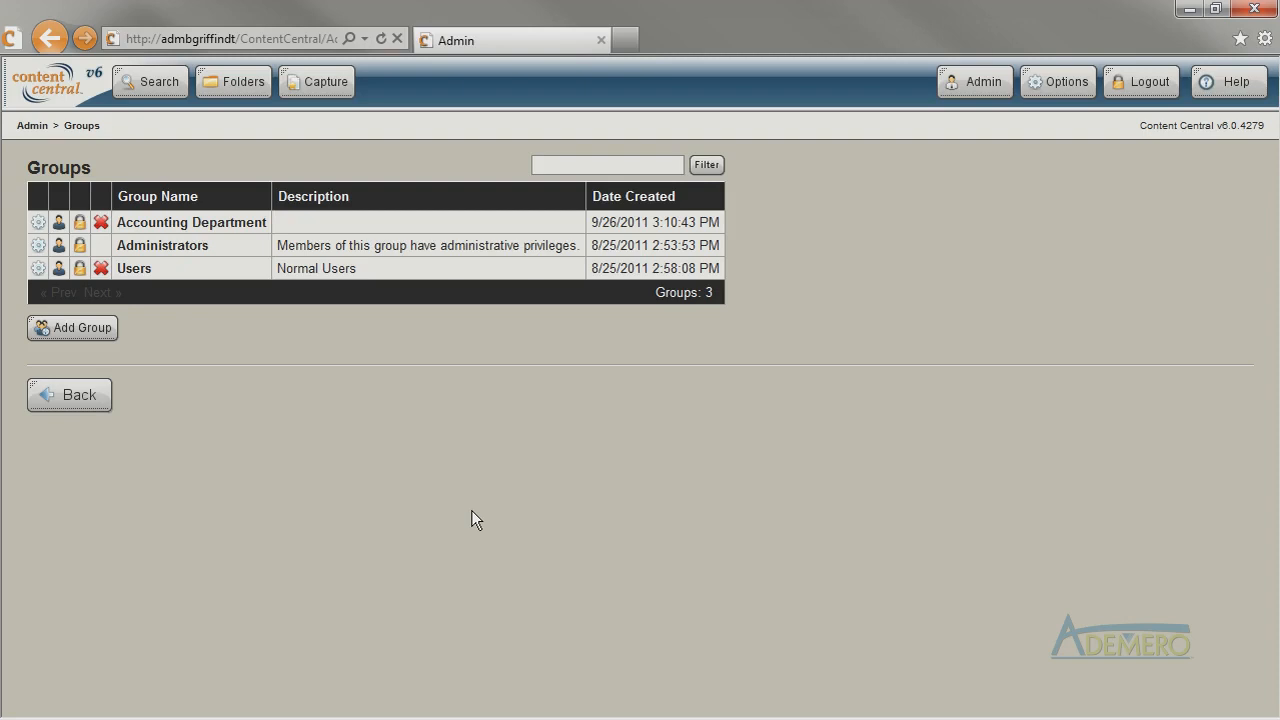
{"action": "mouse_move", "coordinate": [226, 300]}
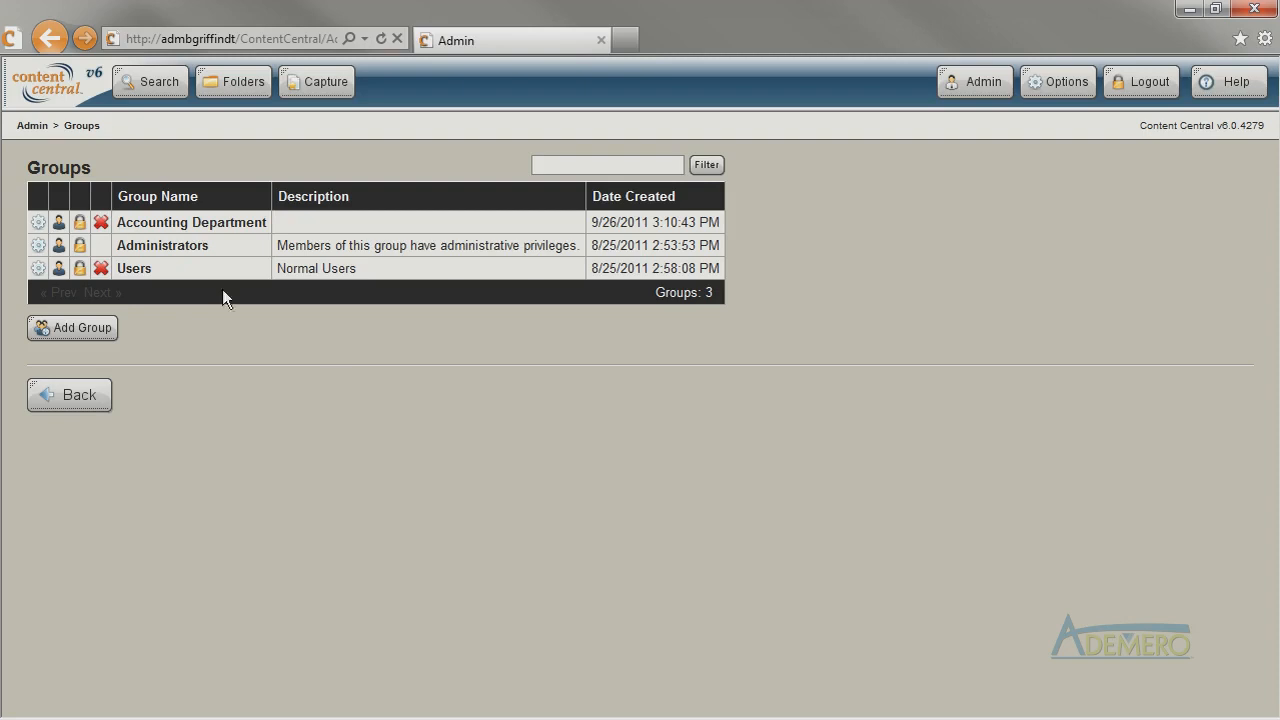
Step: Add jsmith to the group's members, apply, and leave the member list
{"action": "left_click", "coordinate": [58, 222]}
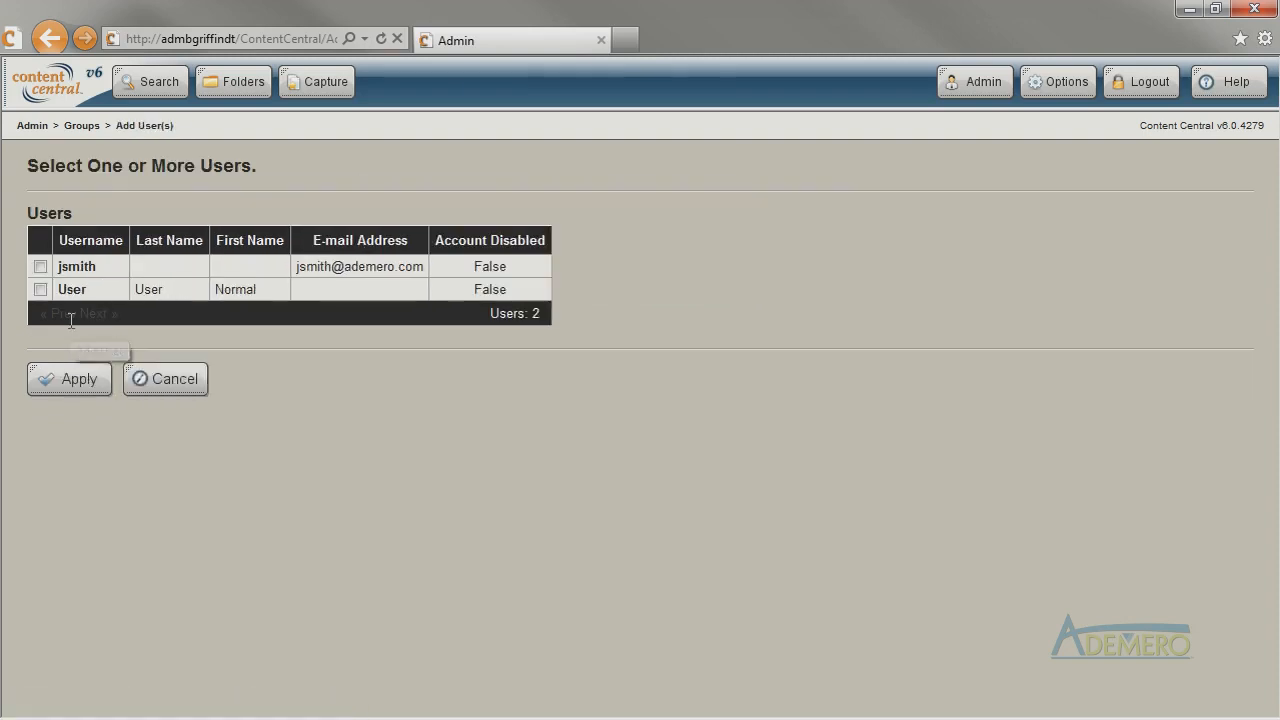
{"action": "left_click", "coordinate": [40, 266]}
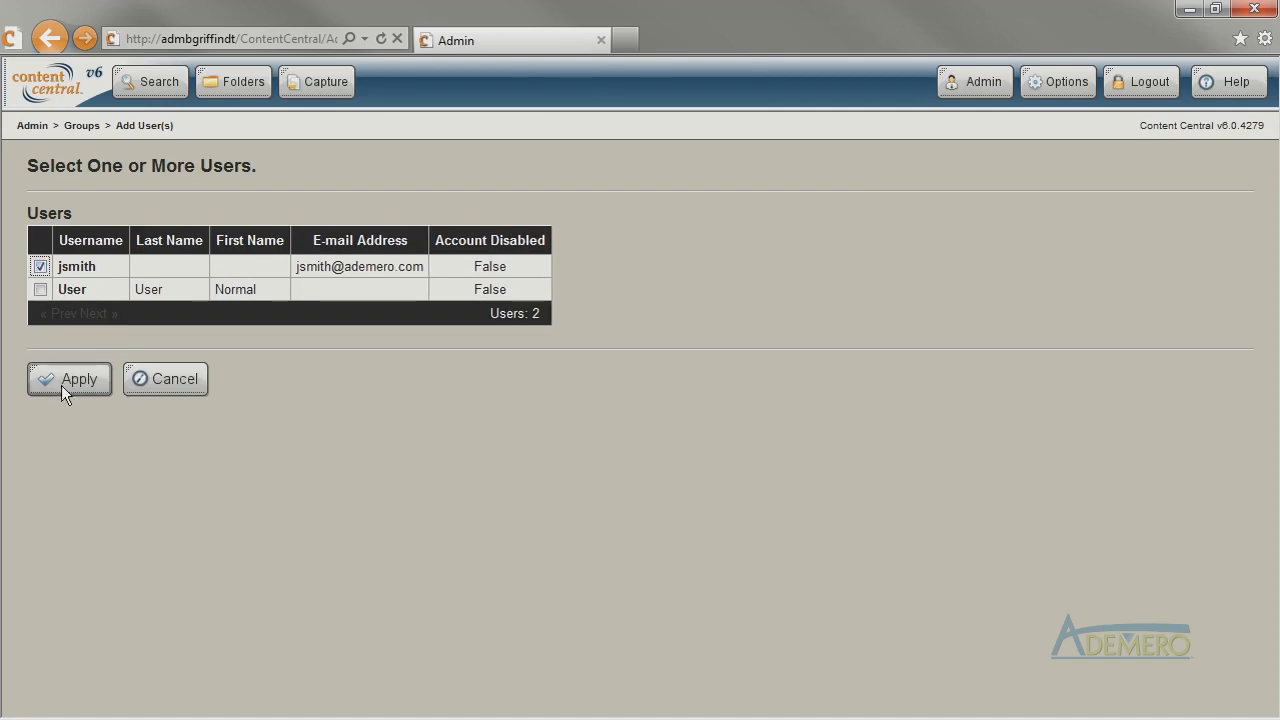
{"action": "left_click", "coordinate": [68, 378]}
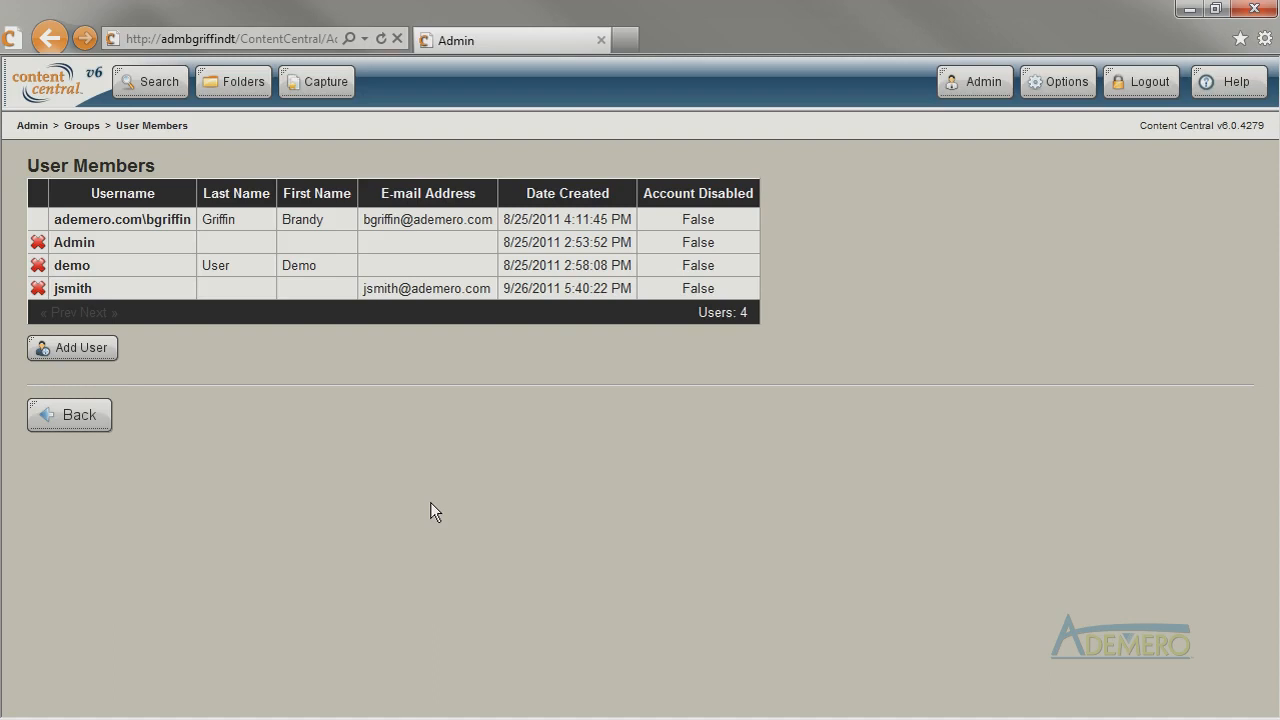
{"action": "mouse_move", "coordinate": [304, 482]}
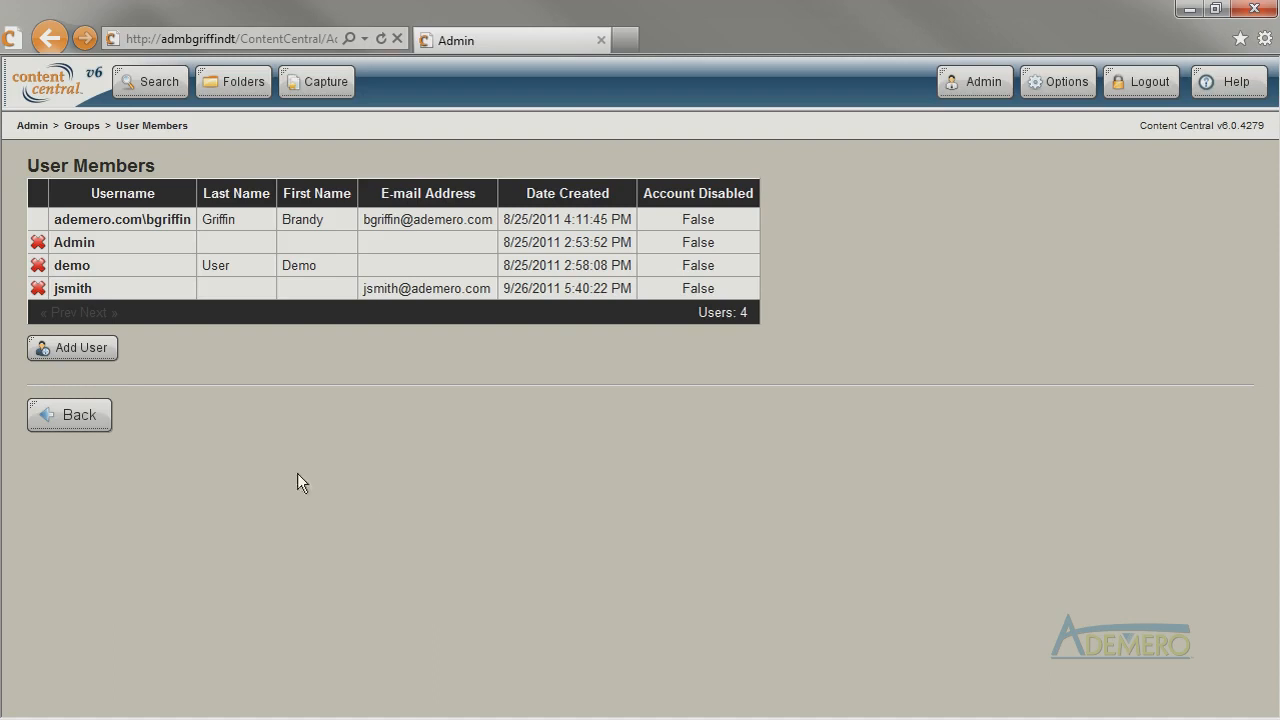
{"action": "left_click", "coordinate": [68, 414]}
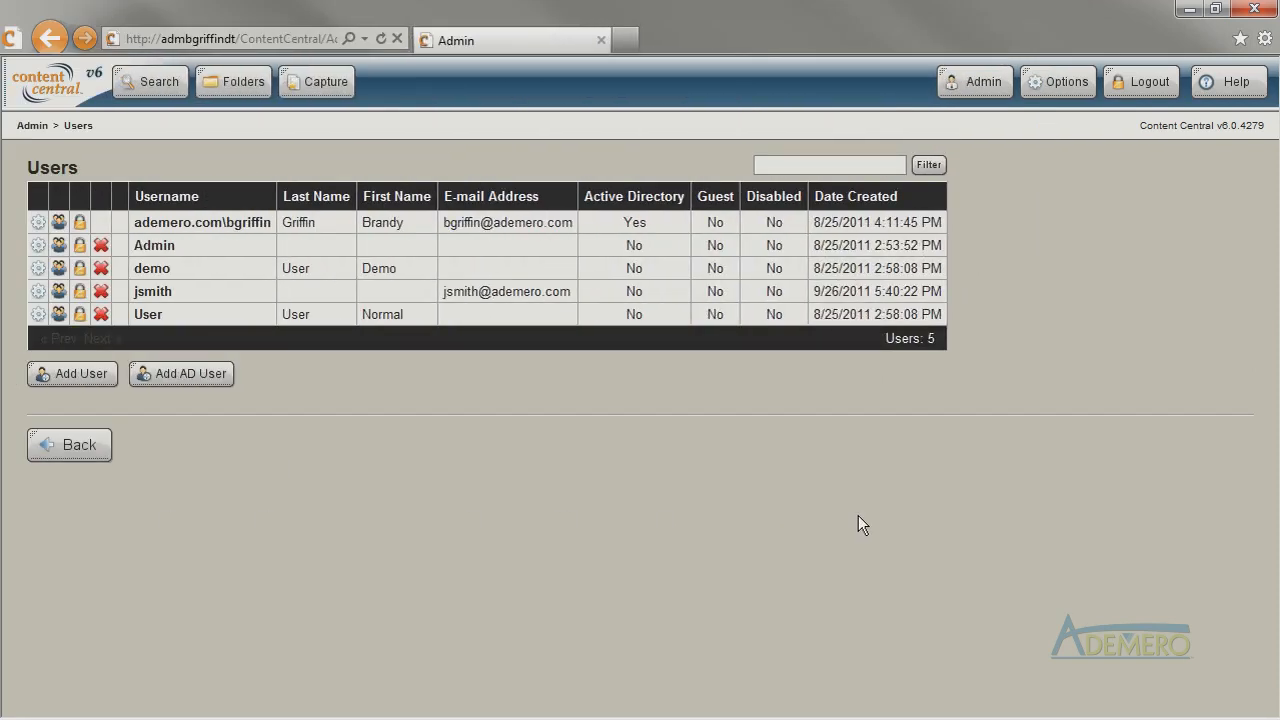
{"action": "mouse_move", "coordinate": [180, 374]}
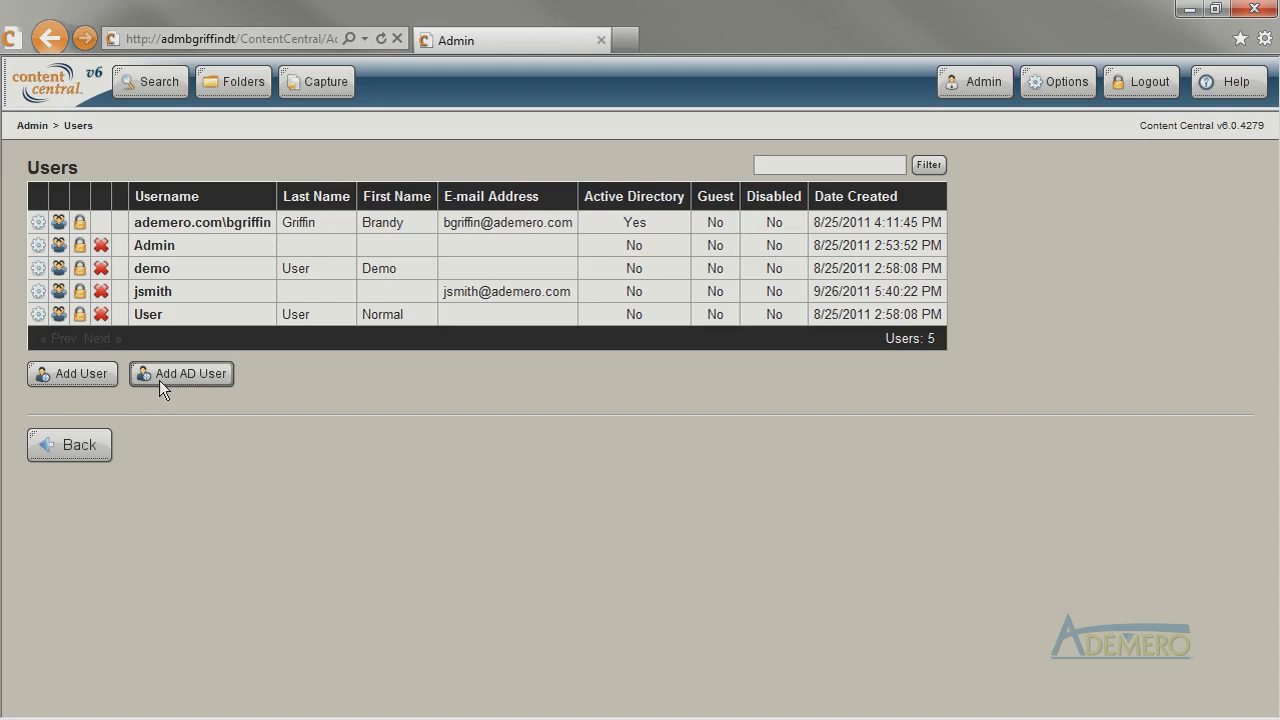
{"action": "mouse_move", "coordinate": [180, 374]}
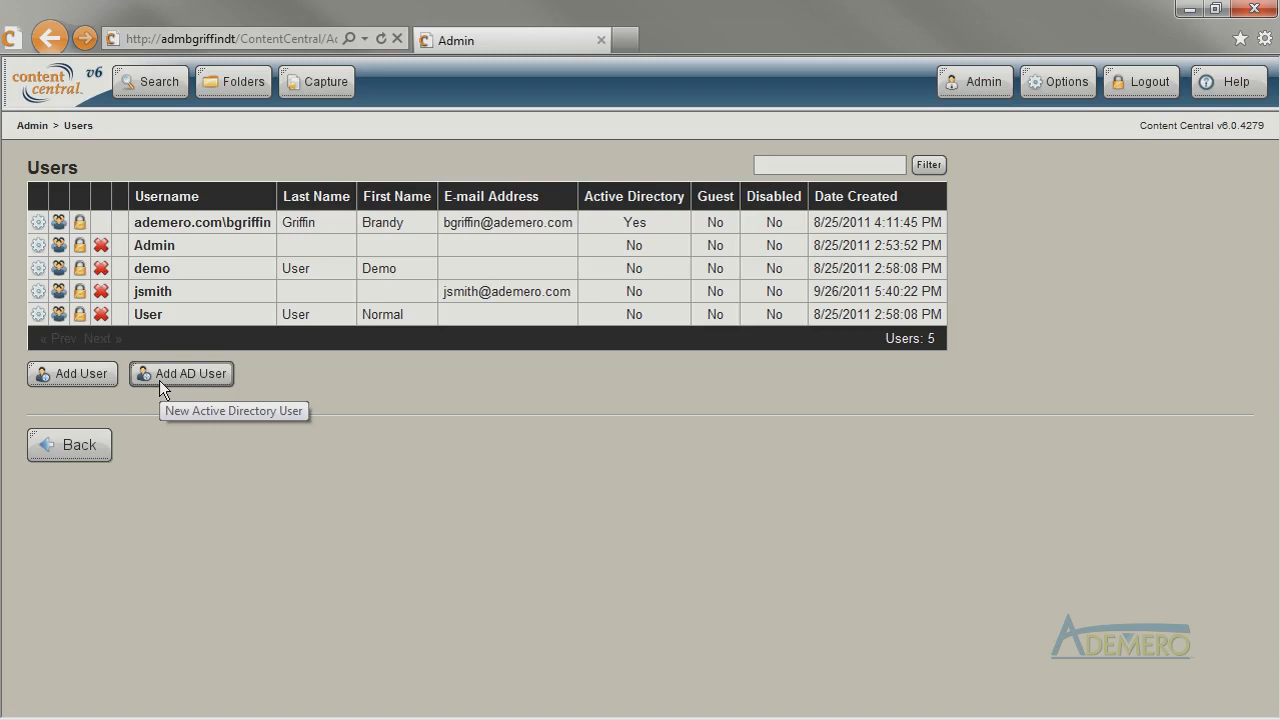
{"action": "mouse_move", "coordinate": [164, 388]}
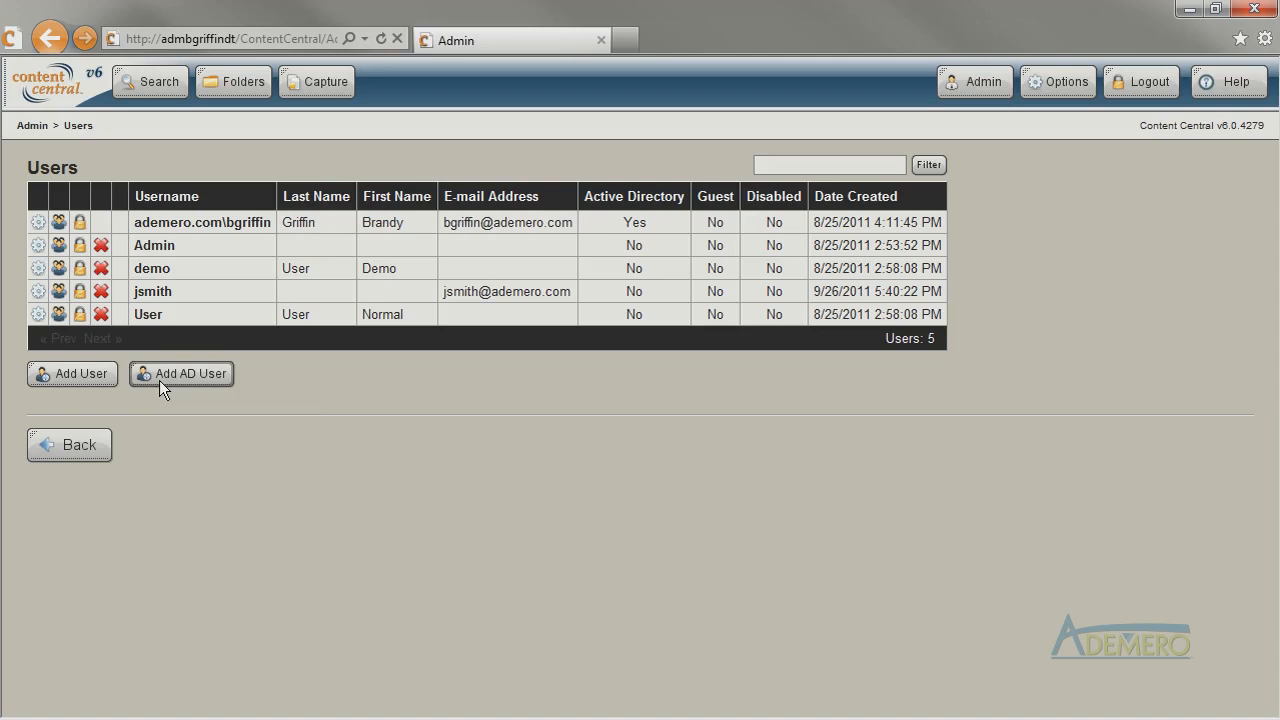
{"action": "mouse_move", "coordinate": [204, 392]}
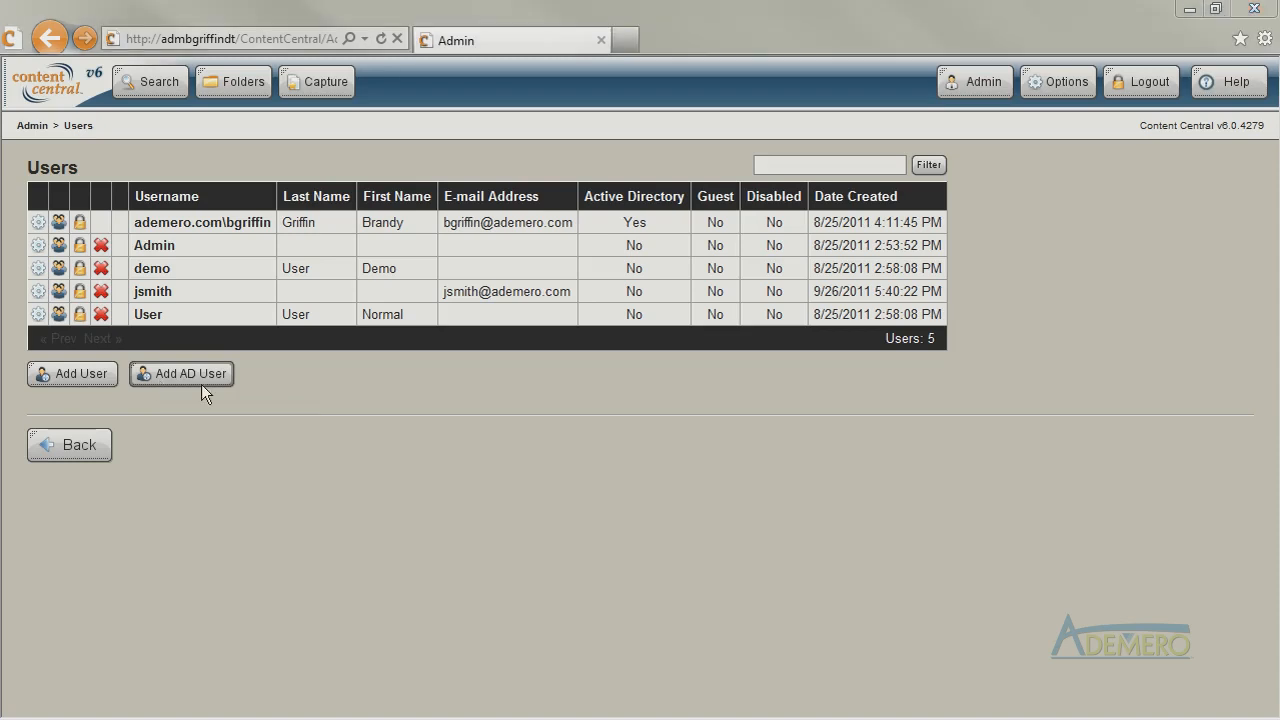
{"action": "left_click", "coordinate": [180, 374]}
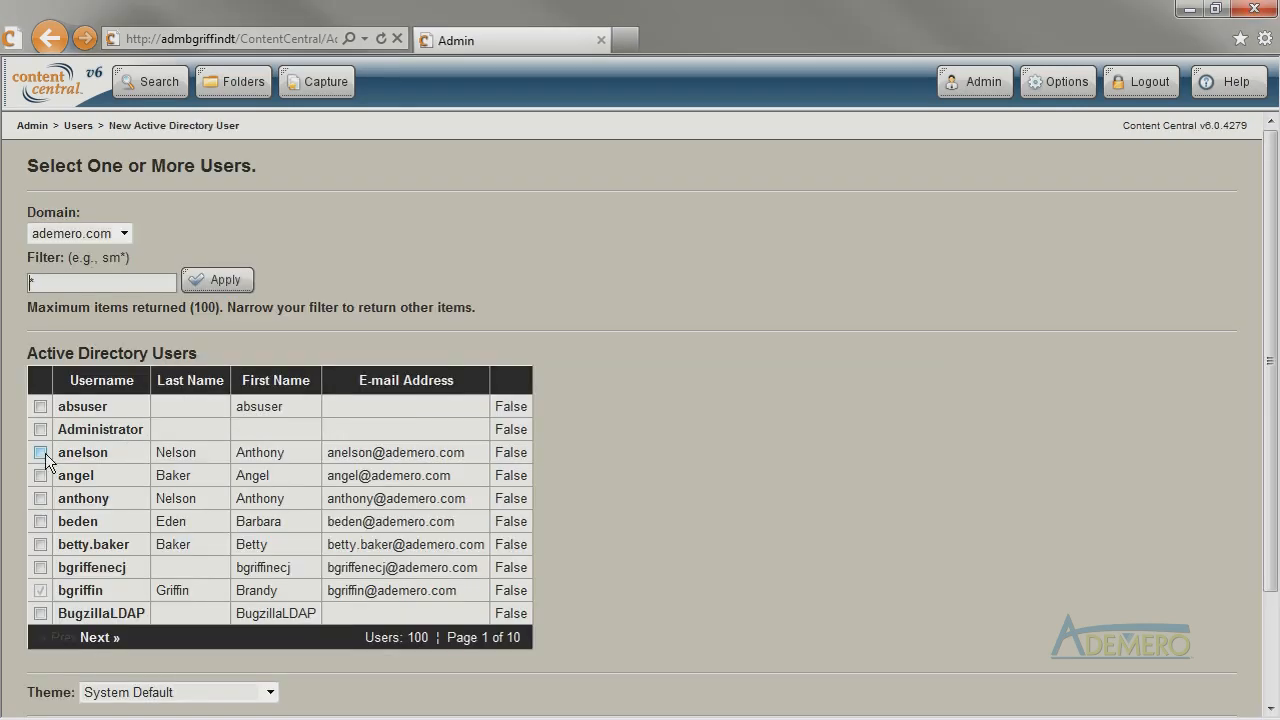
{"action": "left_click", "coordinate": [40, 452]}
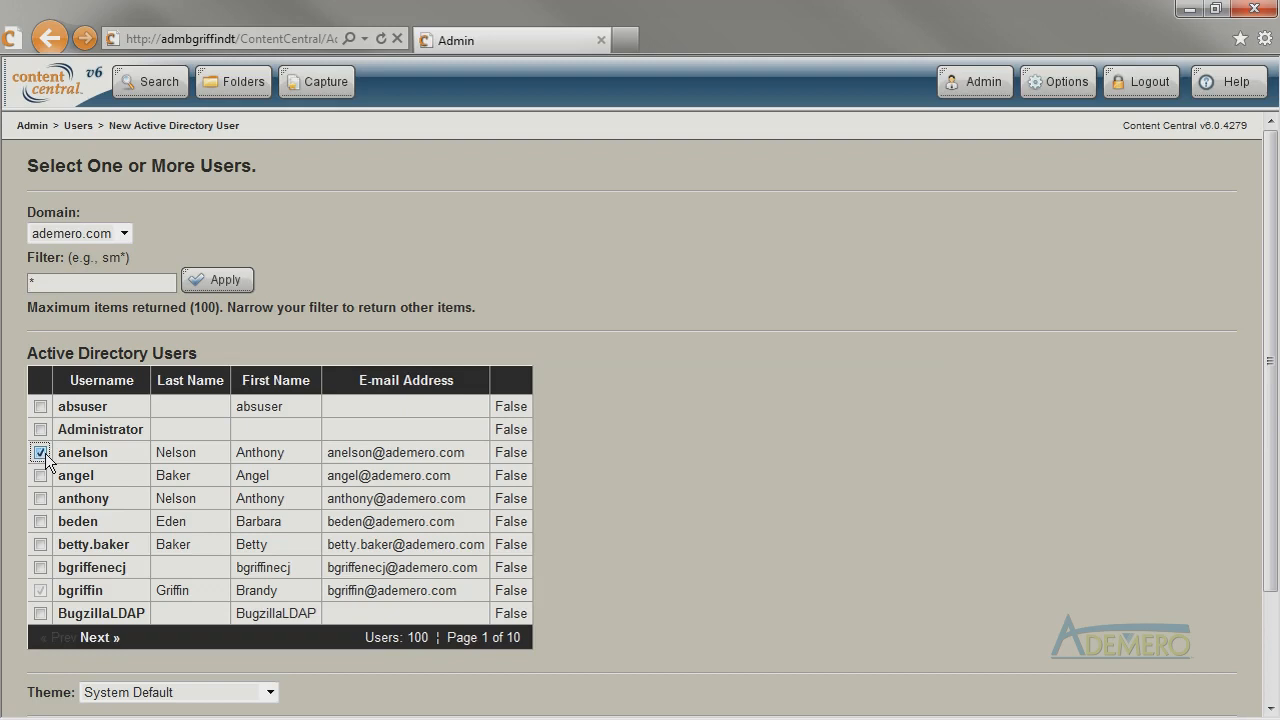
{"action": "scroll", "scroll_direction": "down", "scroll_amount": 3}
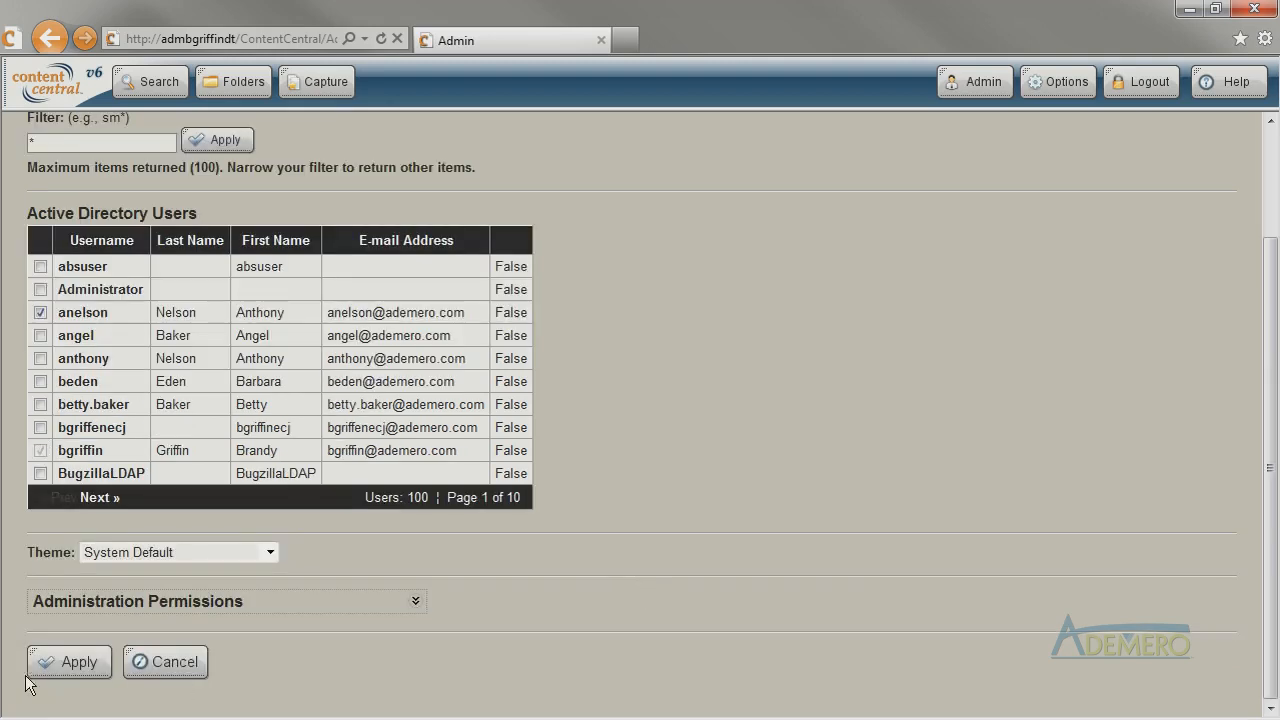
{"action": "left_click", "coordinate": [68, 660]}
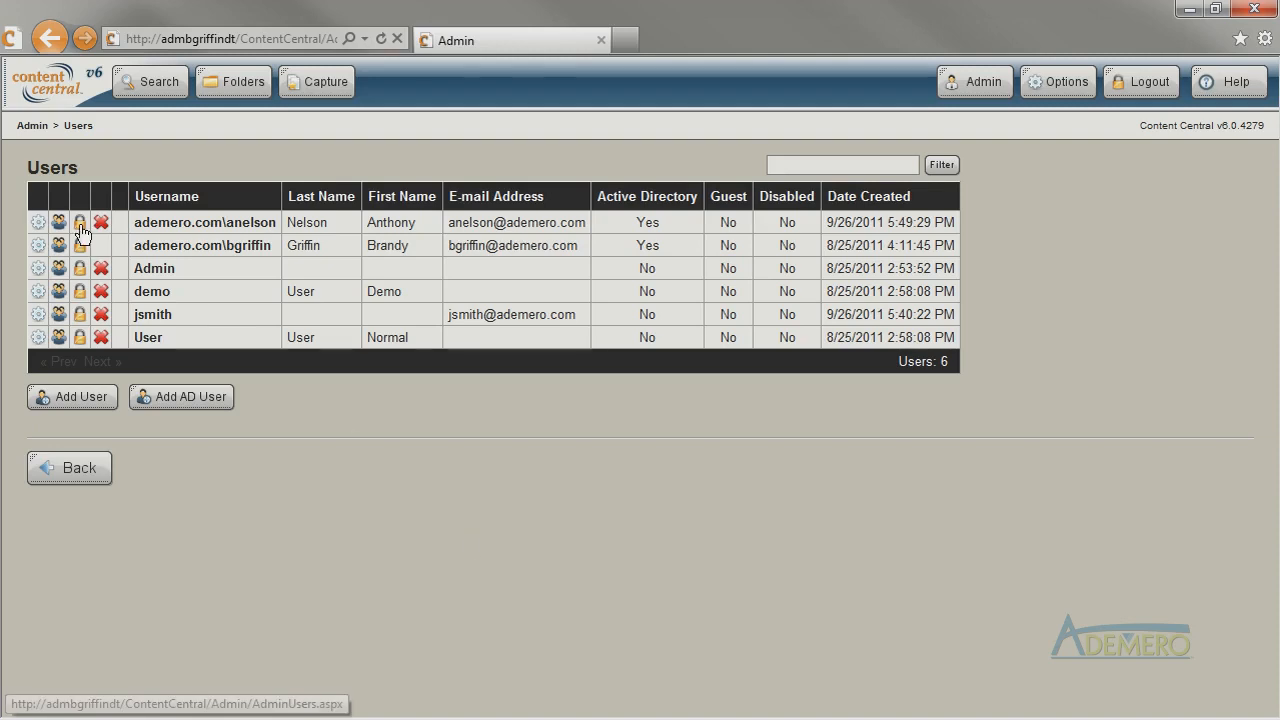
{"action": "left_click", "coordinate": [80, 222]}
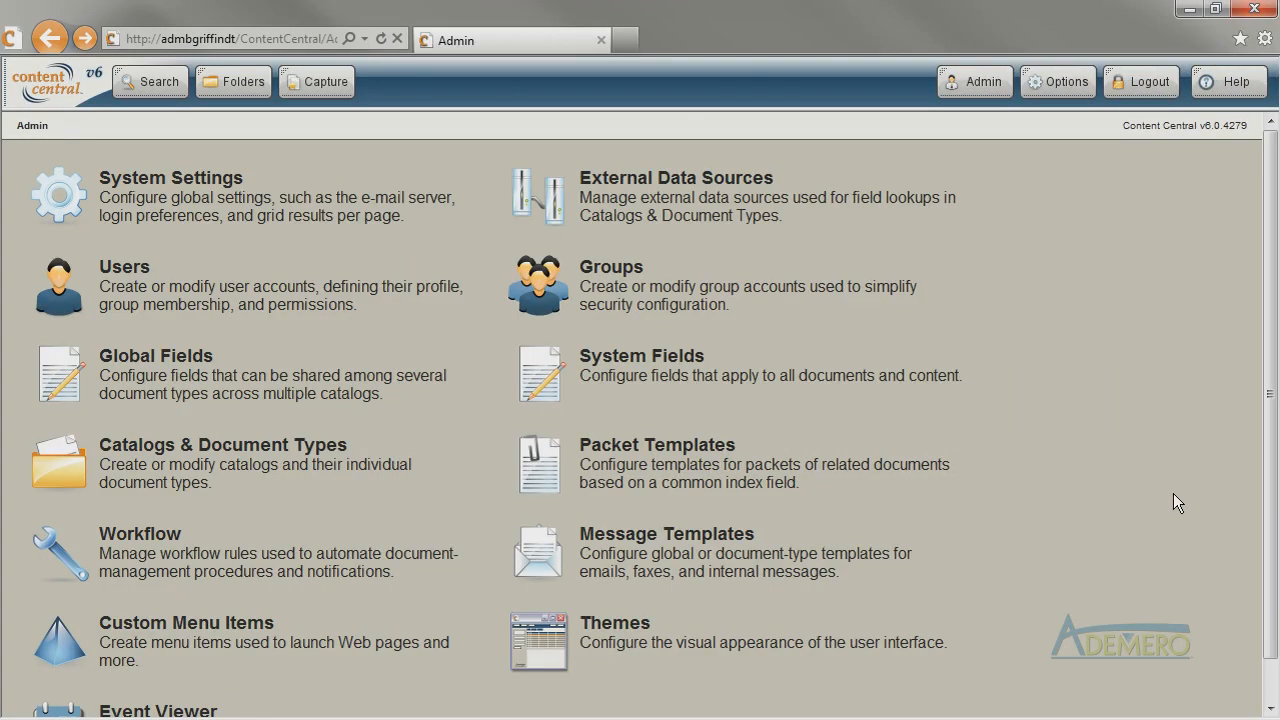
{"action": "mouse_move", "coordinate": [770, 548]}
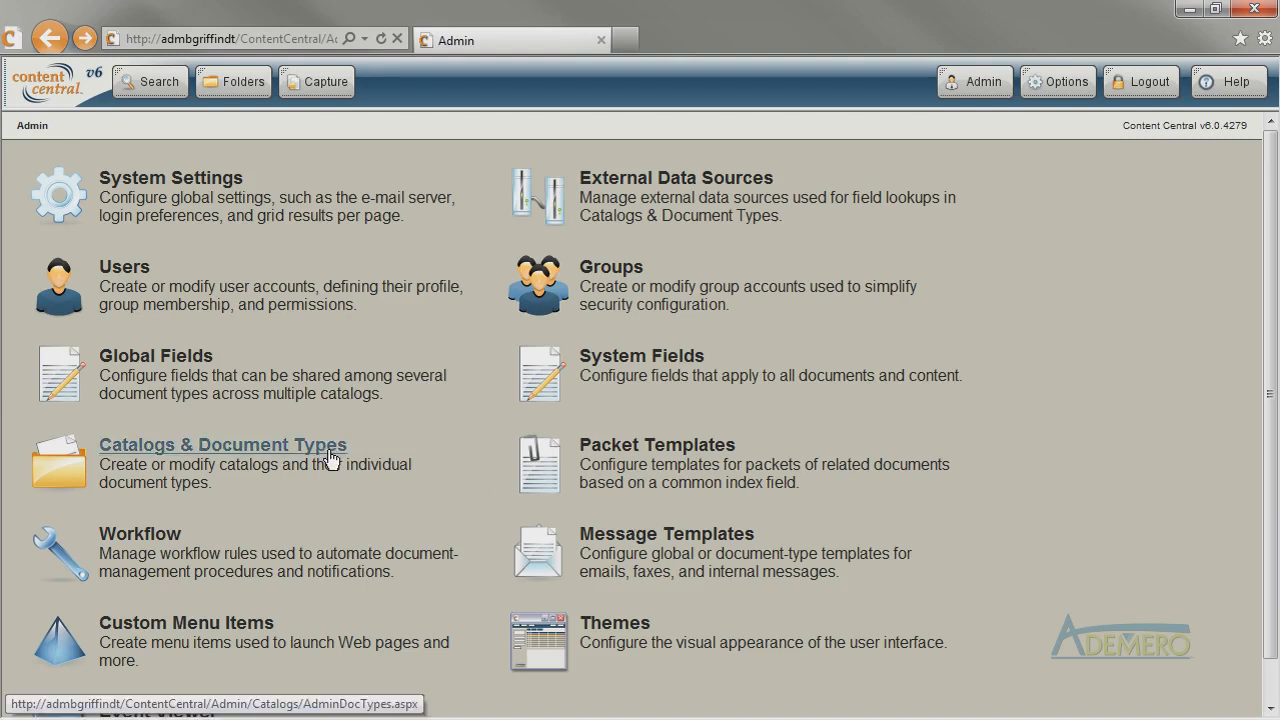
Step: Show Catalogs & Document Types for catalog Accounts Payable, document type Purchase Order
{"action": "left_click", "coordinate": [224, 444]}
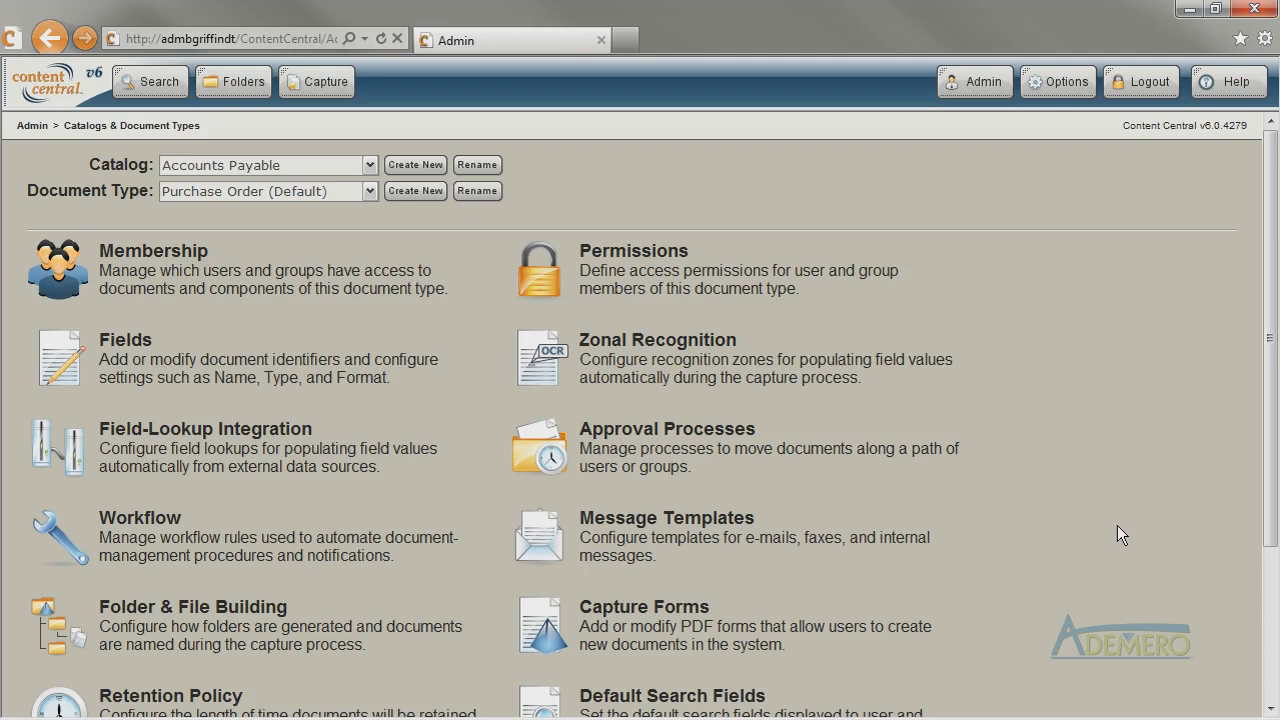
{"action": "mouse_move", "coordinate": [1126, 532]}
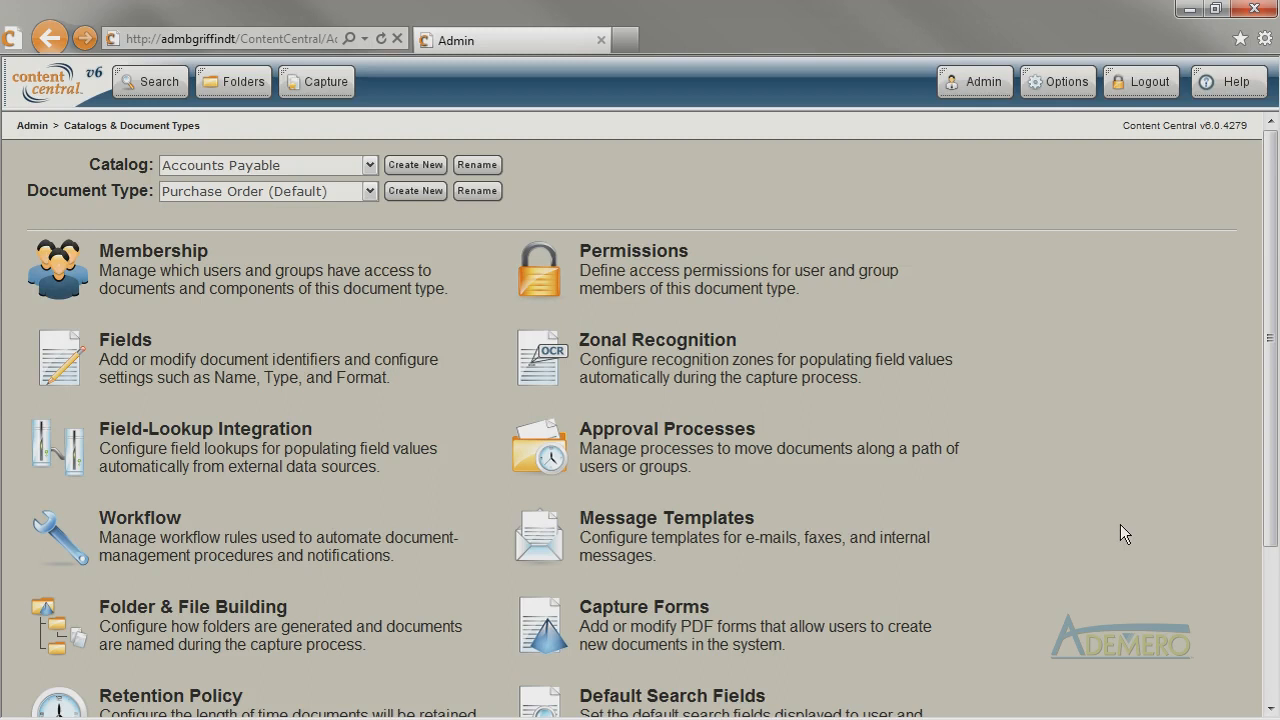
{"action": "mouse_move", "coordinate": [1132, 532]}
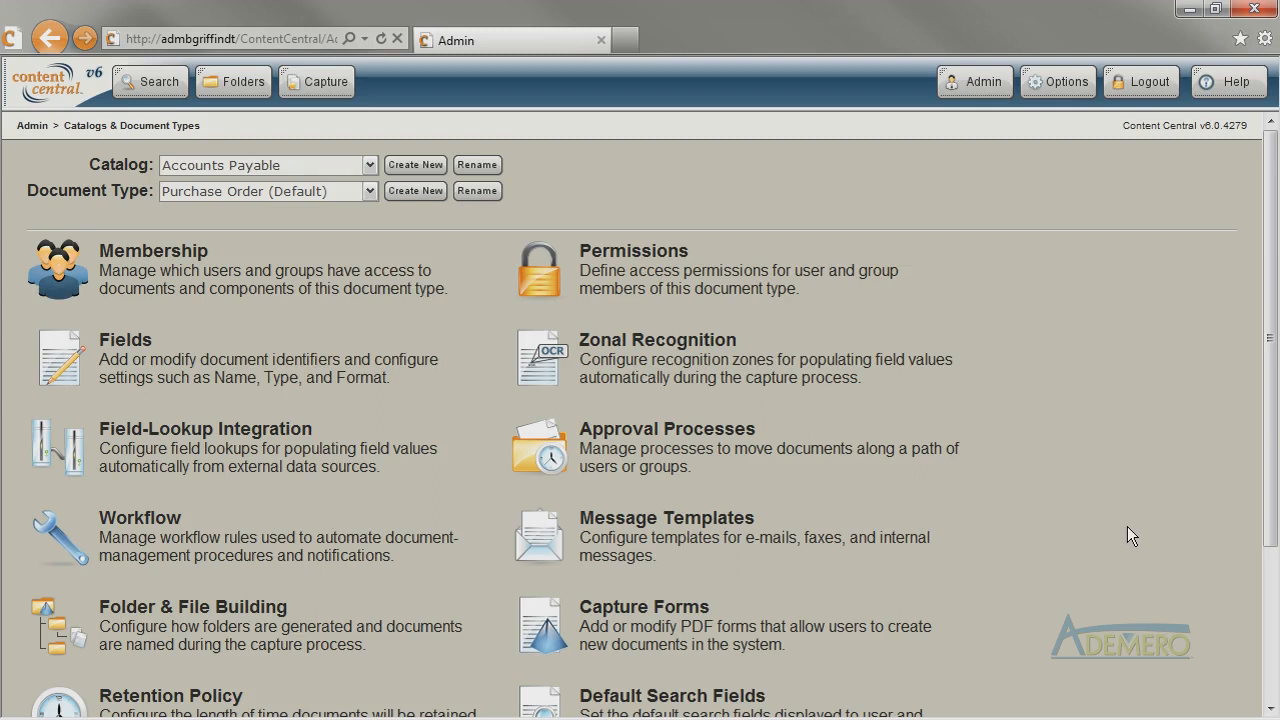
{"action": "mouse_move", "coordinate": [384, 210]}
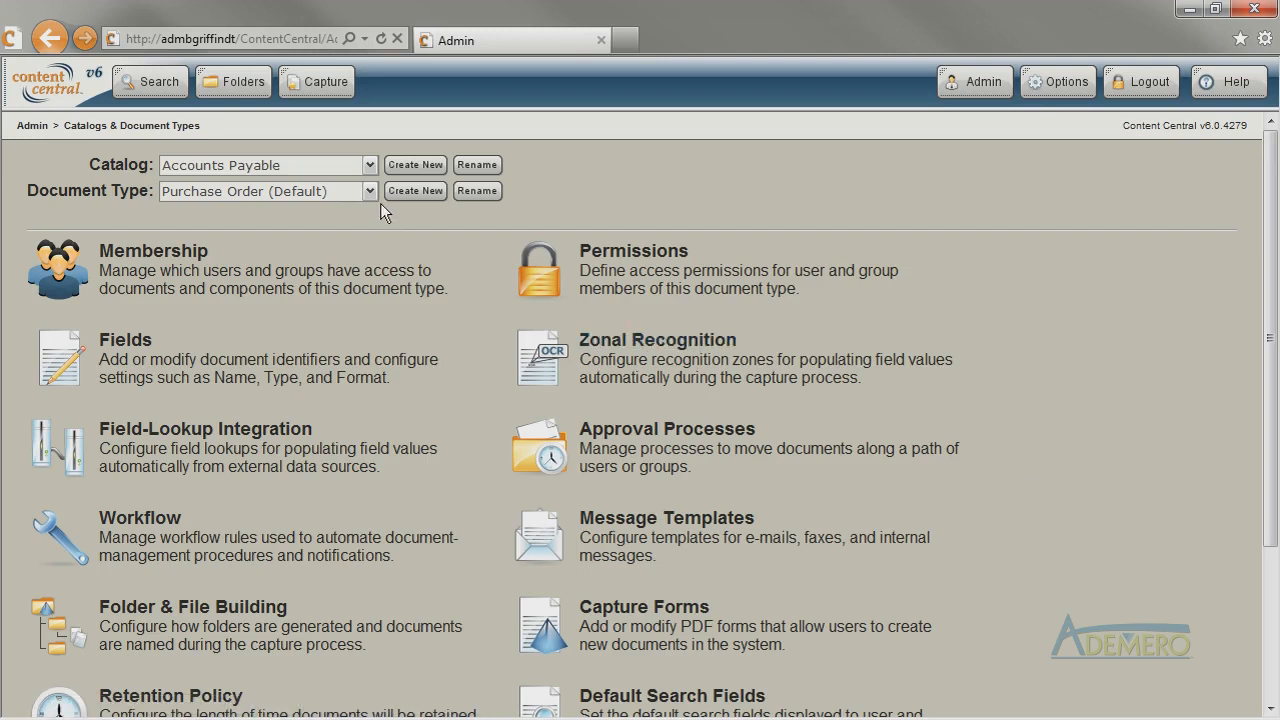
{"action": "mouse_move", "coordinate": [850, 686]}
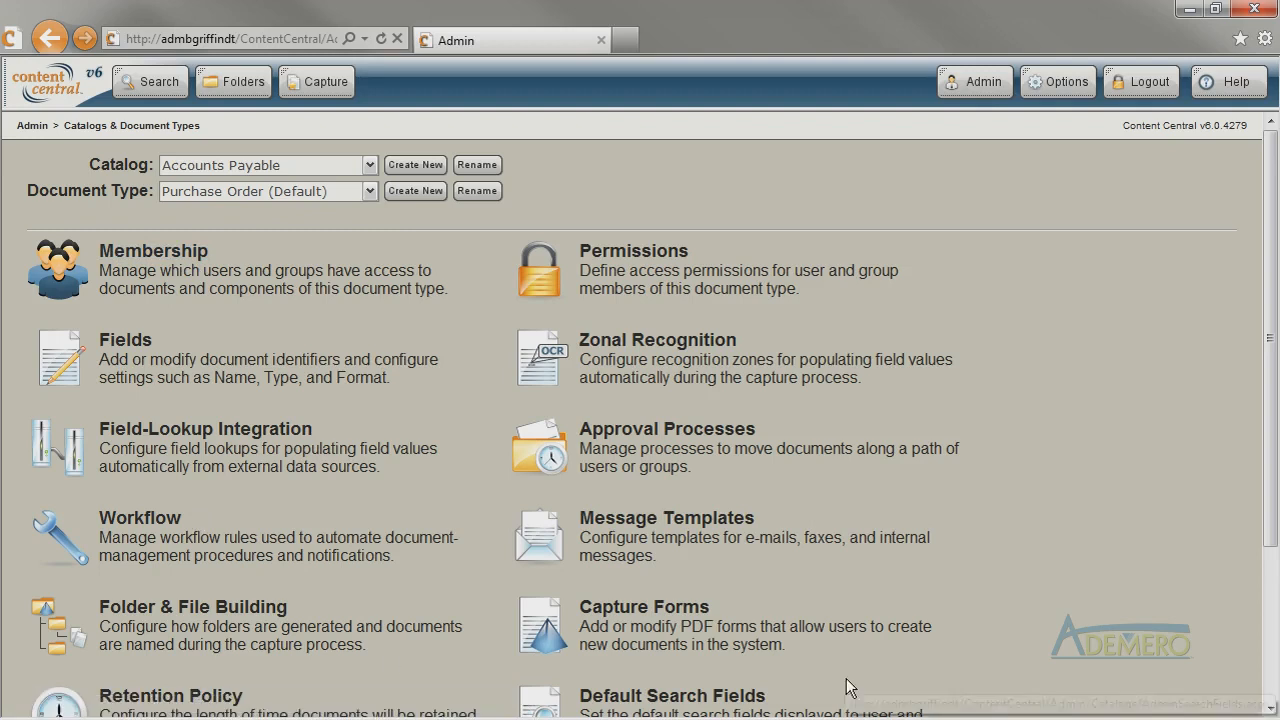
{"action": "mouse_move", "coordinate": [1056, 548]}
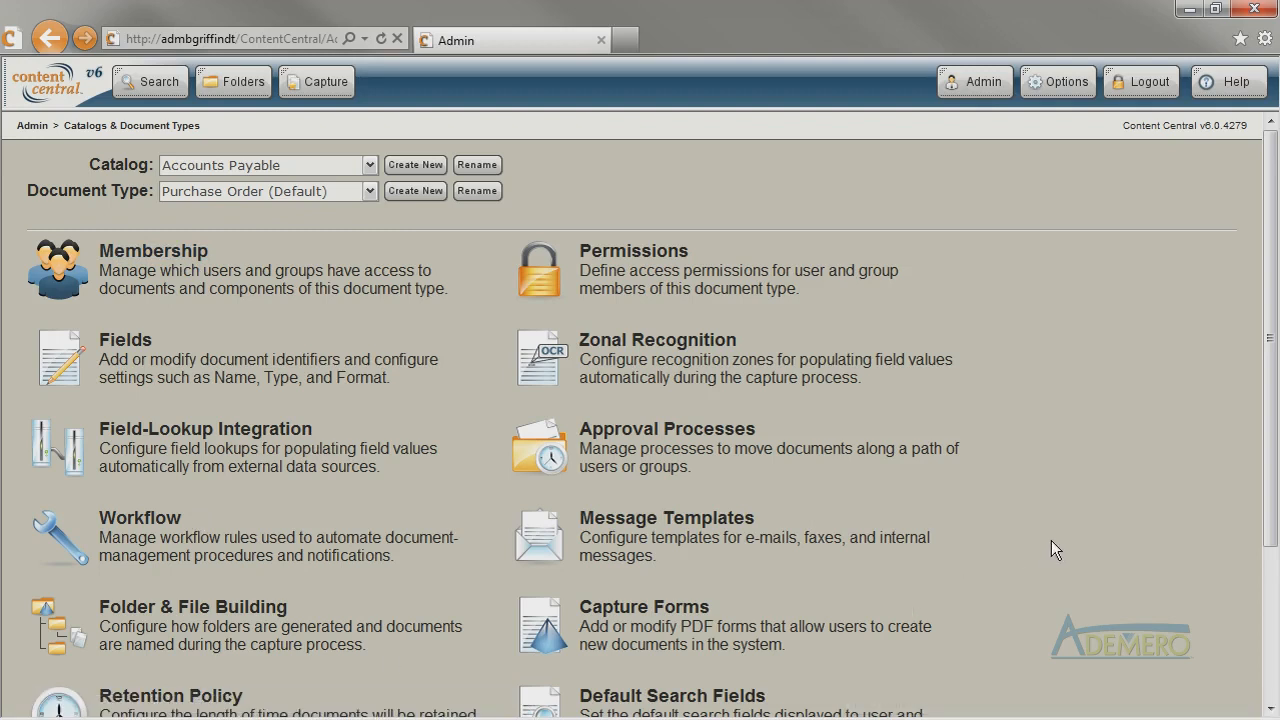
{"action": "mouse_move", "coordinate": [1068, 548]}
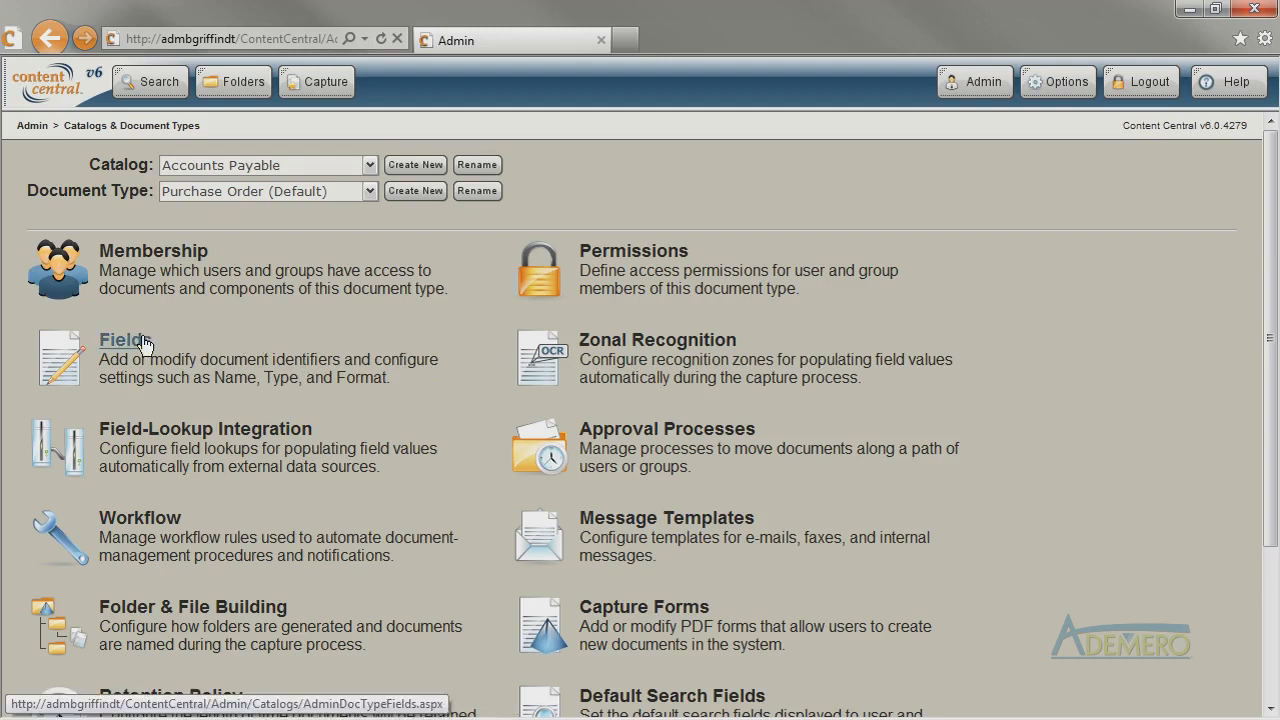
Step: Define the required Requested By drop-down field with choices JSmith and BGriffin and apply it
{"action": "left_click", "coordinate": [120, 340]}
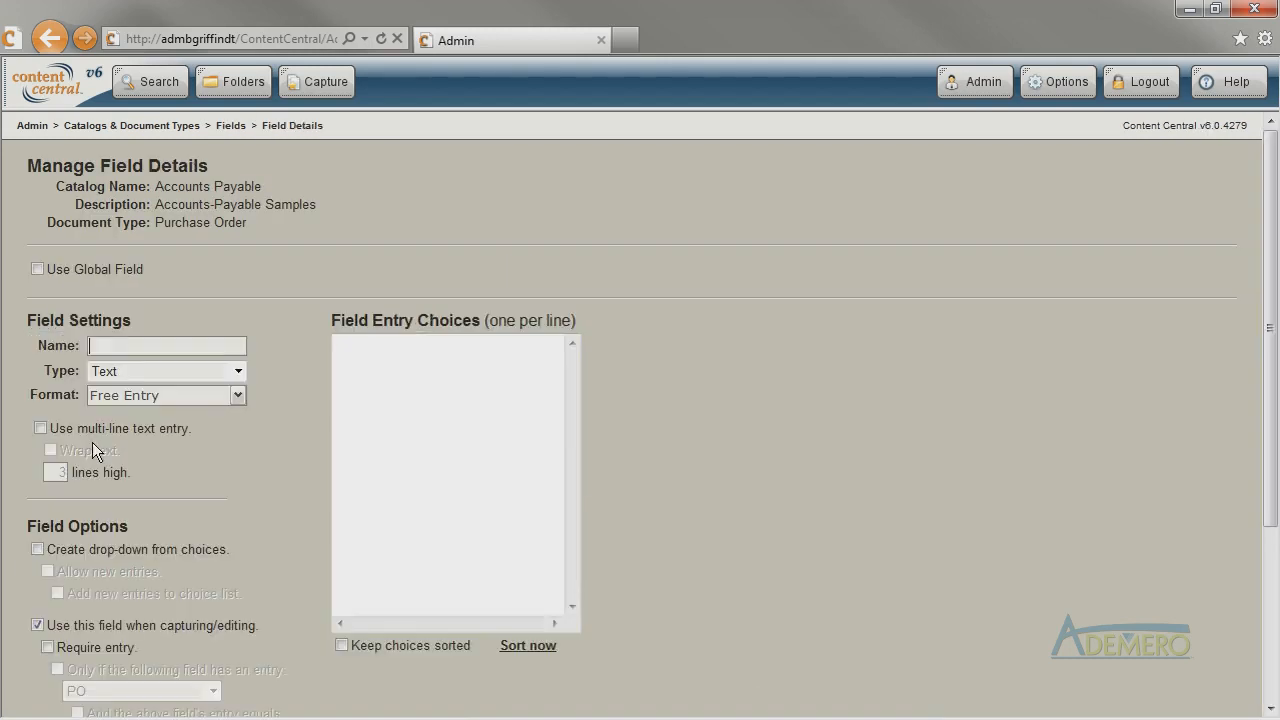
{"action": "type", "text": "Requested By"}
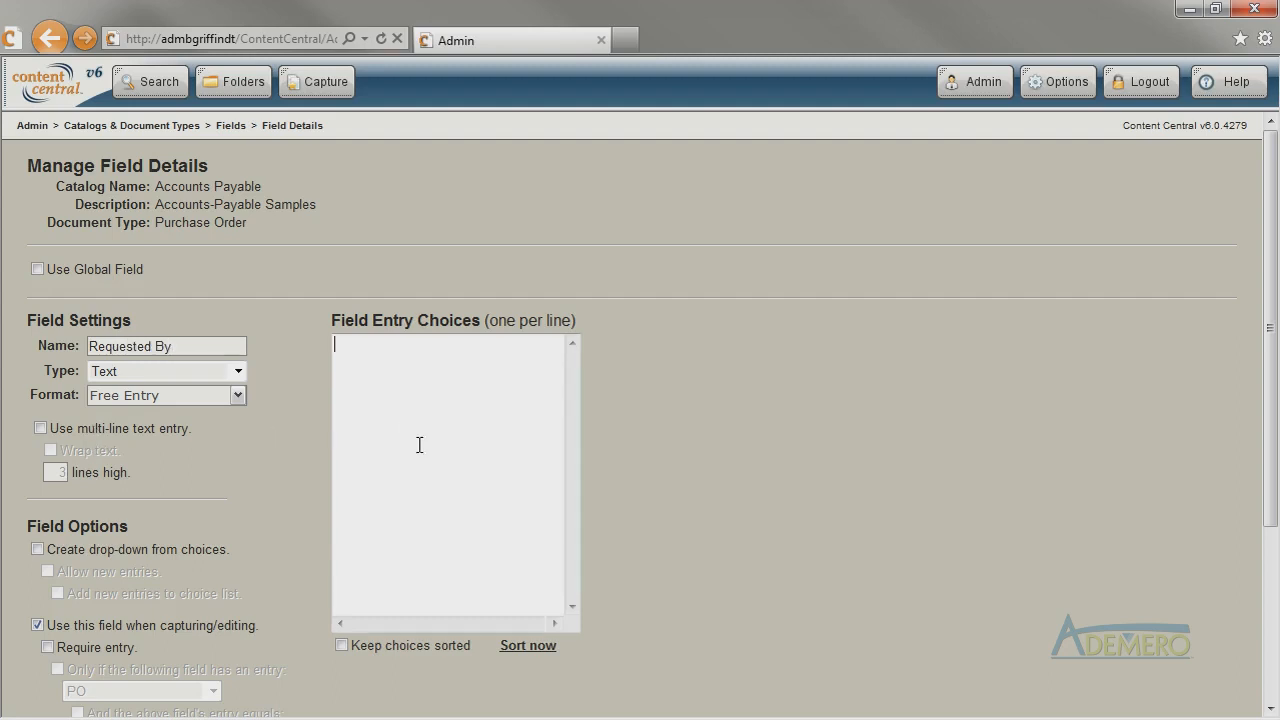
{"action": "type", "text": "JSmith"}
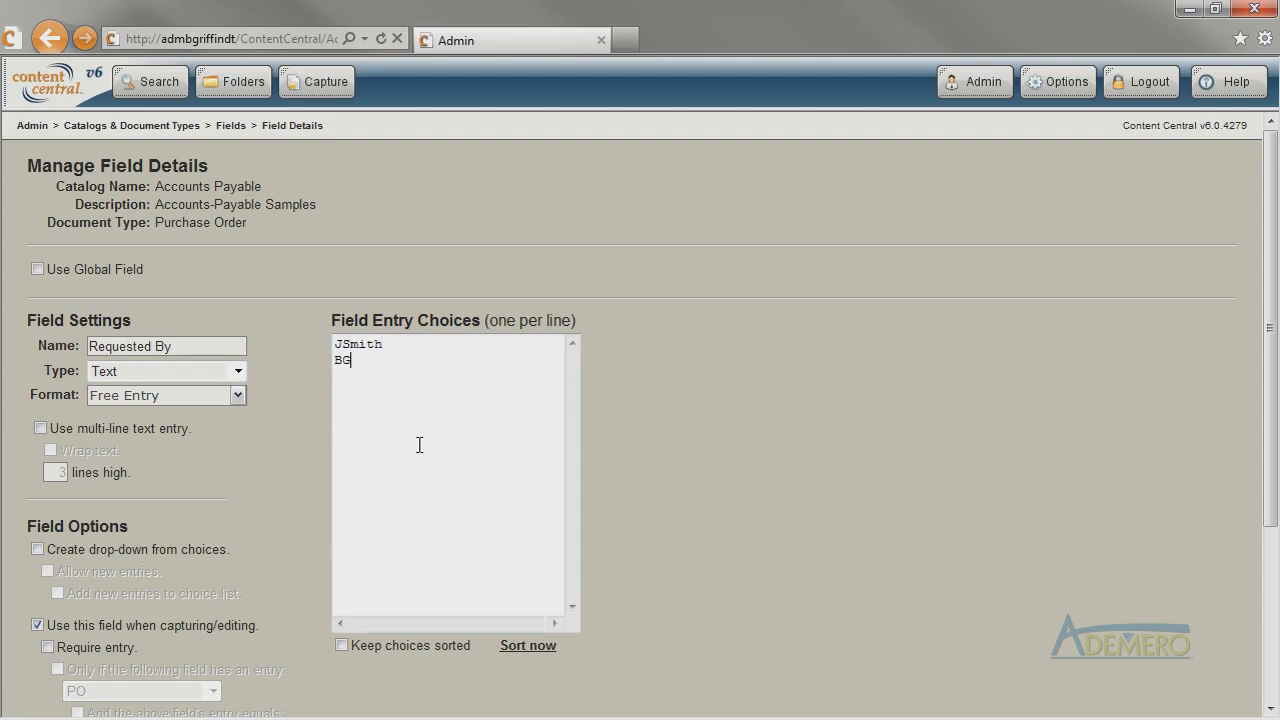
{"action": "type", "text": "riffin"}
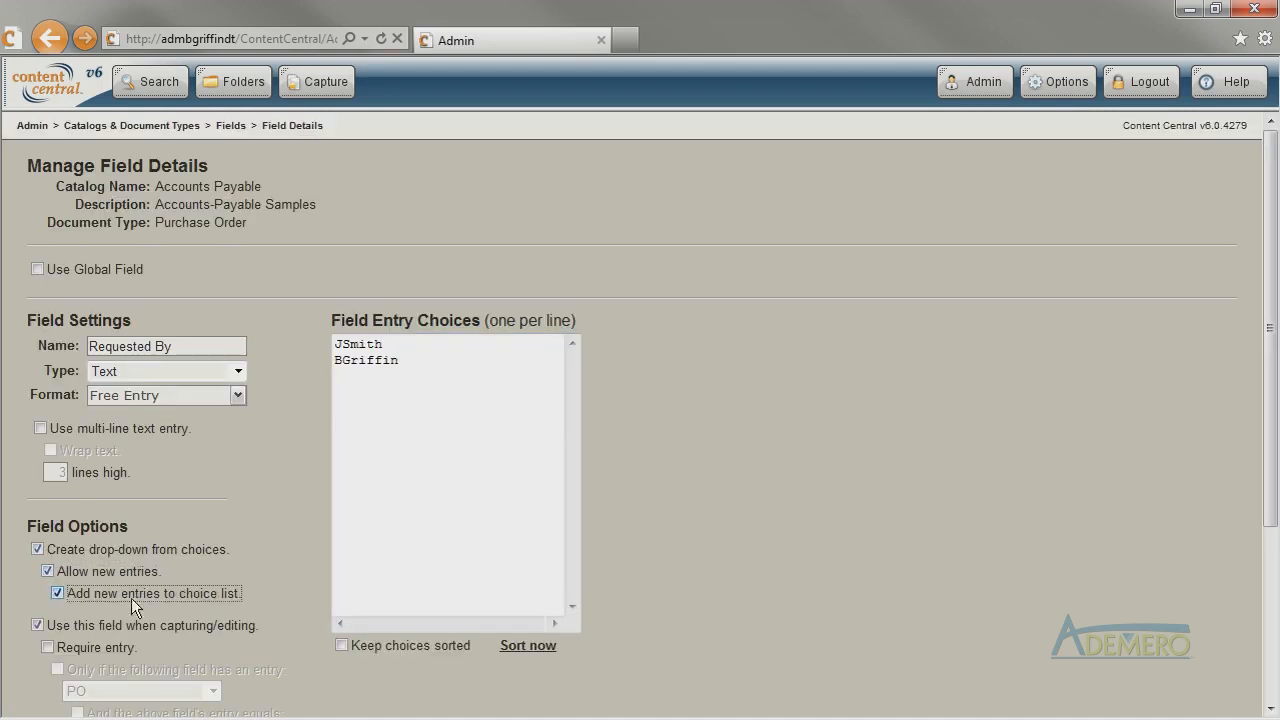
{"action": "scroll", "scroll_direction": "down", "scroll_amount": 3}
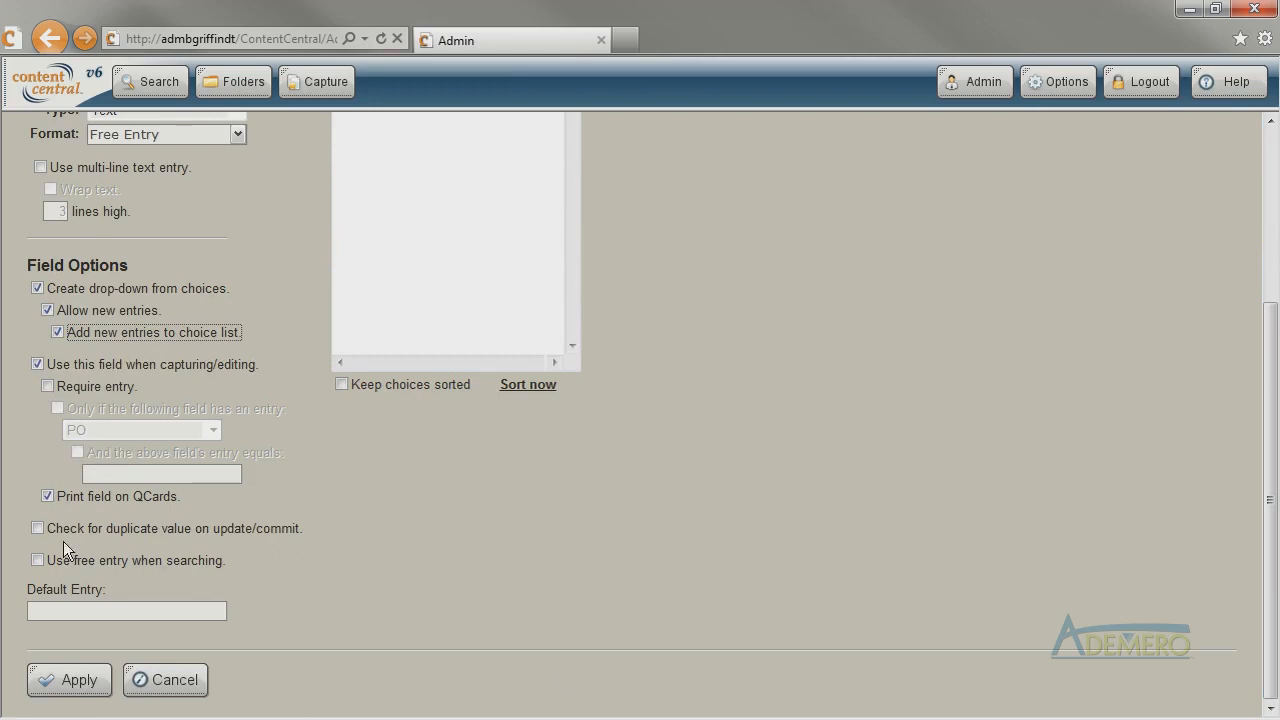
{"action": "left_click", "coordinate": [48, 386]}
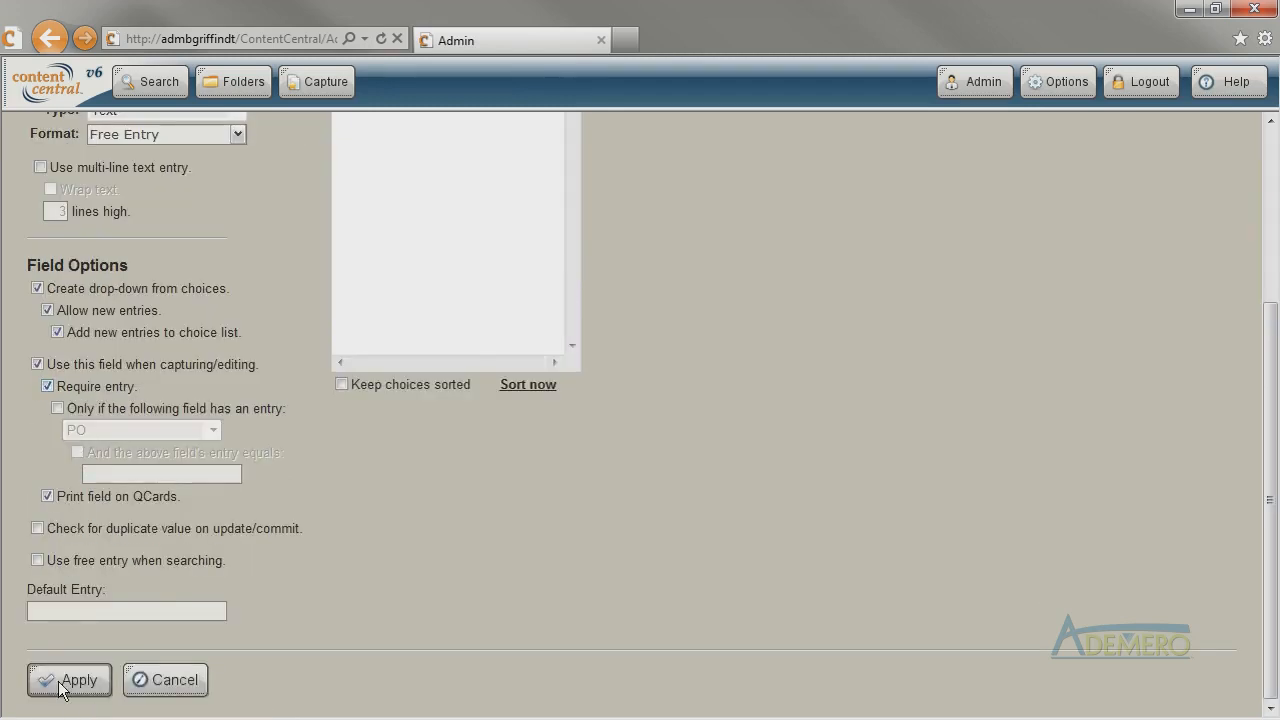
{"action": "left_click", "coordinate": [68, 680]}
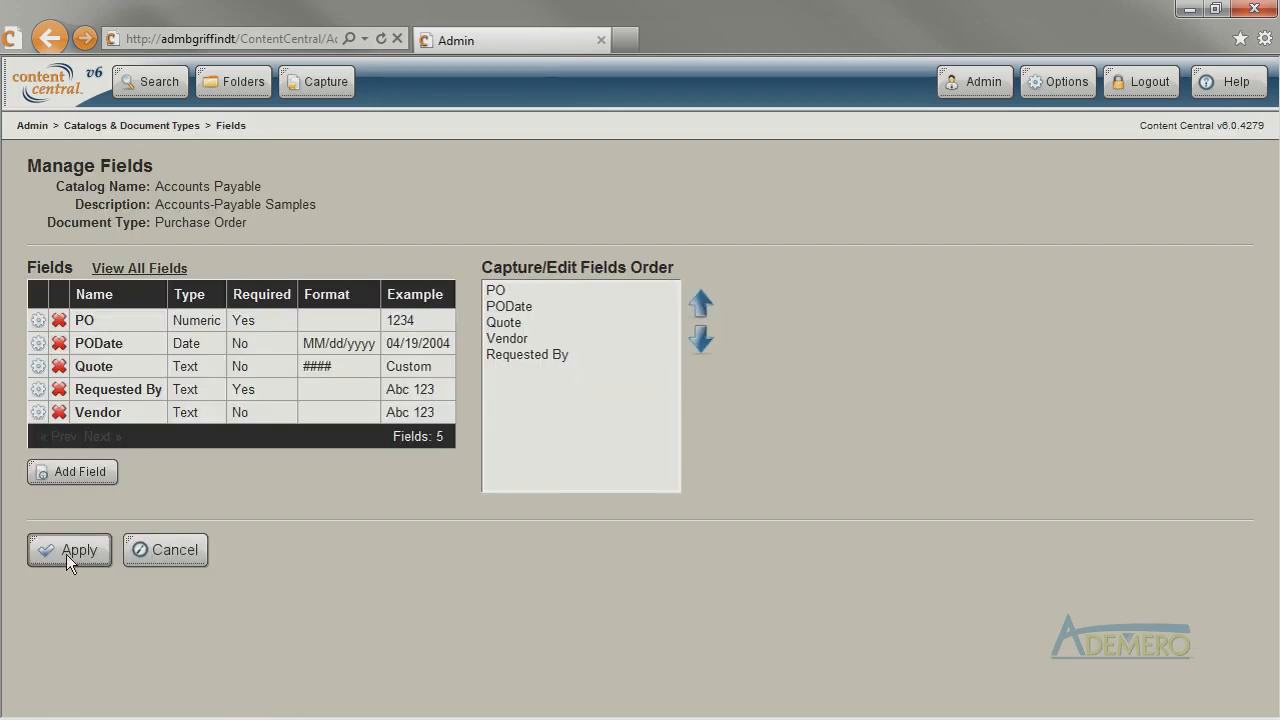
Step: Apply the Purchase Order field list, review Default Results Fields showing Requested By, and cancel back
{"action": "left_click", "coordinate": [68, 550]}
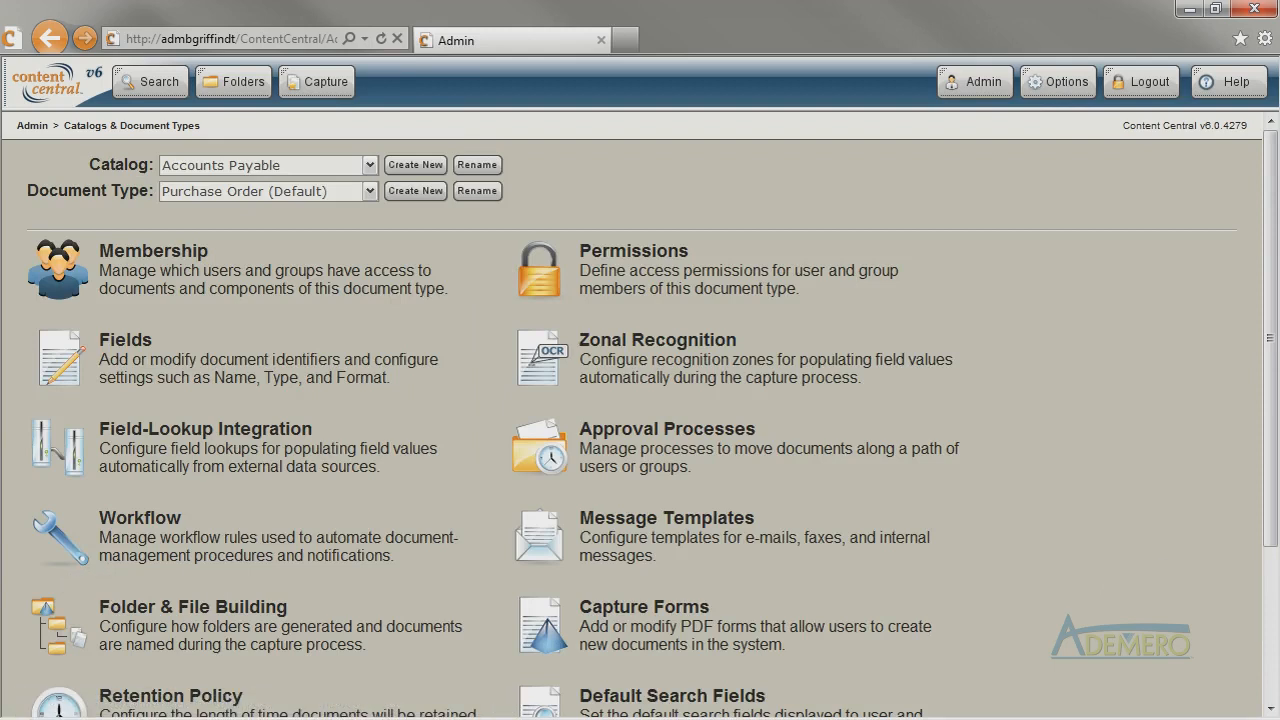
{"action": "scroll", "scroll_direction": "down", "scroll_amount": 3}
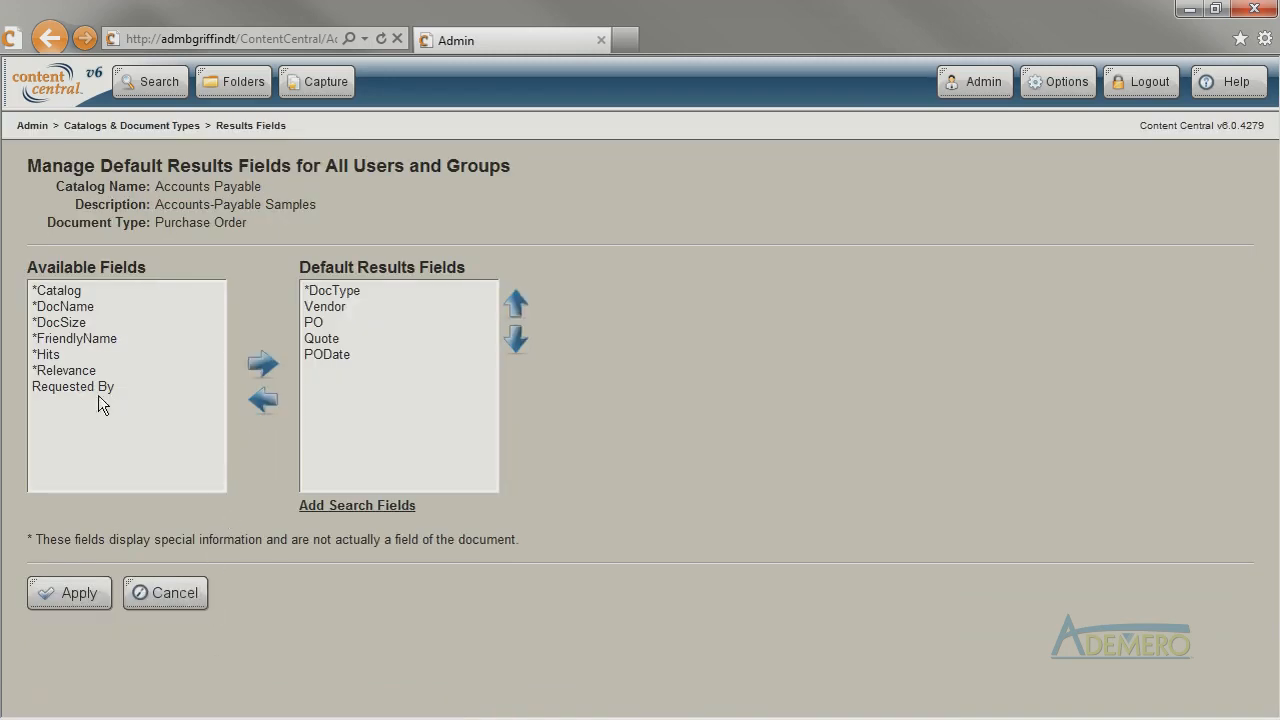
{"action": "left_click", "coordinate": [260, 364]}
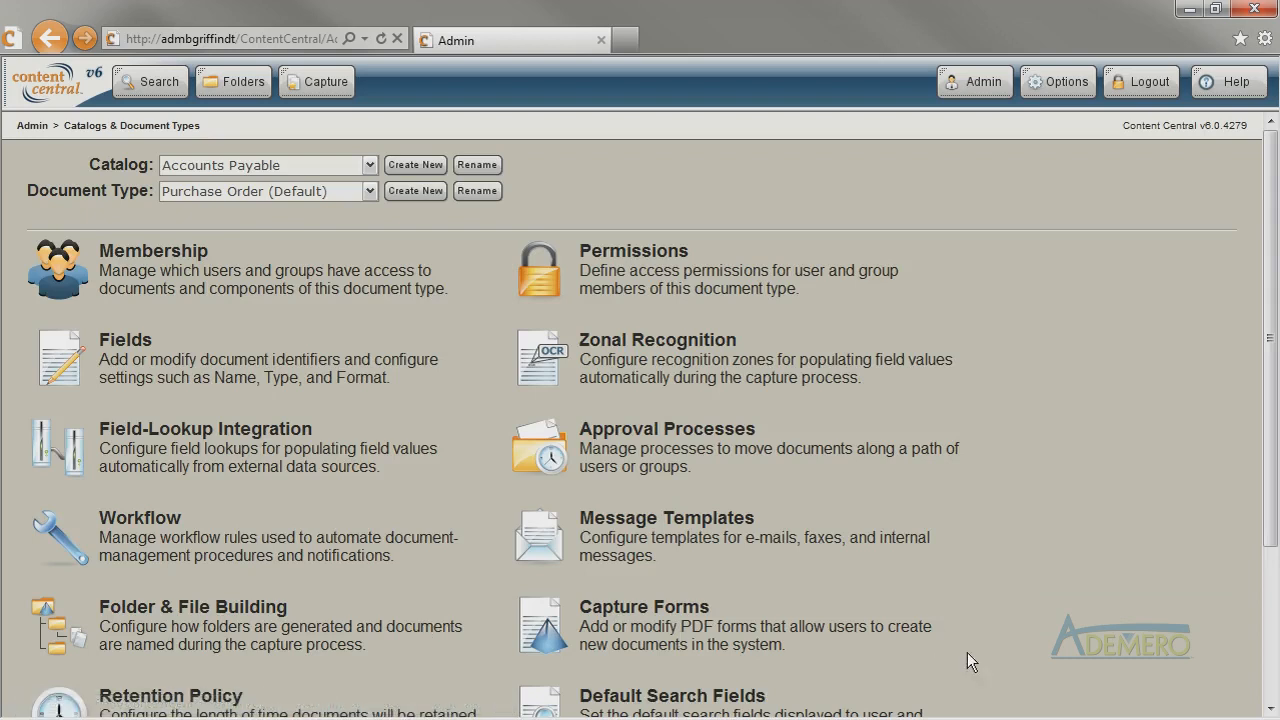
{"action": "mouse_move", "coordinate": [1068, 580]}
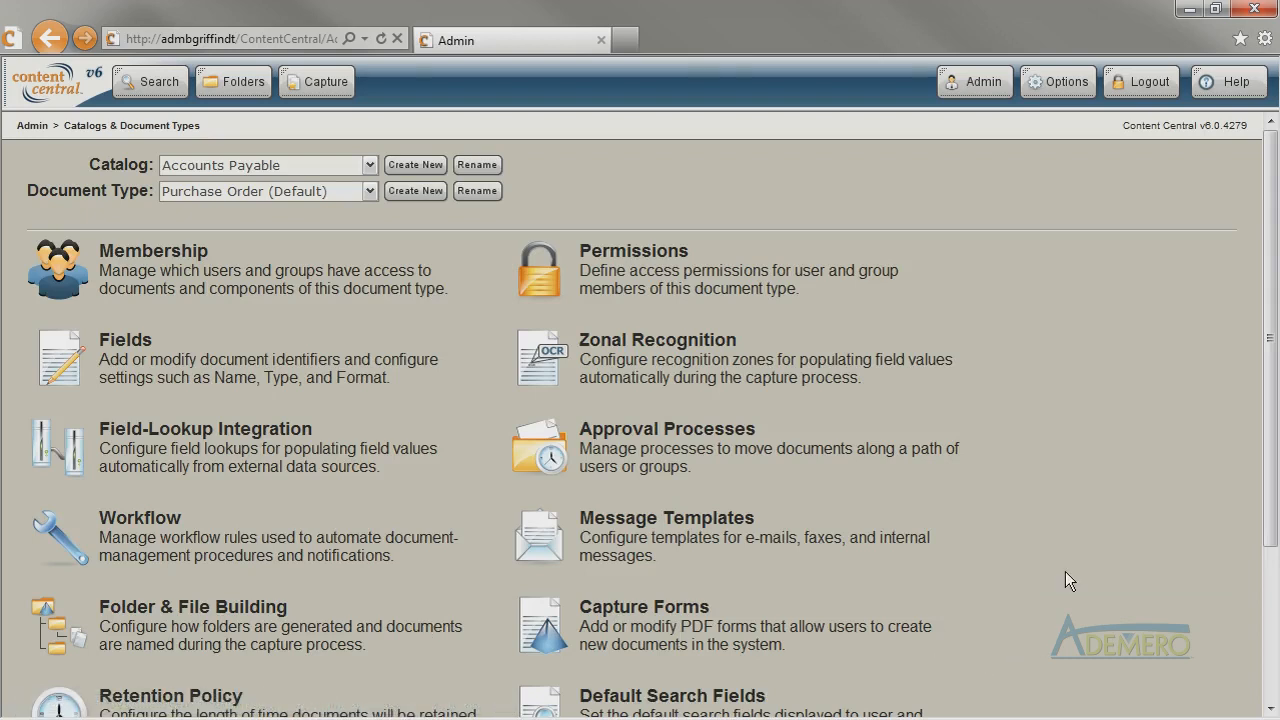
{"action": "mouse_move", "coordinate": [556, 564]}
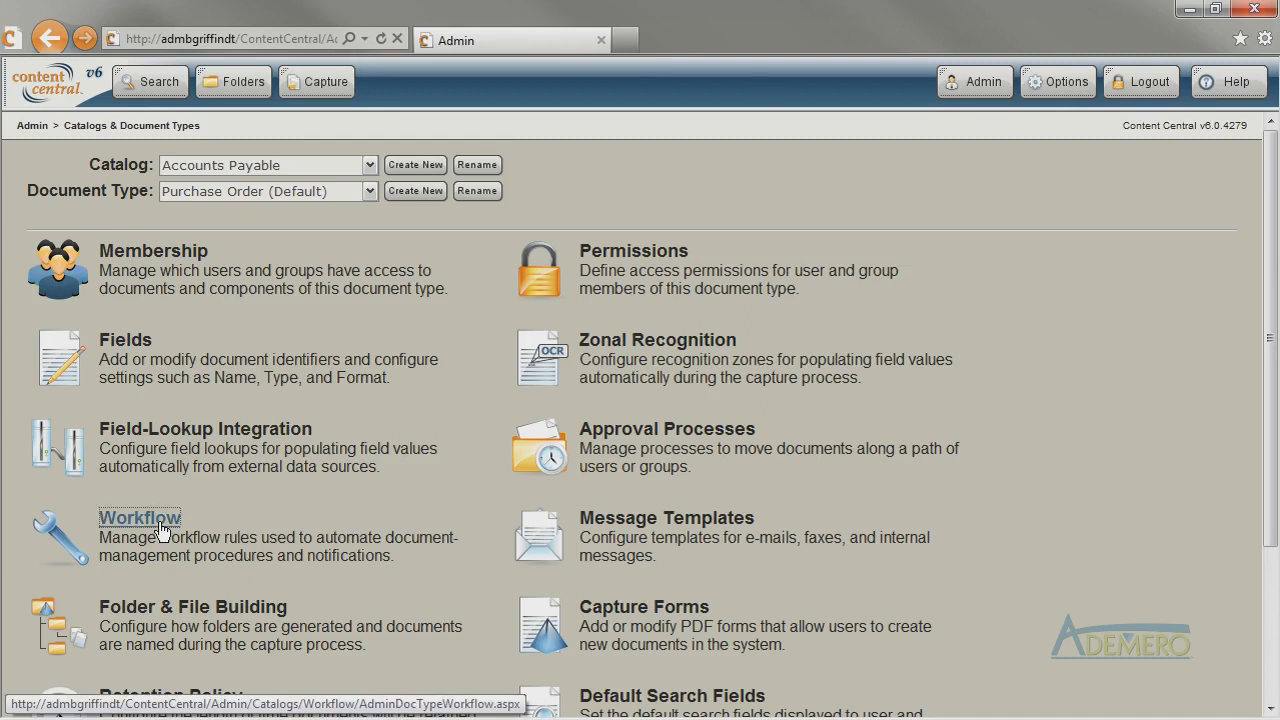
{"action": "left_click", "coordinate": [140, 518]}
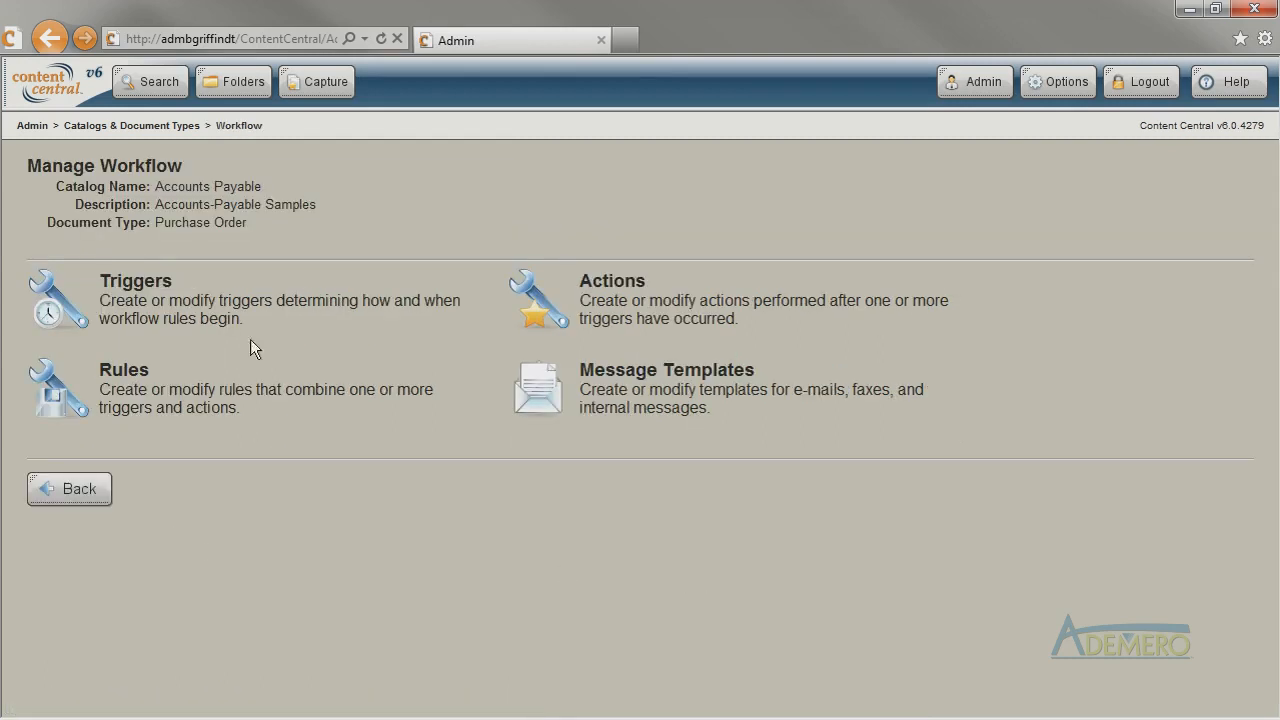
{"action": "left_click", "coordinate": [136, 280]}
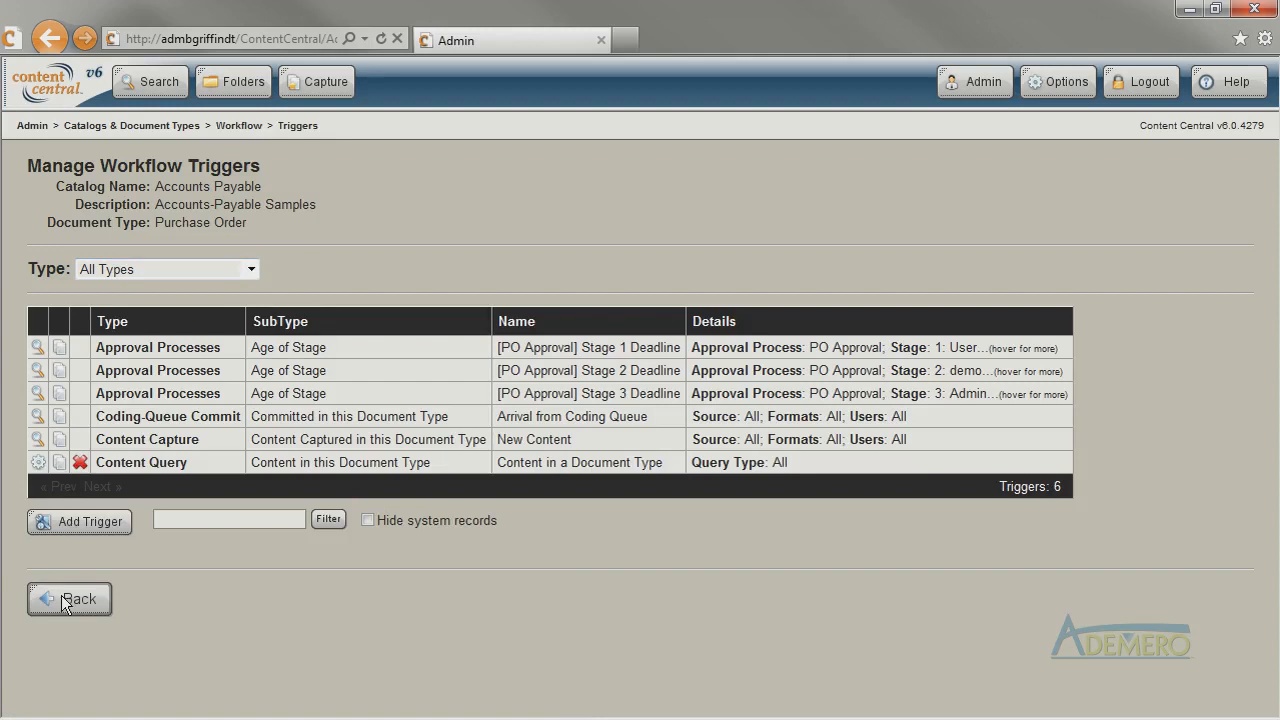
{"action": "left_click", "coordinate": [68, 600]}
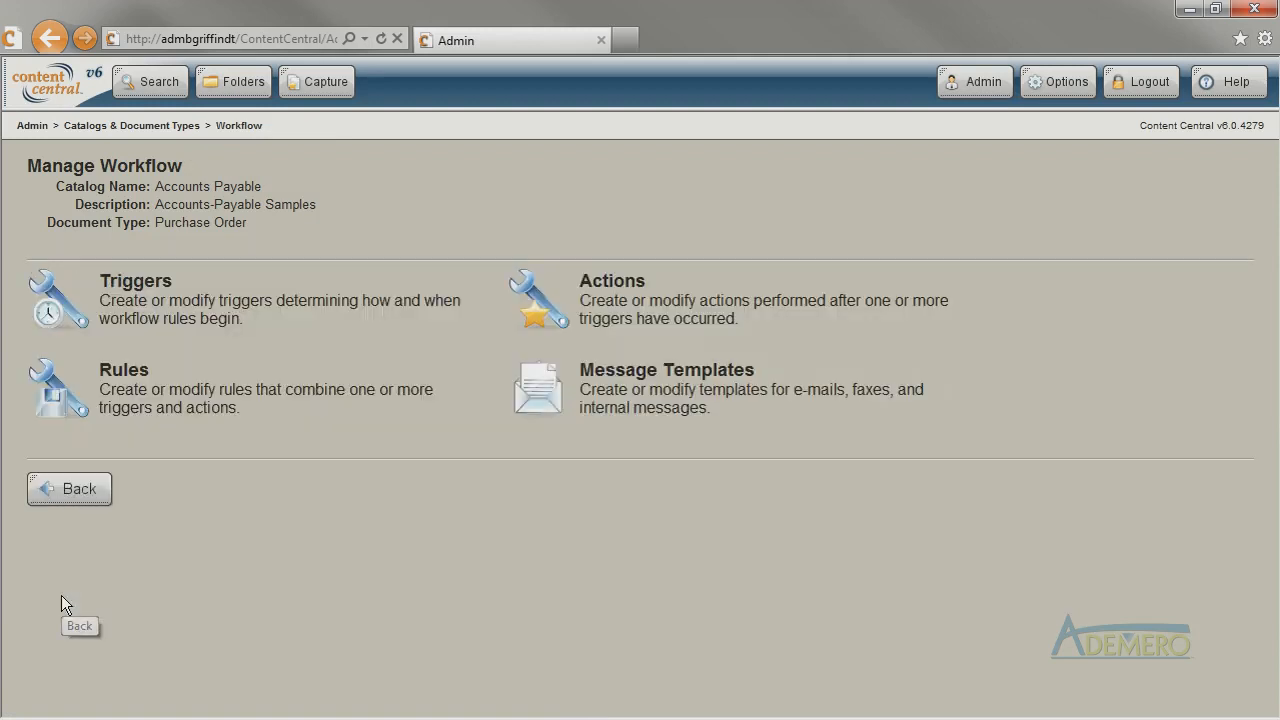
{"action": "left_click", "coordinate": [68, 488]}
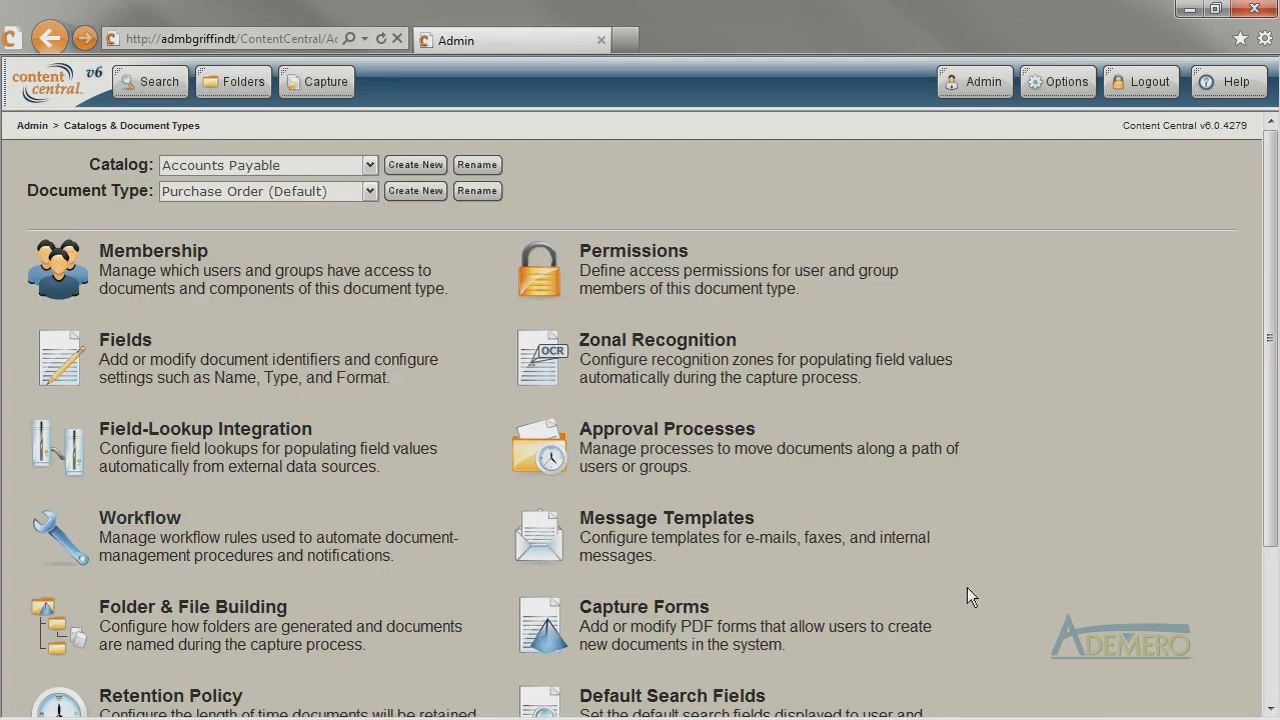
{"action": "mouse_move", "coordinate": [1130, 594]}
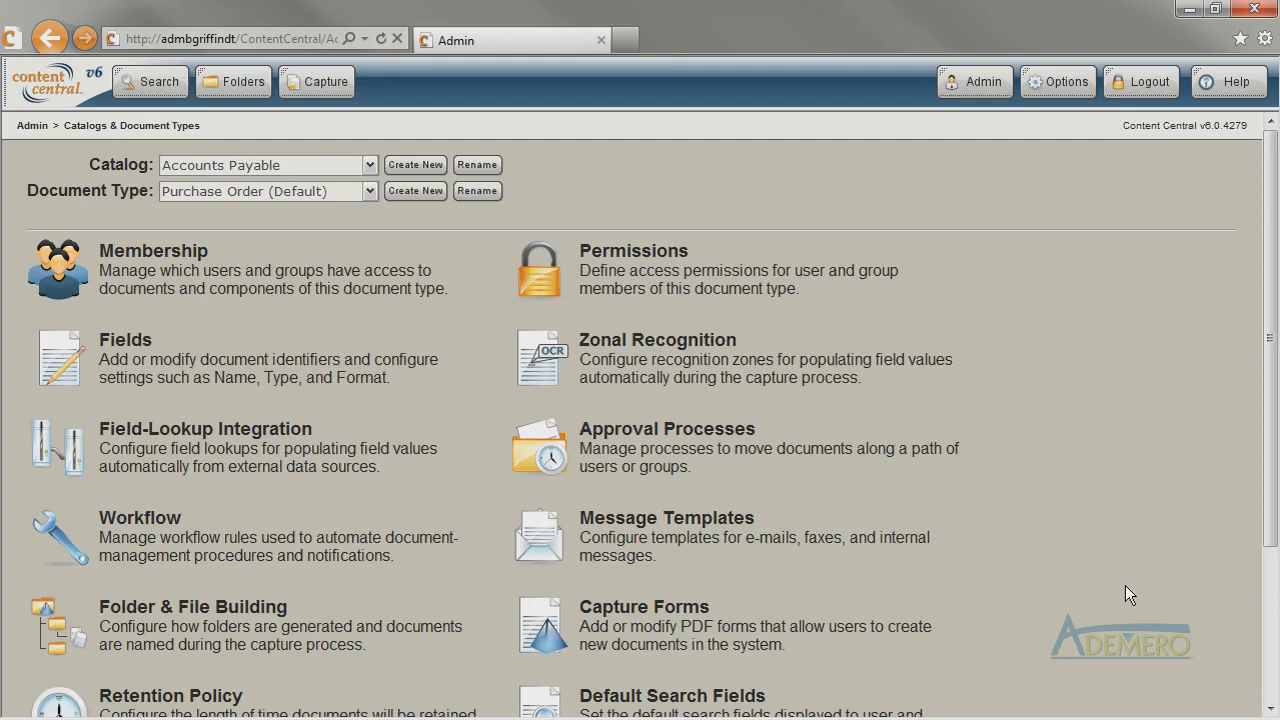
{"action": "mouse_move", "coordinate": [184, 204]}
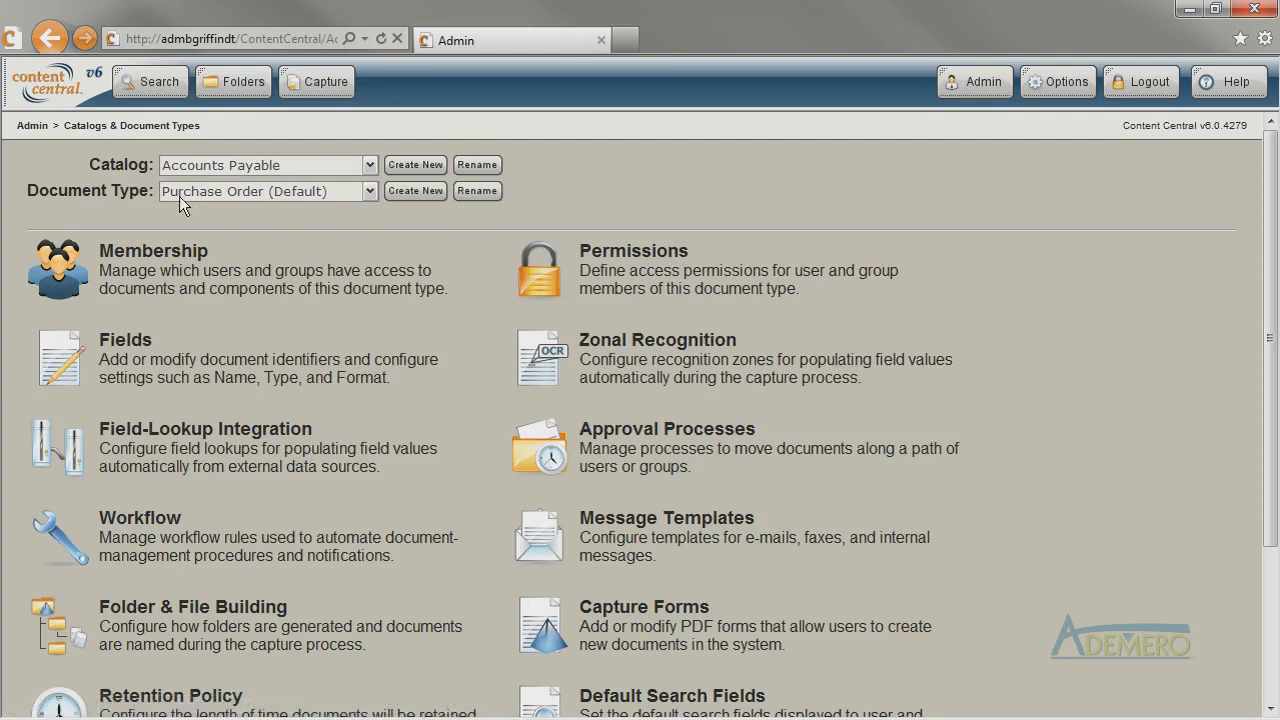
{"action": "mouse_move", "coordinate": [336, 218]}
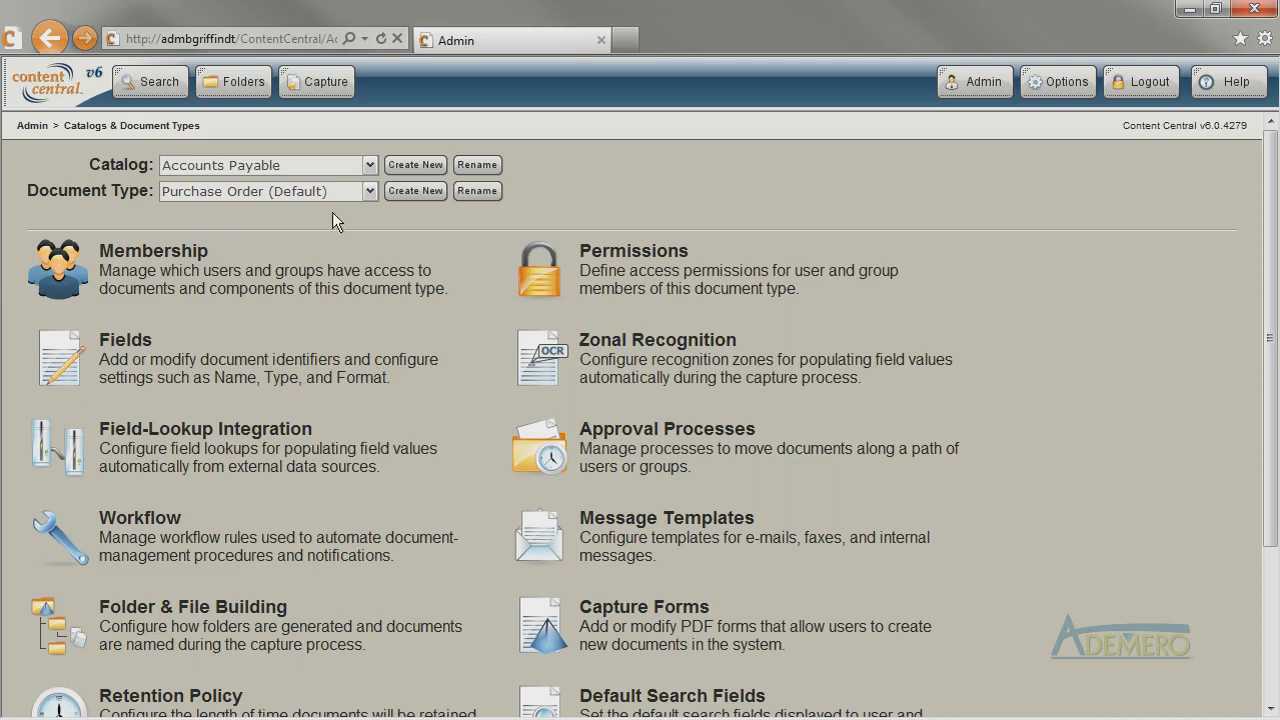
{"action": "mouse_move", "coordinate": [360, 222]}
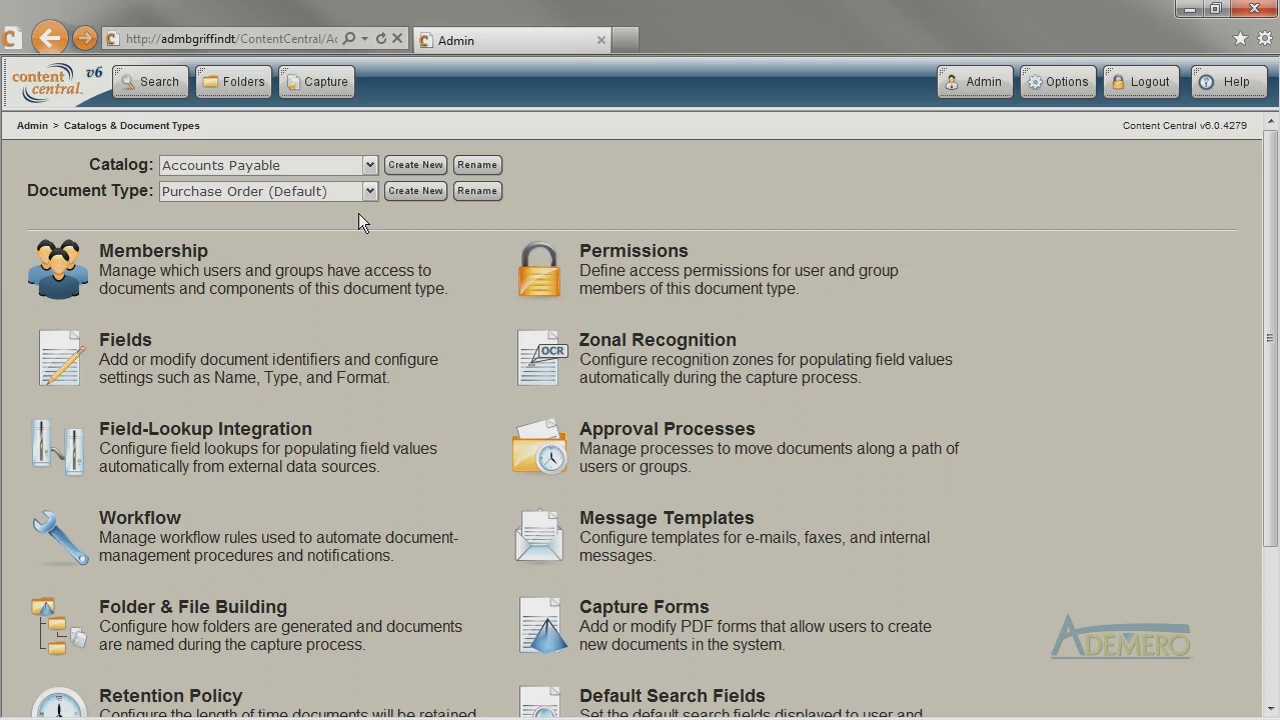
Step: Browse the Accounts Payable document types, keep Purchase Order, and return to the Admin page
{"action": "left_click", "coordinate": [370, 164]}
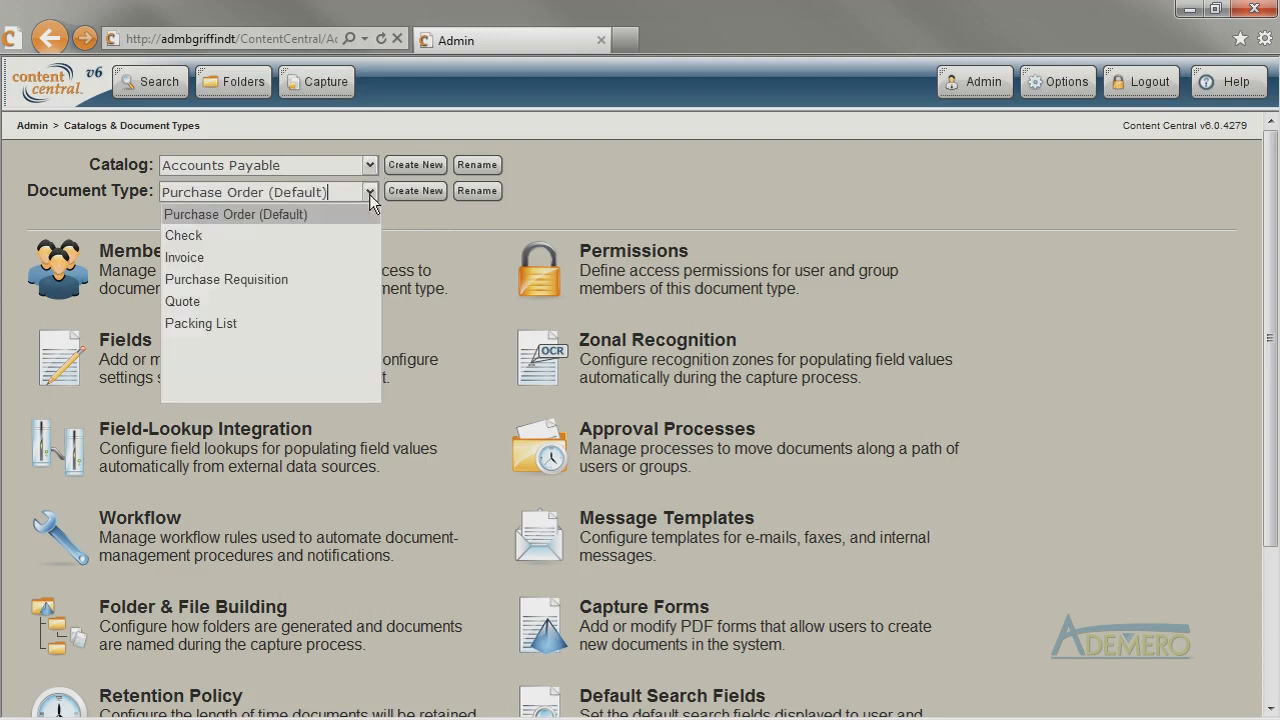
{"action": "left_click", "coordinate": [236, 214]}
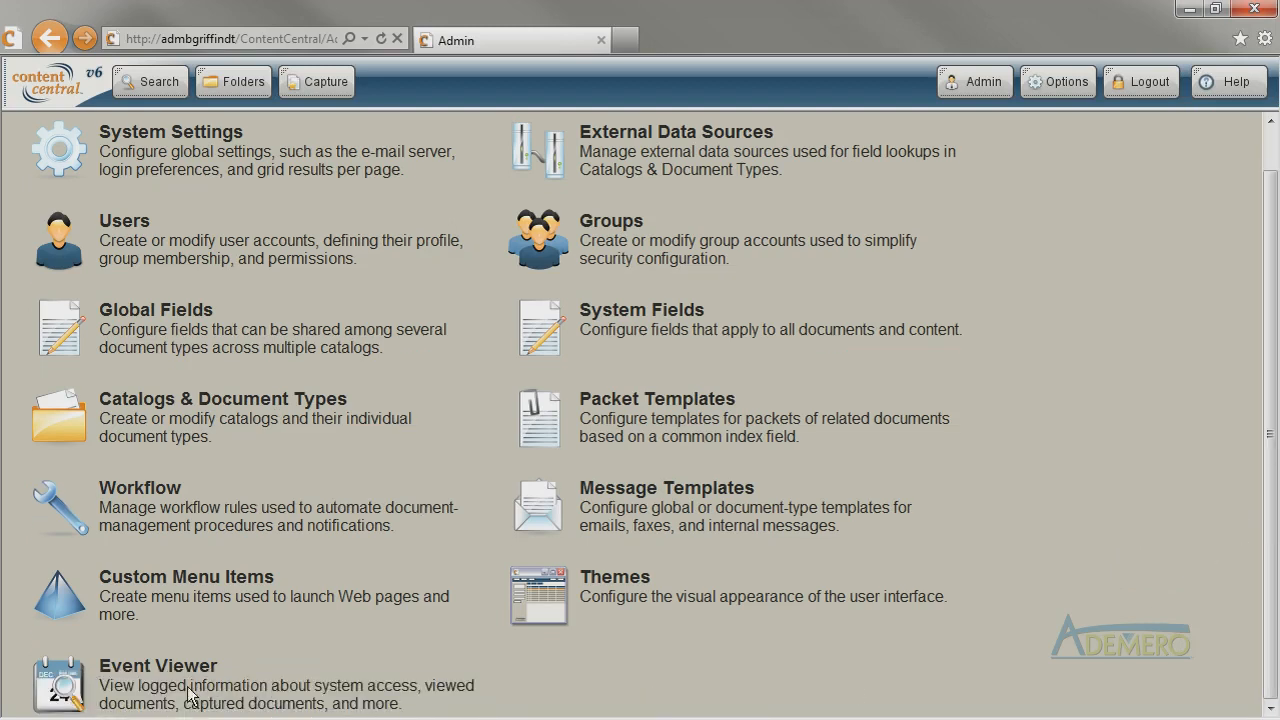
Step: Filter the Event Viewer to Delete events for 9/24/2011–9/26/2011, listing 12 Admin deletions
{"action": "left_click", "coordinate": [156, 664]}
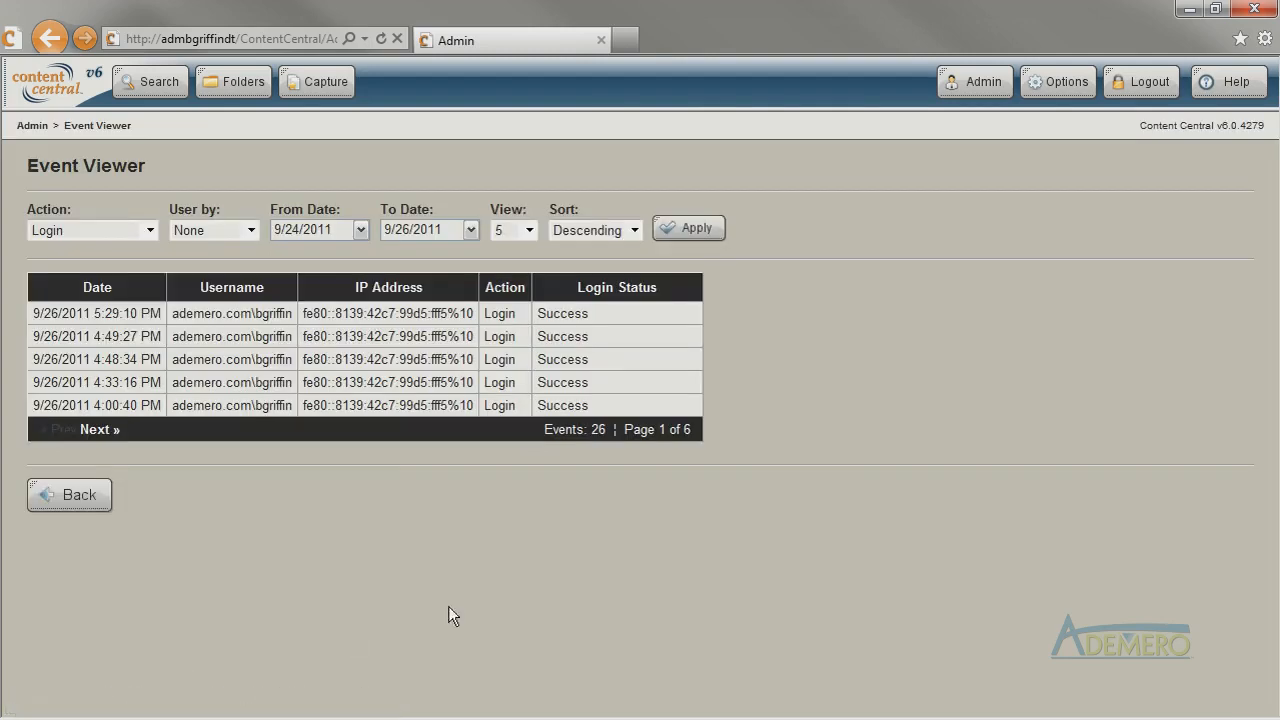
{"action": "mouse_move", "coordinate": [884, 588]}
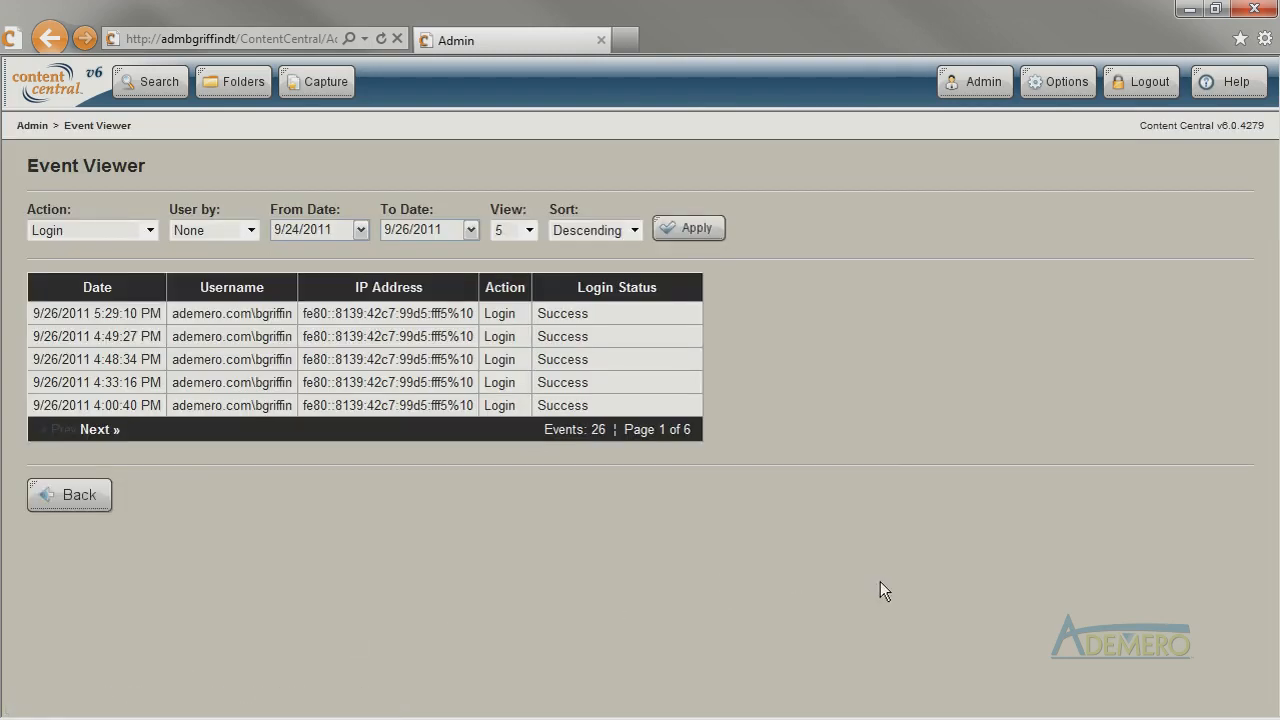
{"action": "mouse_move", "coordinate": [920, 588]}
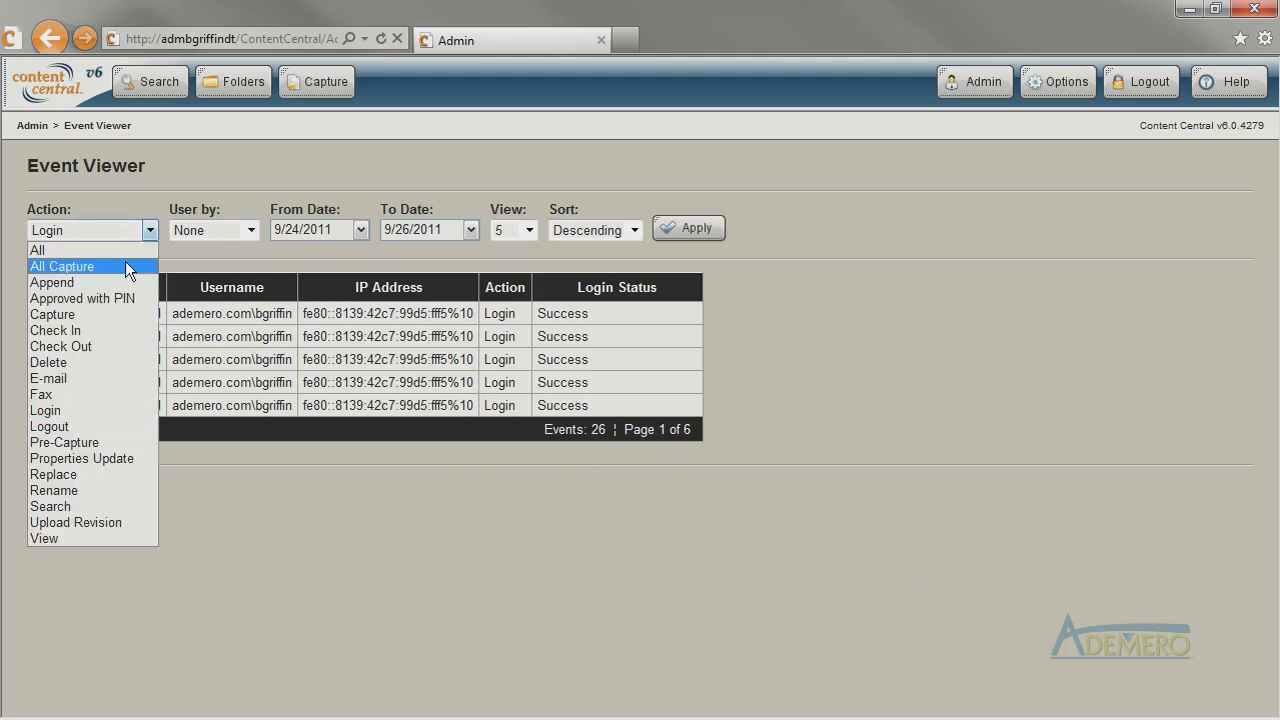
{"action": "left_click", "coordinate": [688, 228]}
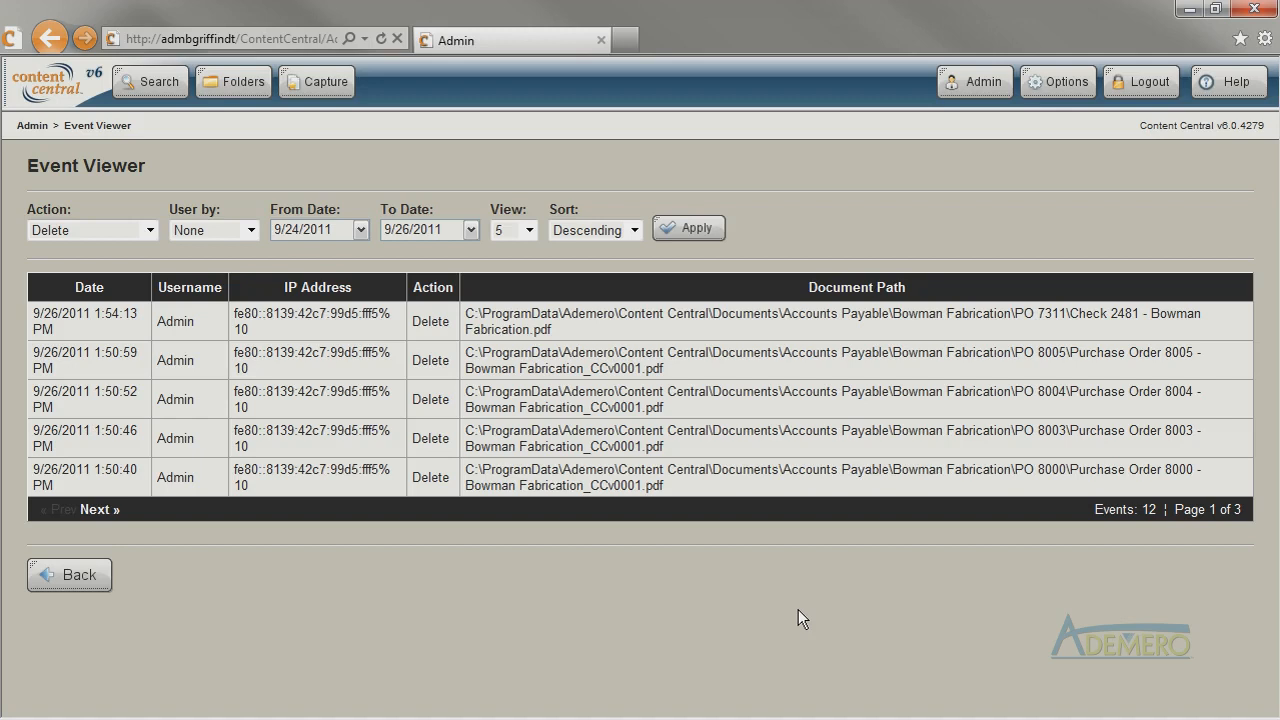
{"action": "mouse_move", "coordinate": [808, 624]}
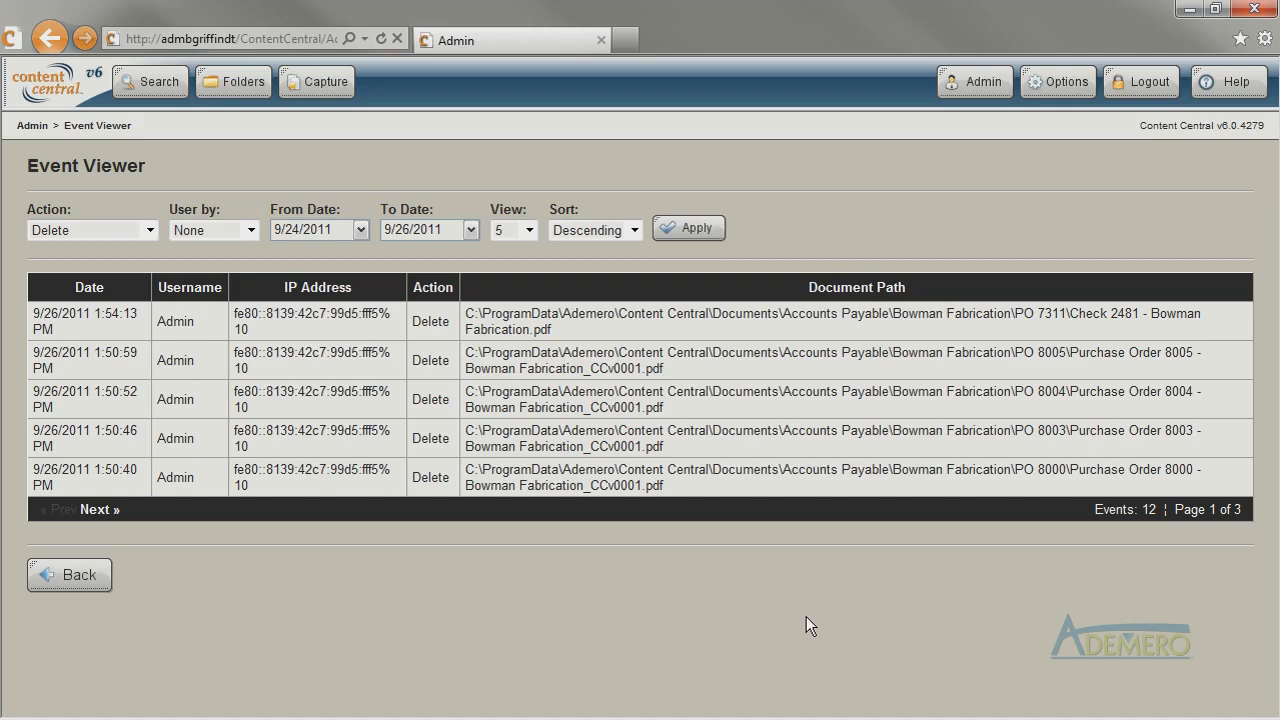
{"action": "mouse_move", "coordinate": [820, 632]}
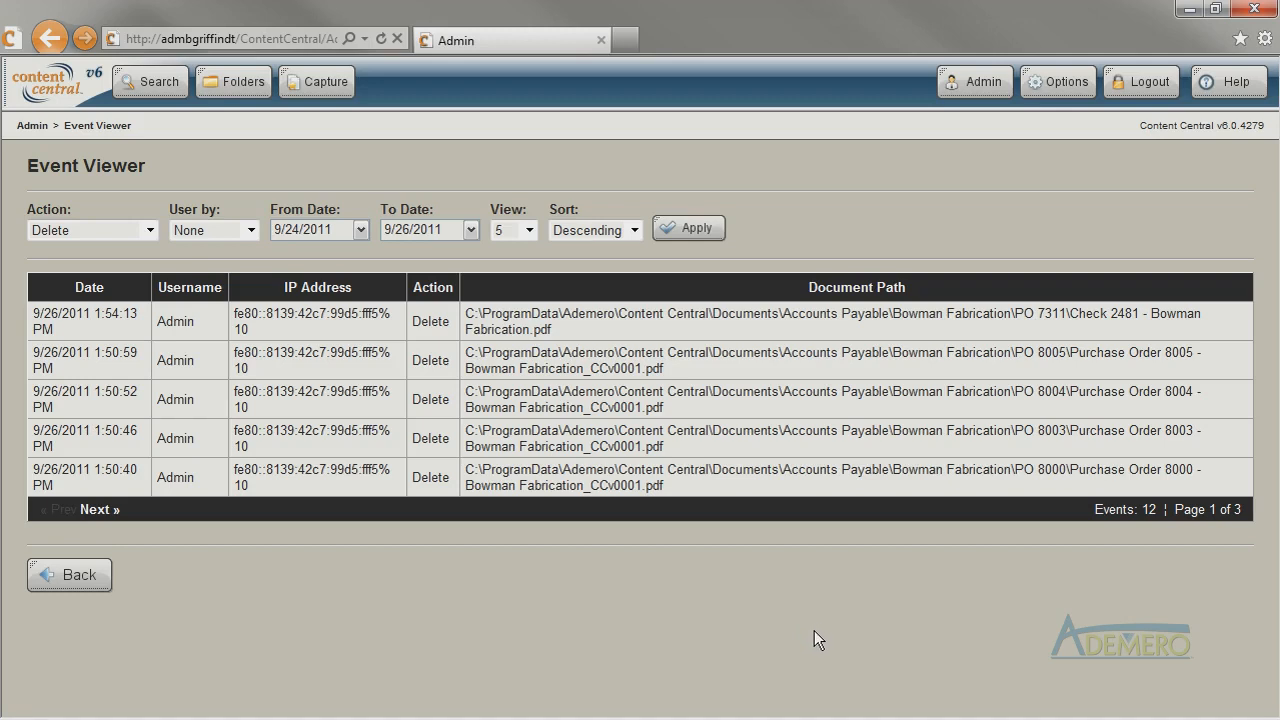
{"action": "mouse_move", "coordinate": [1232, 160]}
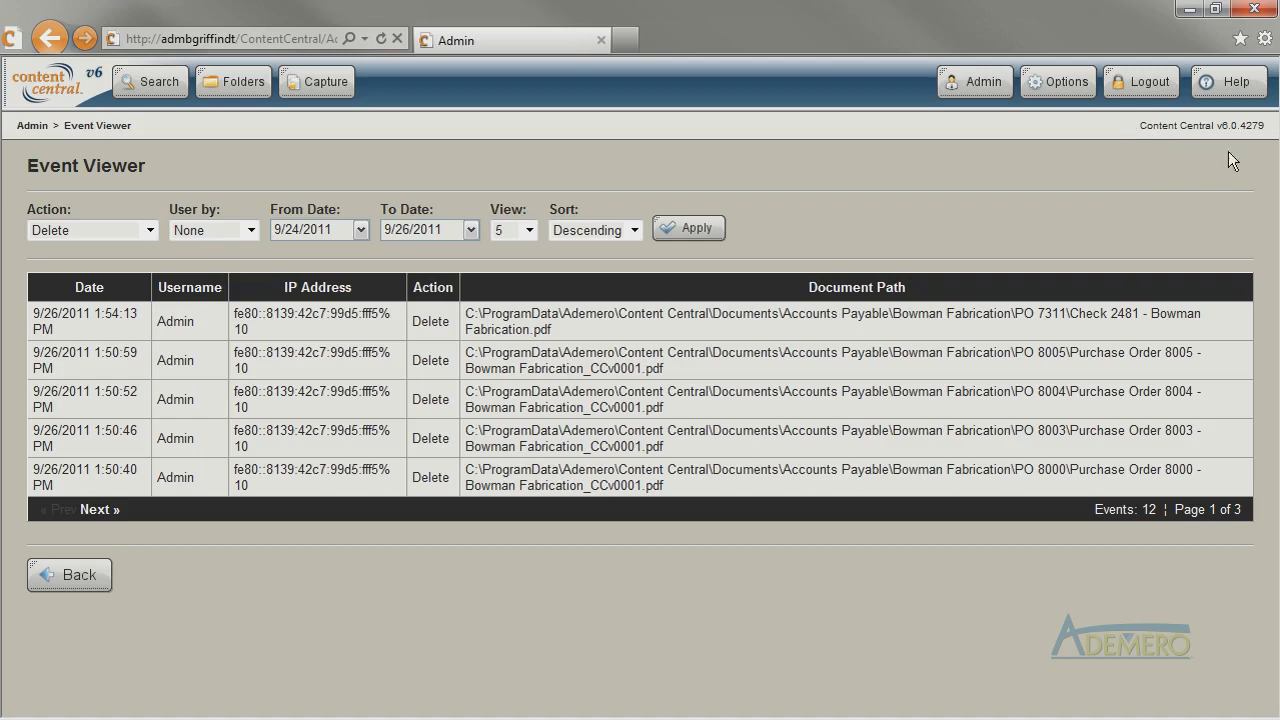
{"action": "mouse_move", "coordinate": [1270, 156]}
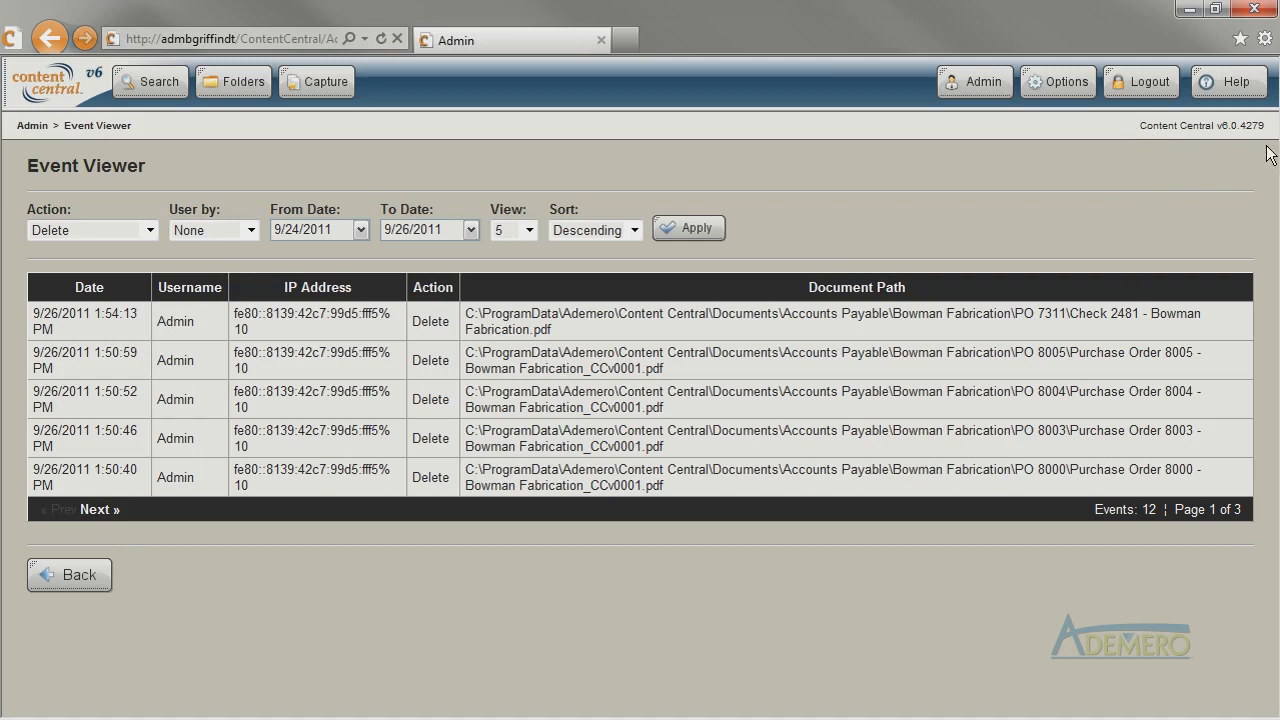
Step: Log out to the login page showing version v6.0.4279
{"action": "left_click", "coordinate": [1140, 80]}
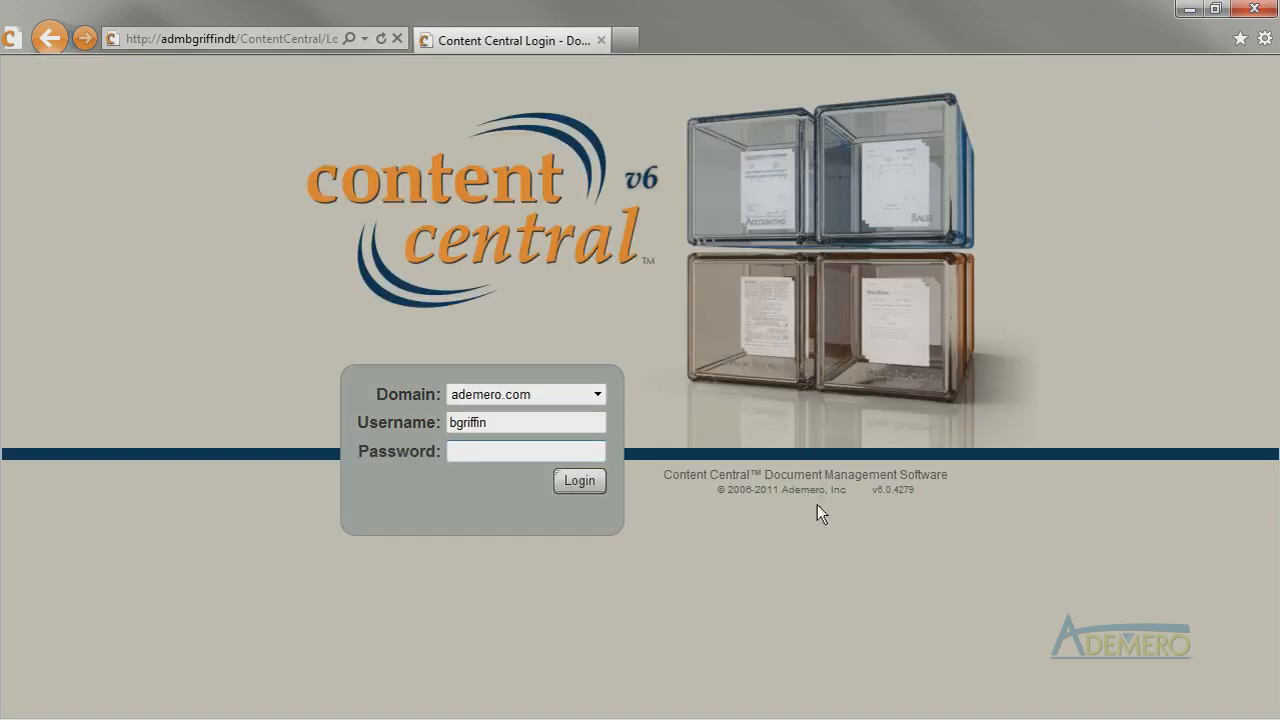
{"action": "mouse_move", "coordinate": [912, 508]}
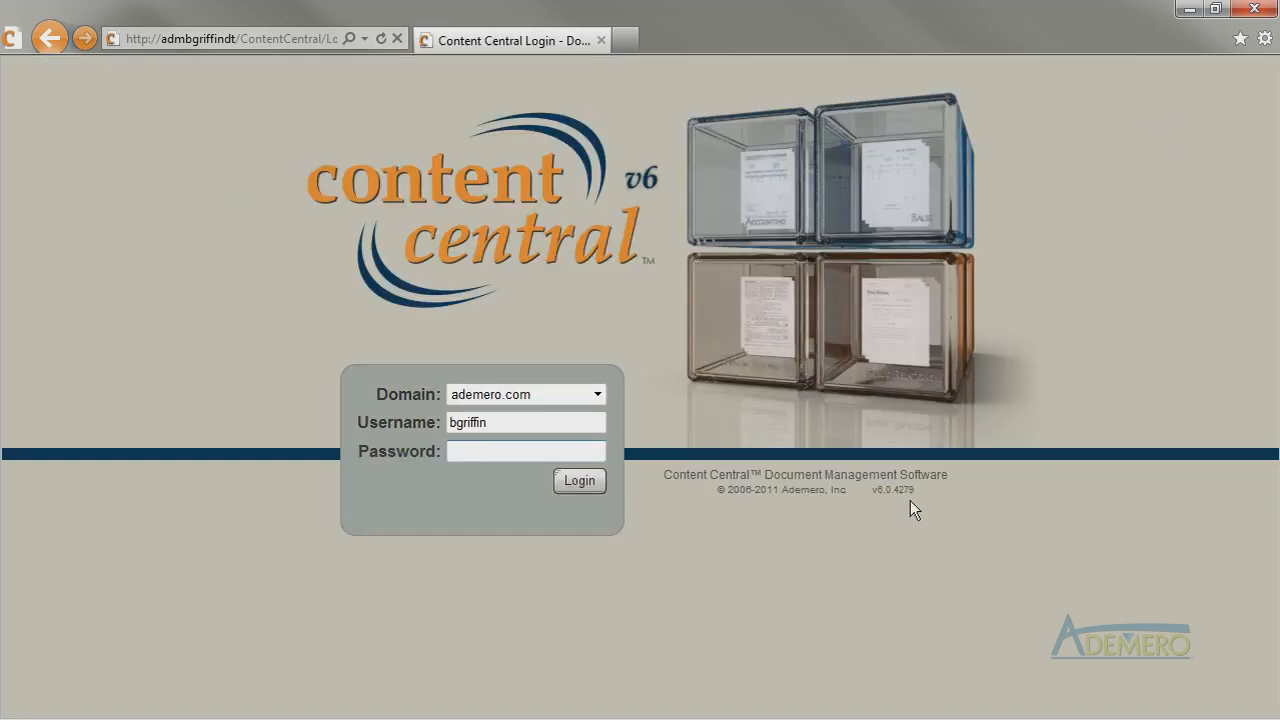